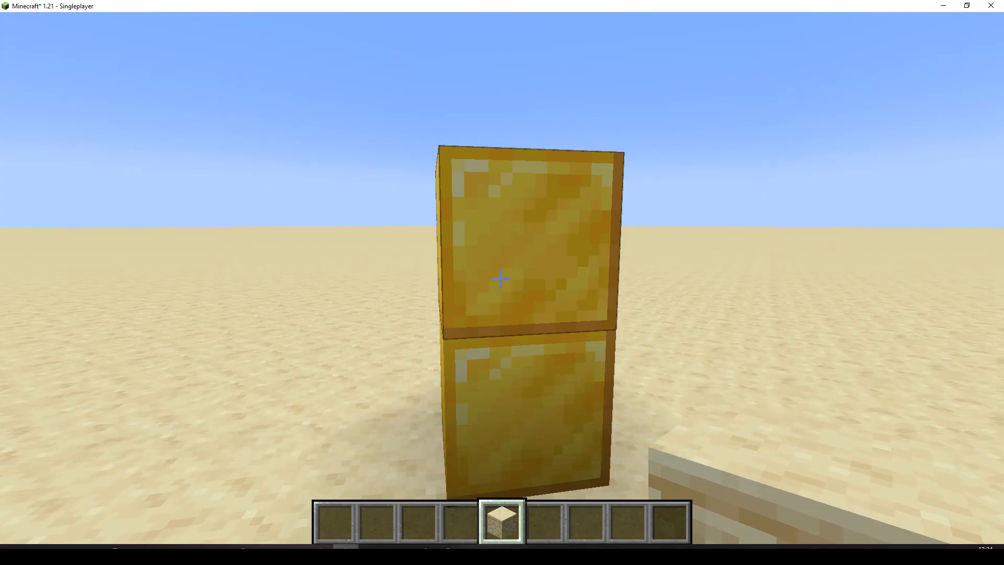
Step: Add 'scoreboard objectives add ray_steps dummy' to load.mcfunction
{"action": "left_click", "coordinate": [501, 279]}
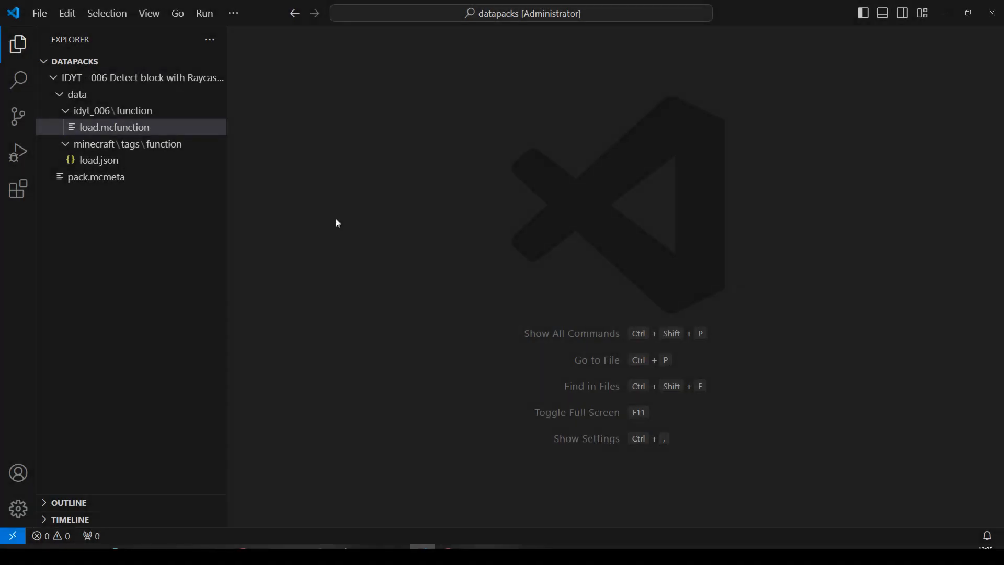
{"action": "mouse_move", "coordinate": [100, 82]}
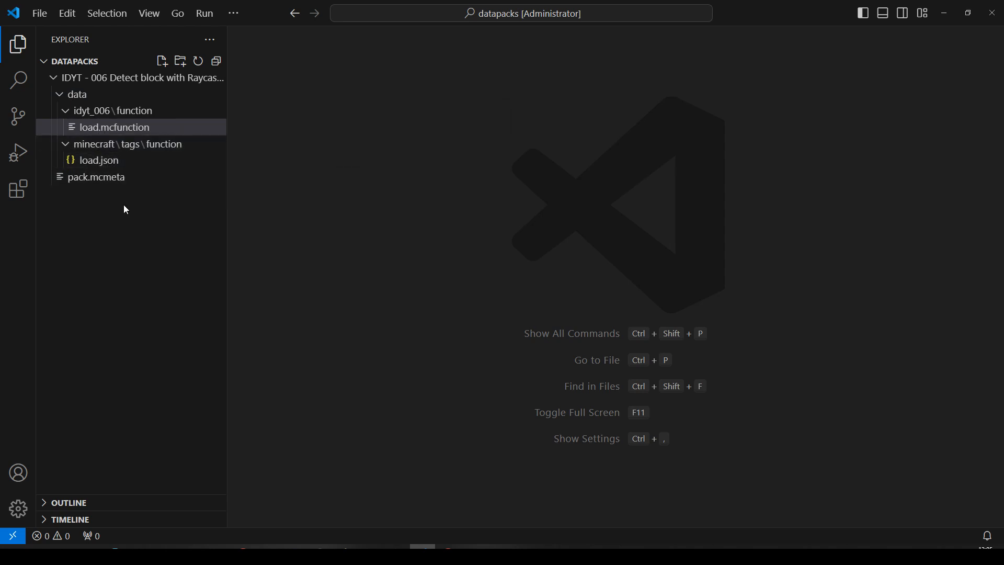
{"action": "mouse_move", "coordinate": [125, 198]}
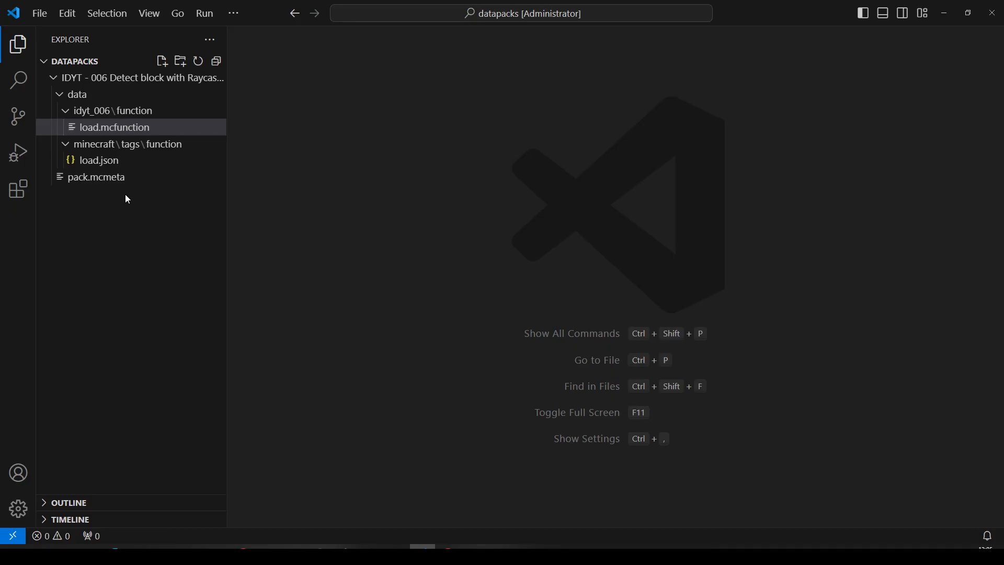
{"action": "left_click", "coordinate": [114, 126]}
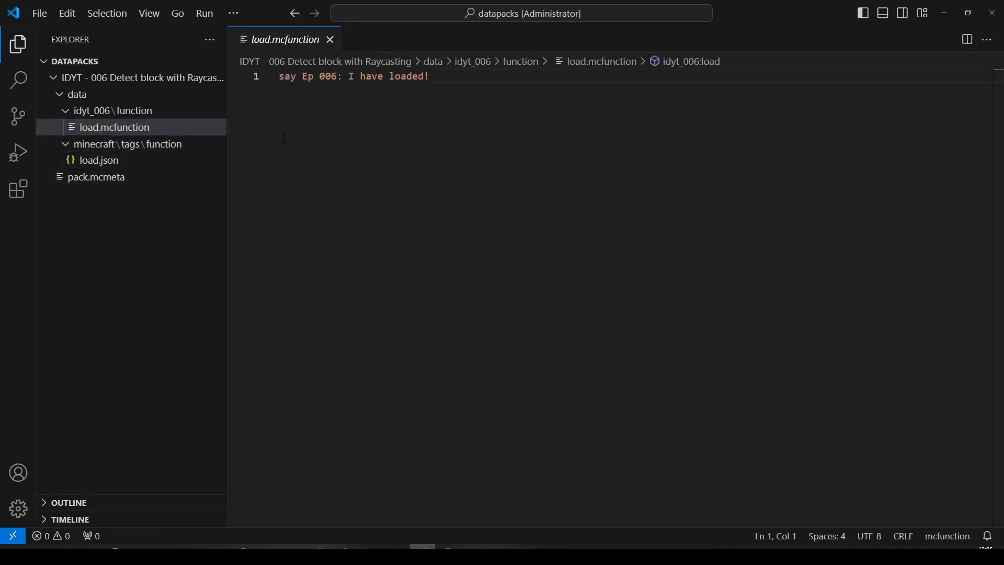
{"action": "type", "text": "s"}
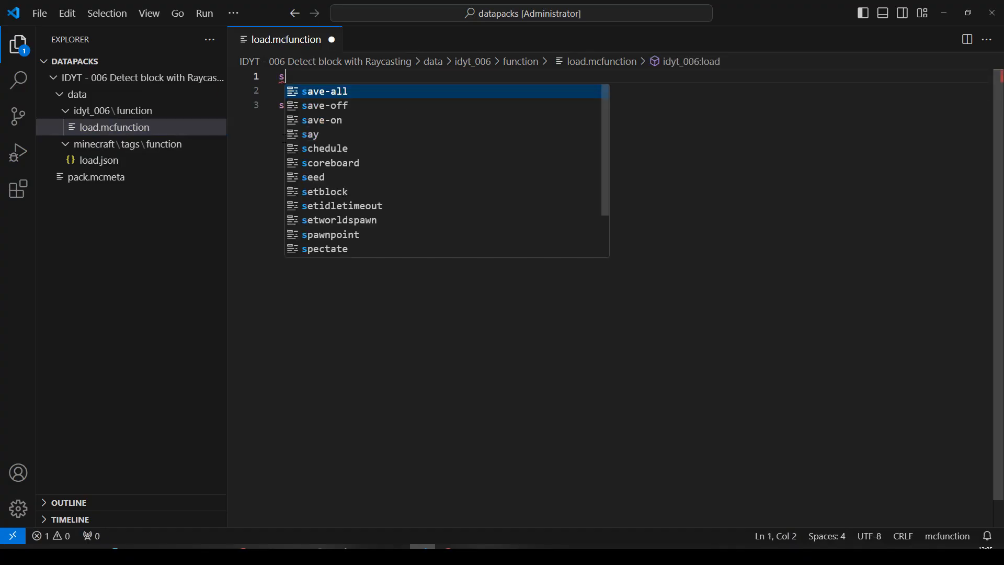
{"action": "type", "text": "coreboard"}
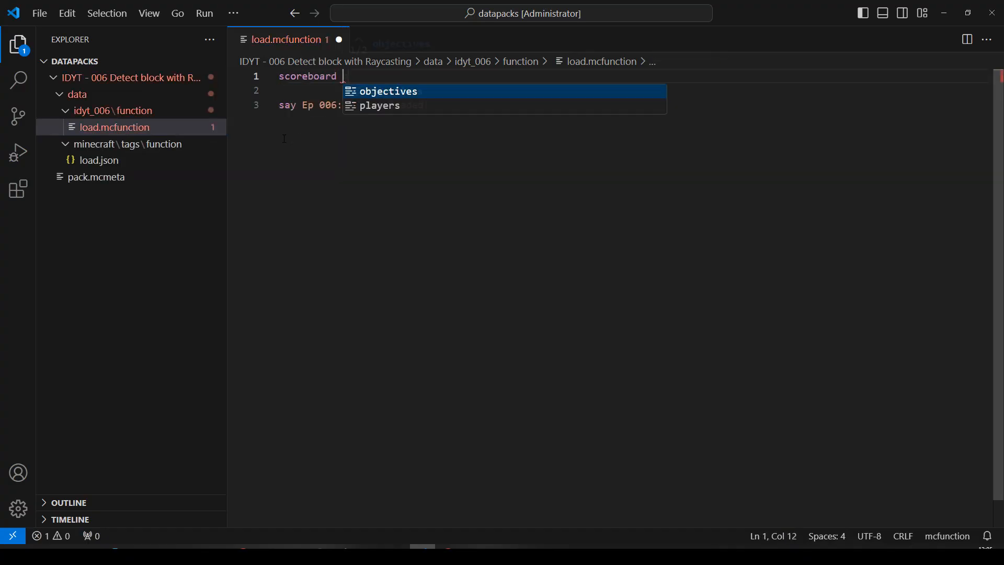
{"action": "type", "text": "objectives add"}
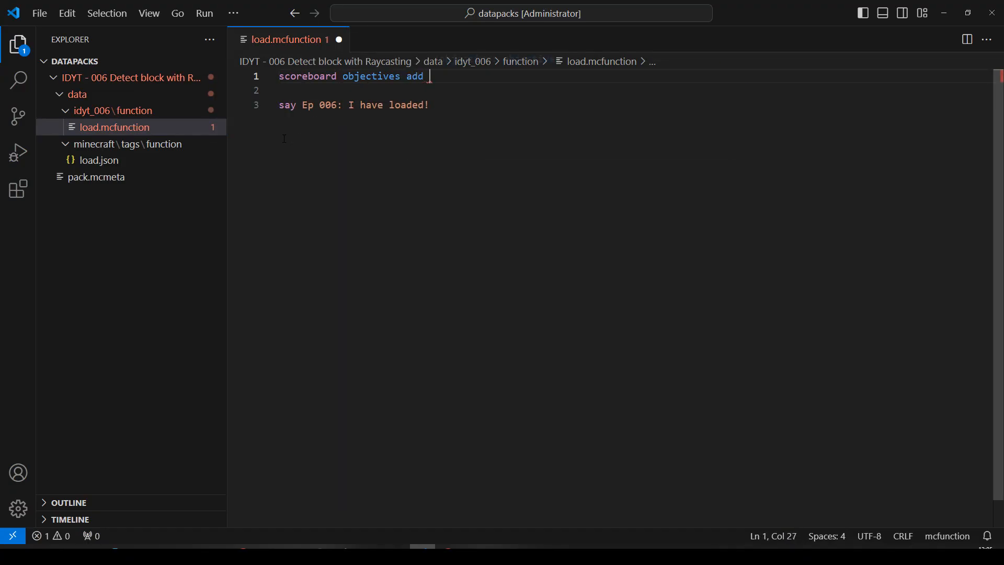
{"action": "type", "text": "ray_s"}
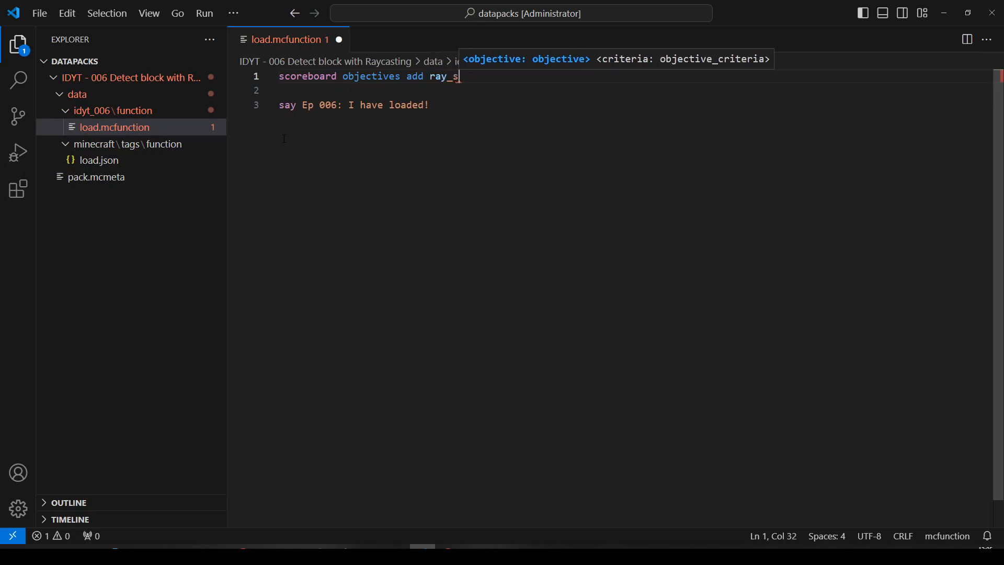
{"action": "type", "text": "teps"}
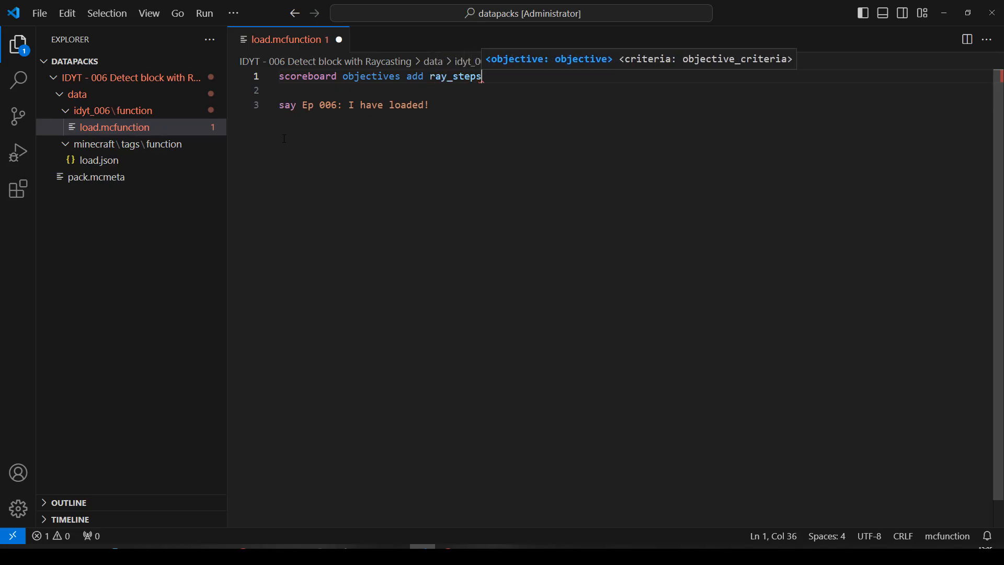
{"action": "type", "text": "dummy"}
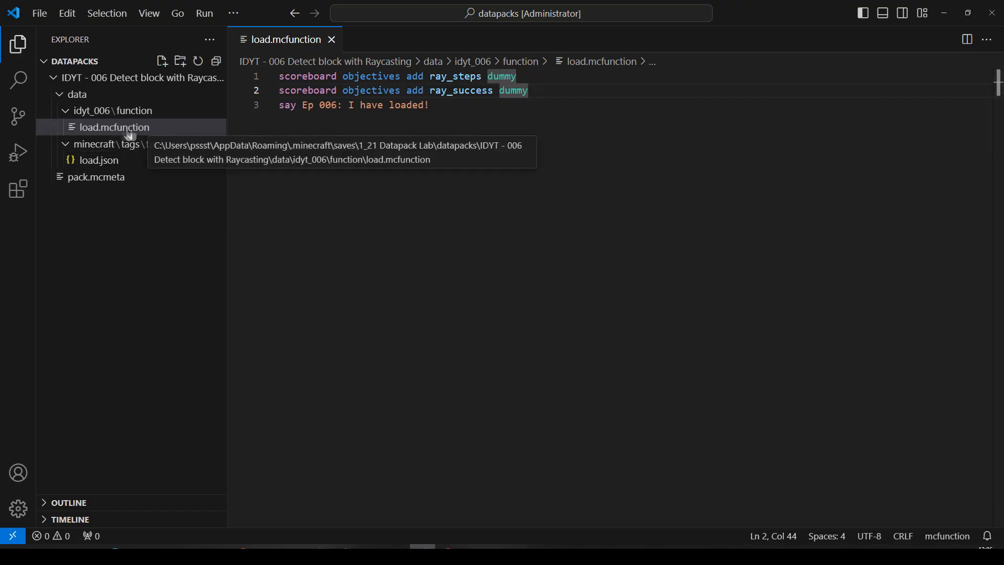
Step: Copy load.mcfunction and paste the copy into the function folder
{"action": "right_click", "coordinate": [114, 126]}
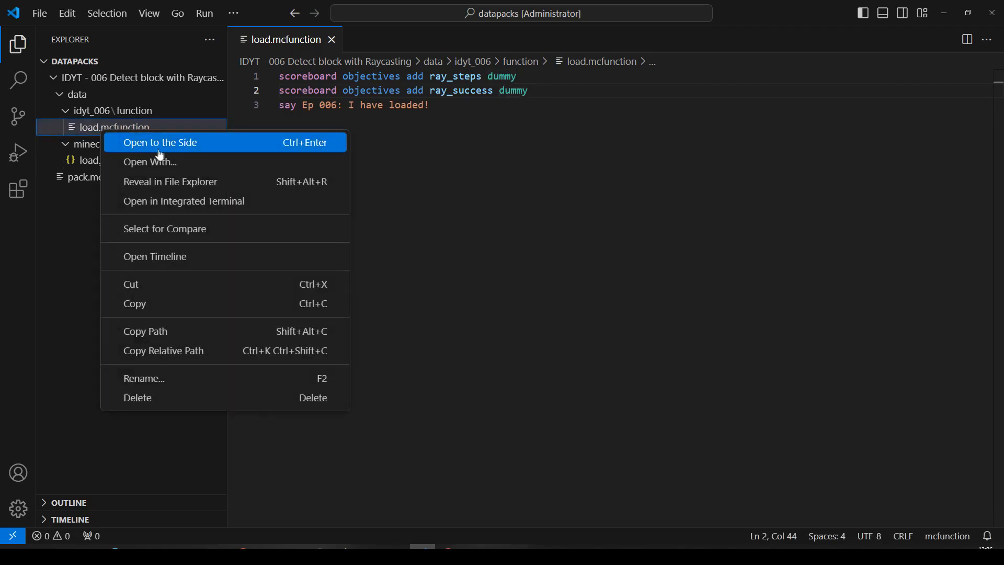
{"action": "mouse_move", "coordinate": [151, 304]}
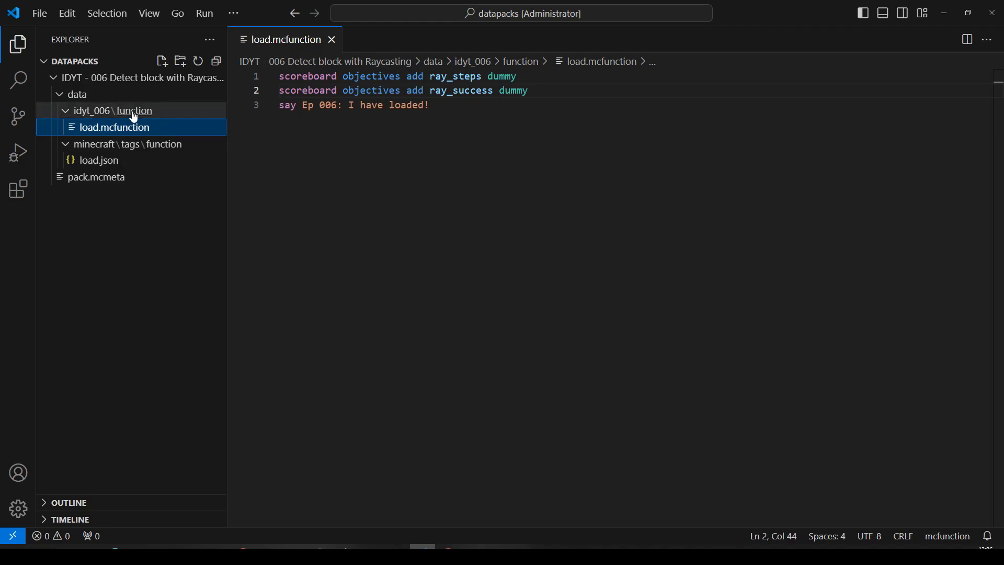
{"action": "right_click", "coordinate": [115, 110]}
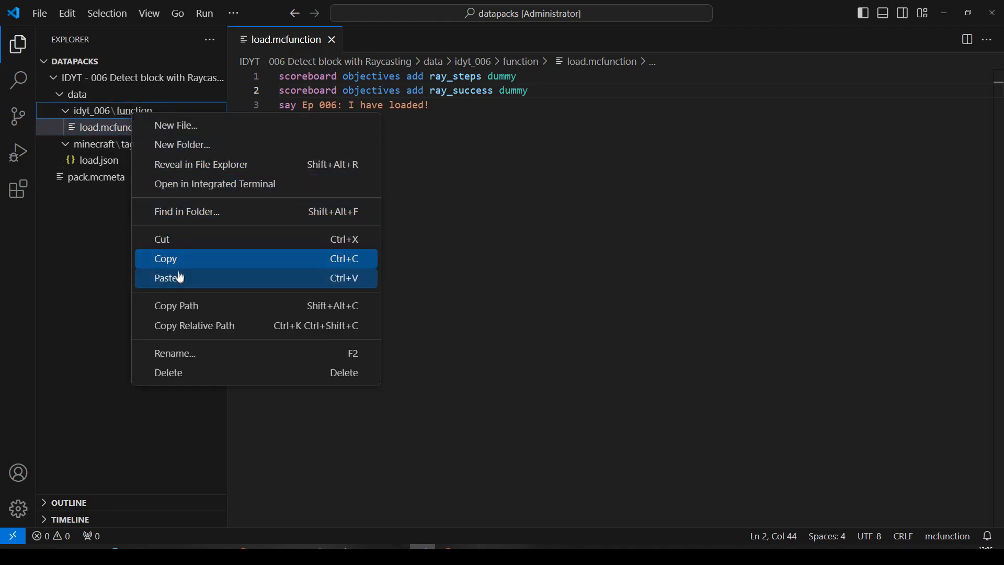
{"action": "left_click", "coordinate": [166, 277]}
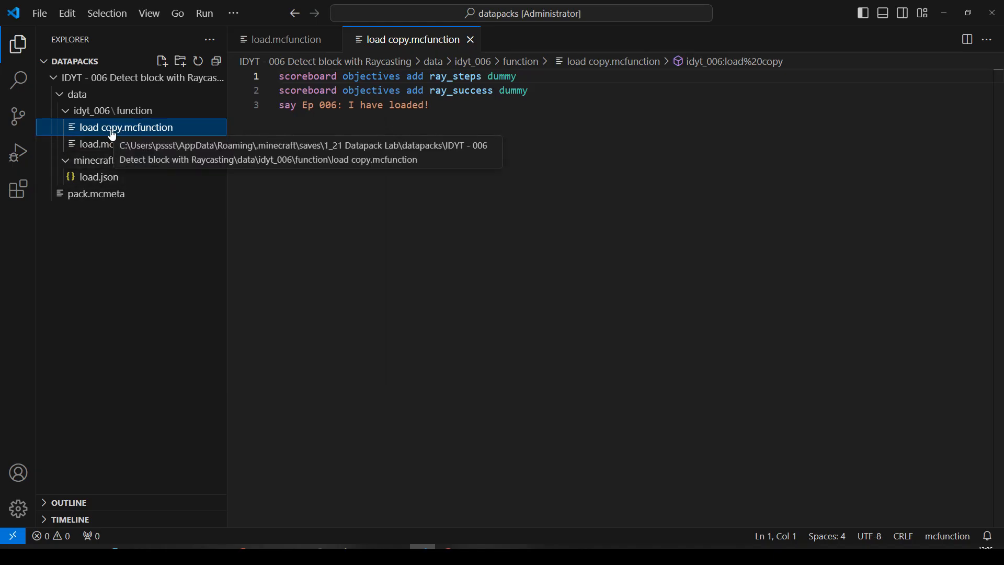
Step: Rename the pasted copy to unload.mcfunction
{"action": "right_click", "coordinate": [127, 127]}
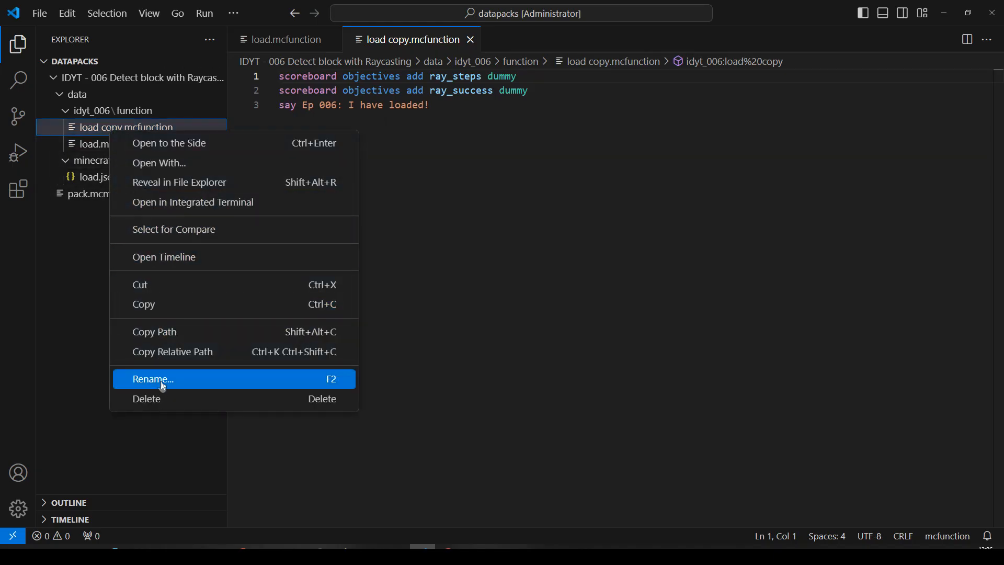
{"action": "left_click", "coordinate": [151, 379]}
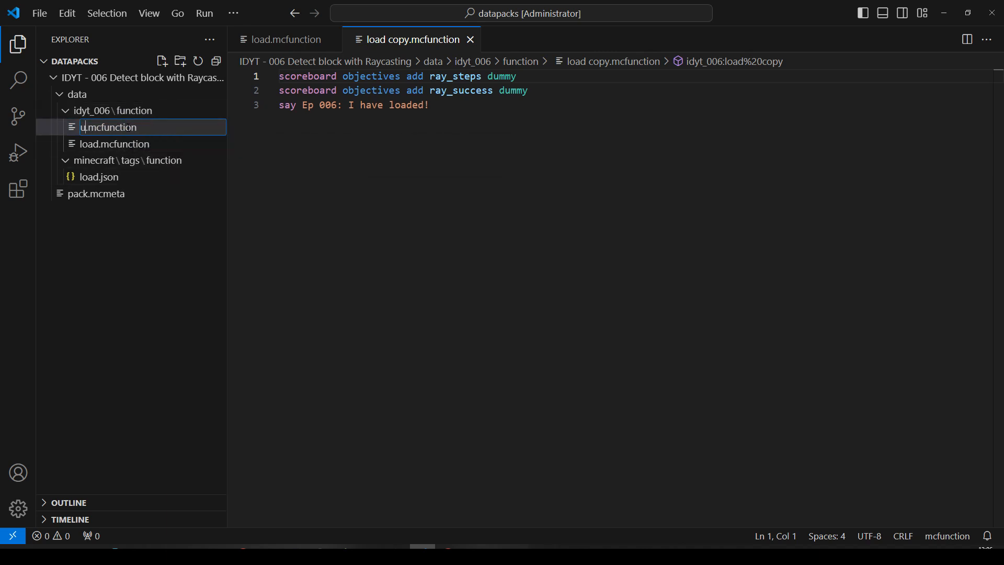
{"action": "type", "text": "load"}
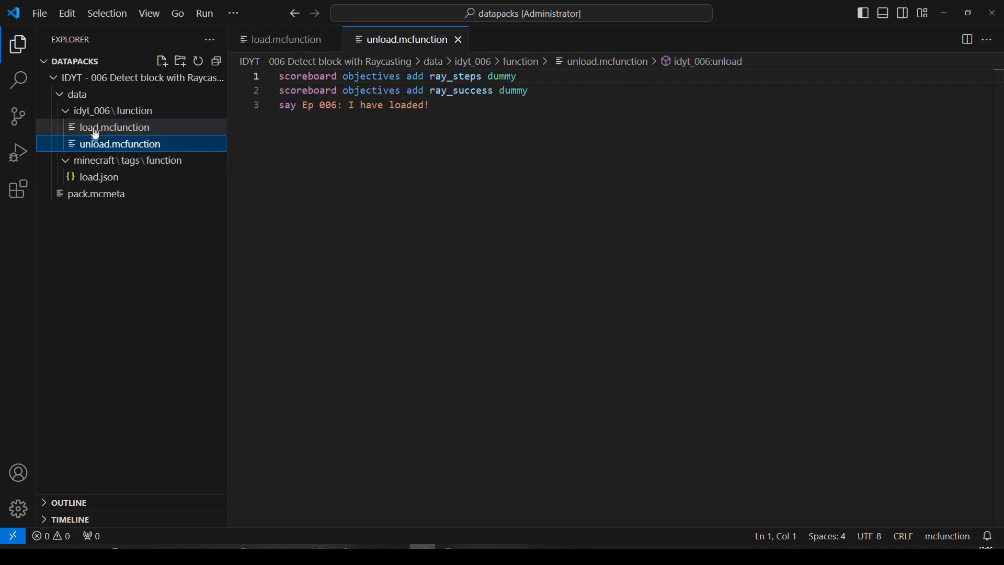
{"action": "mouse_move", "coordinate": [120, 143]}
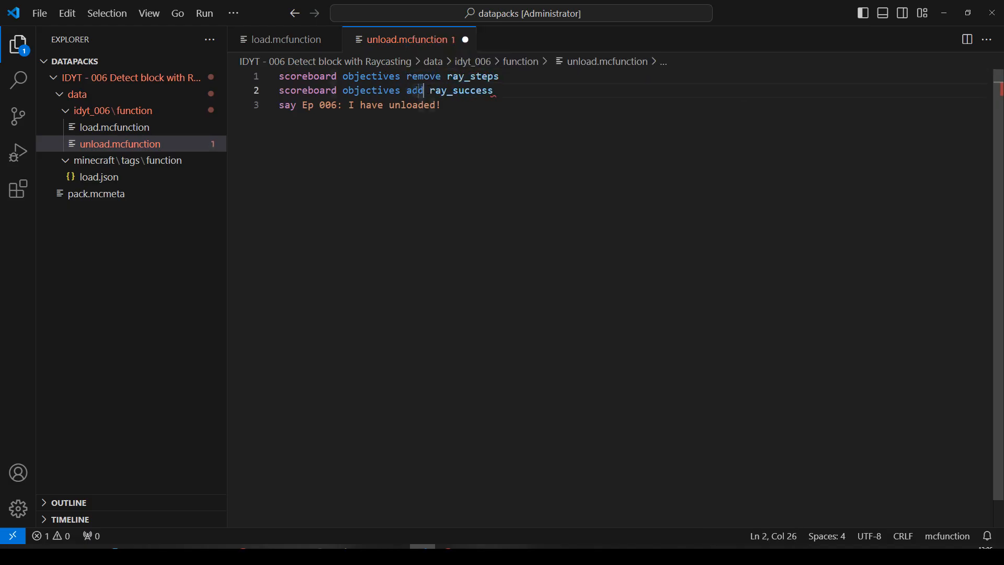
Step: Change the objectives commands to 'remove' in unload.mcfunction and save it
{"action": "type", "text": "re"}
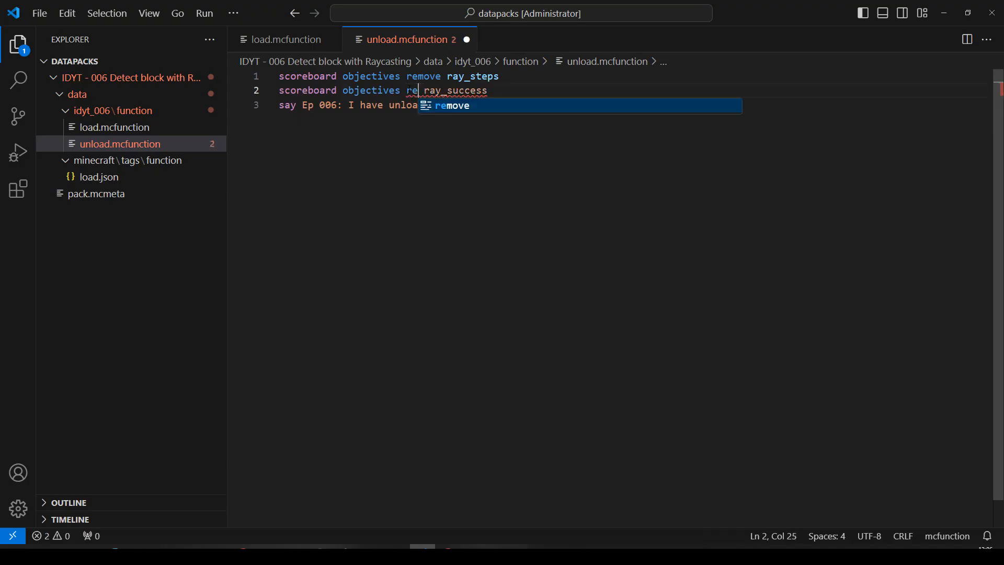
{"action": "key", "text": "Tab"}
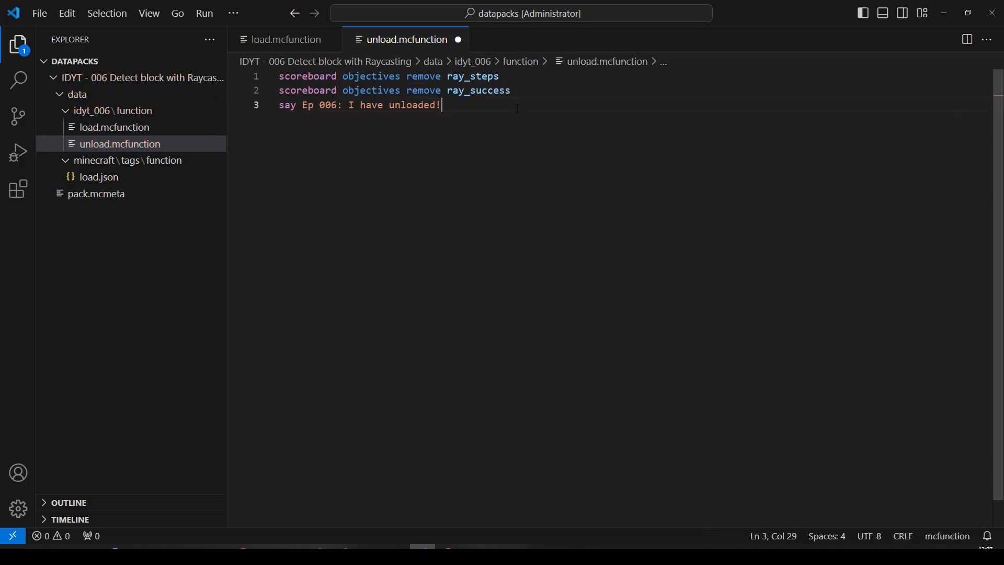
{"action": "key", "text": "ctrl+s"}
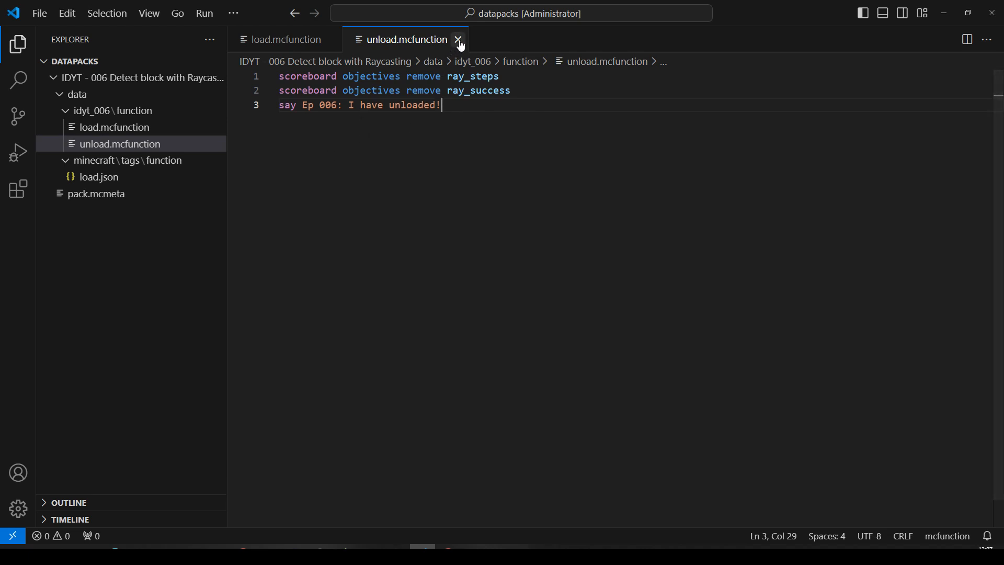
Step: Create a raycast folder under function with a new start_ray.mcfunction file
{"action": "left_click", "coordinate": [458, 39]}
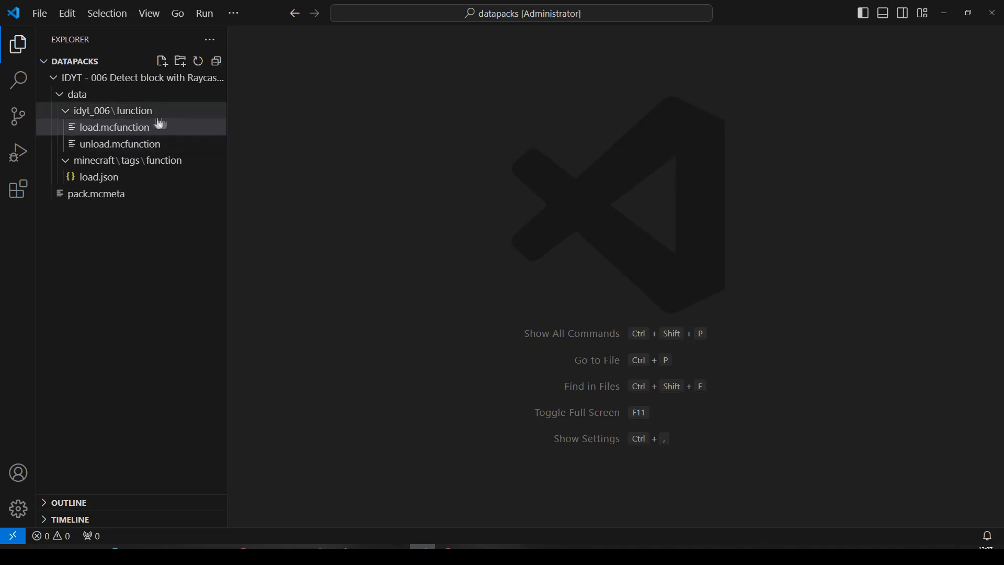
{"action": "mouse_move", "coordinate": [118, 111]}
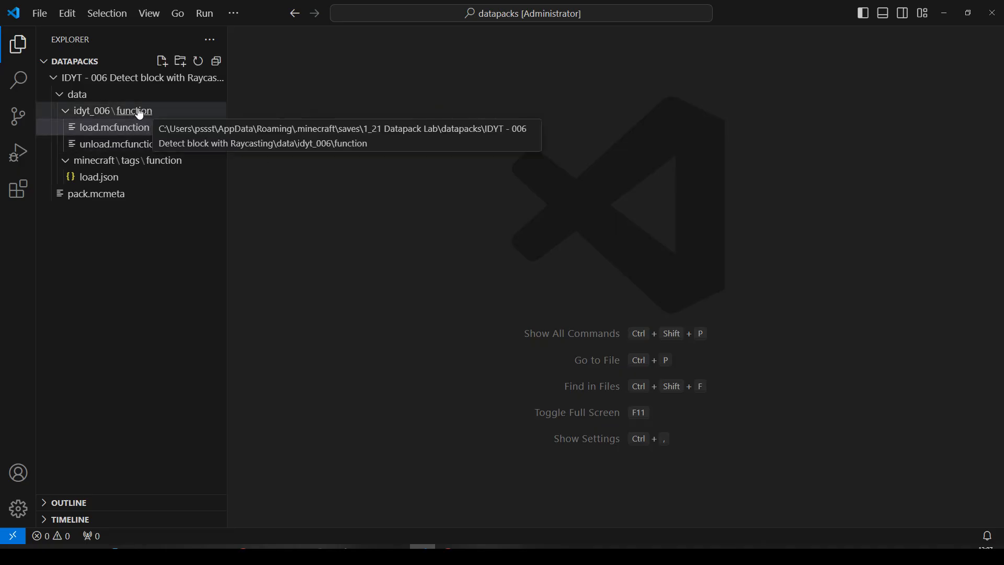
{"action": "left_click", "coordinate": [180, 60]}
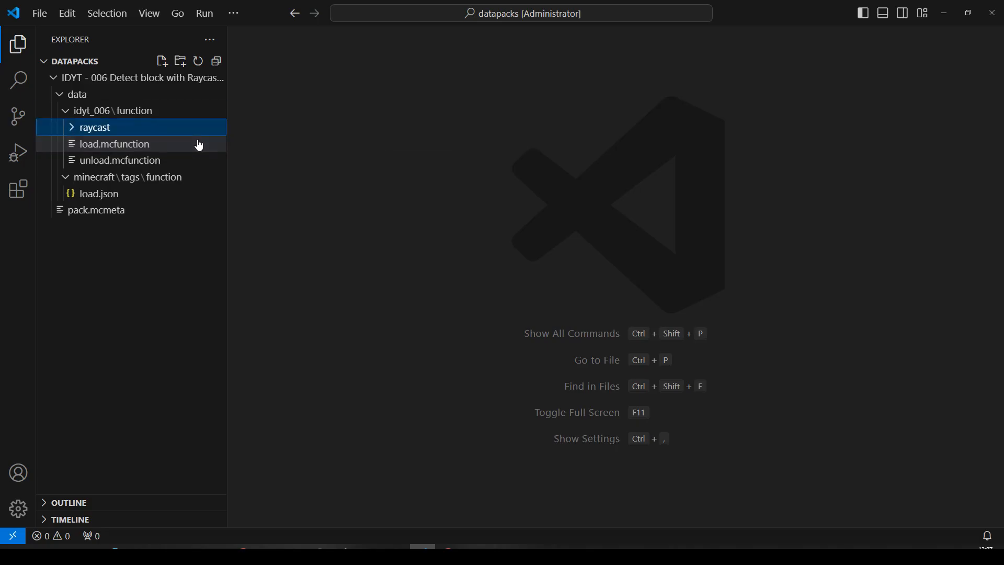
{"action": "mouse_move", "coordinate": [94, 128]}
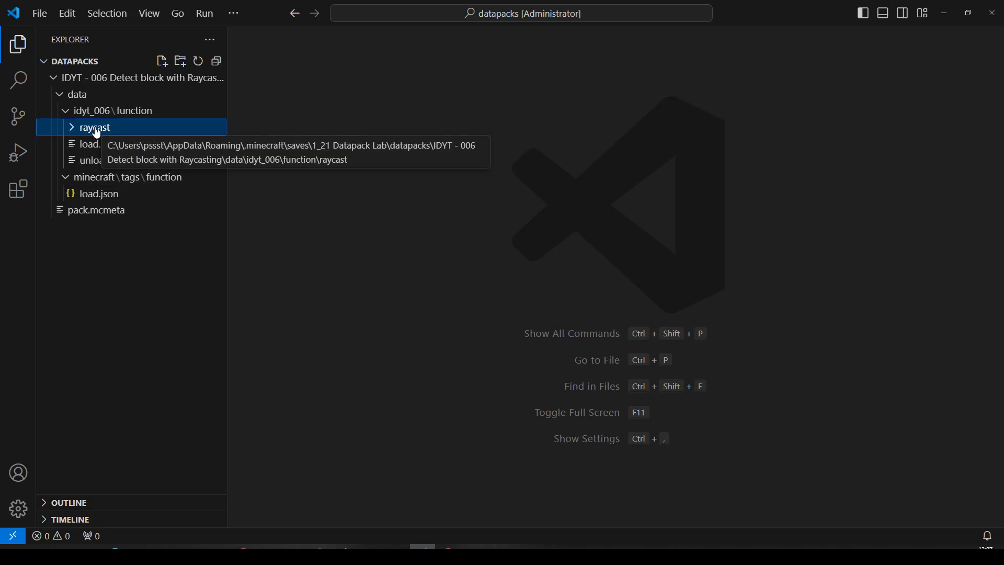
{"action": "right_click", "coordinate": [93, 127]}
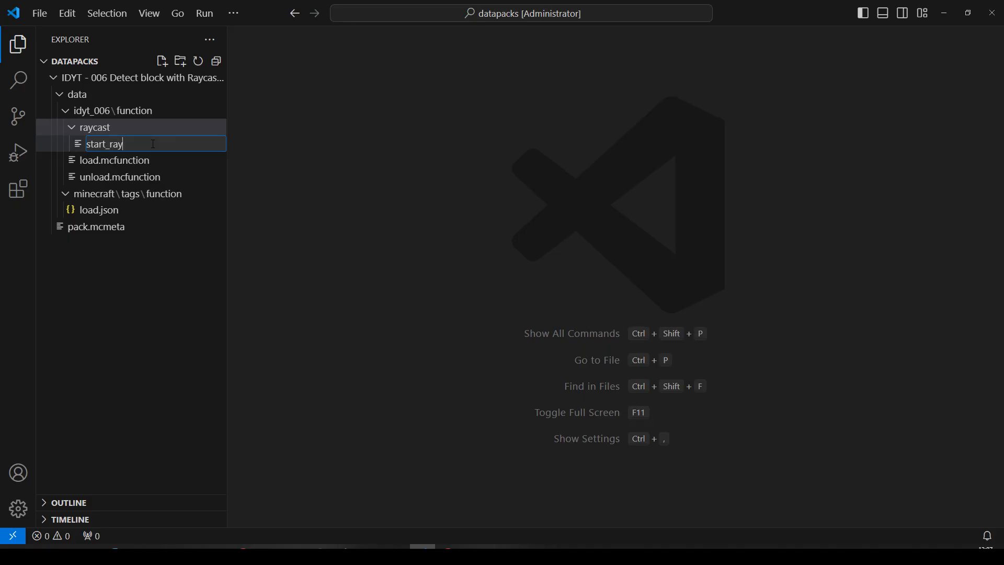
{"action": "type", "text": ".mcfu"}
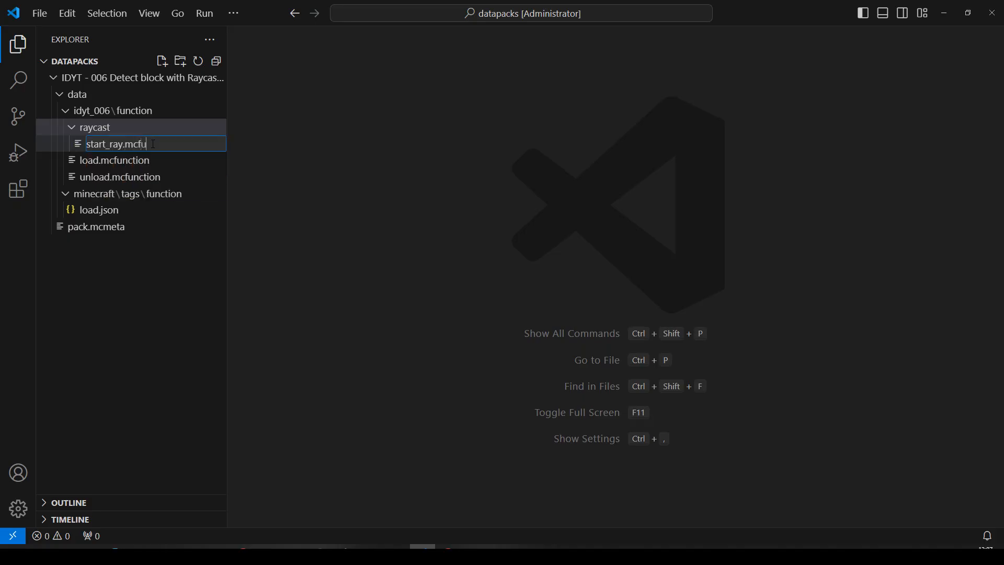
{"action": "key", "text": "Enter"}
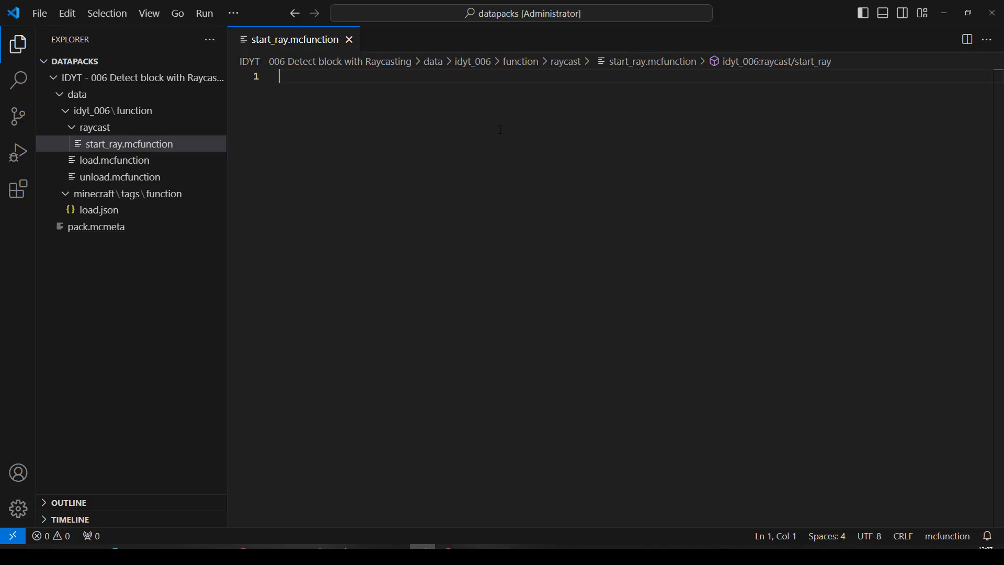
Step: Write 'scoreboard players set @s ray_steps 50' on line 1 of start_ray
{"action": "type", "text": "scoreboard"}
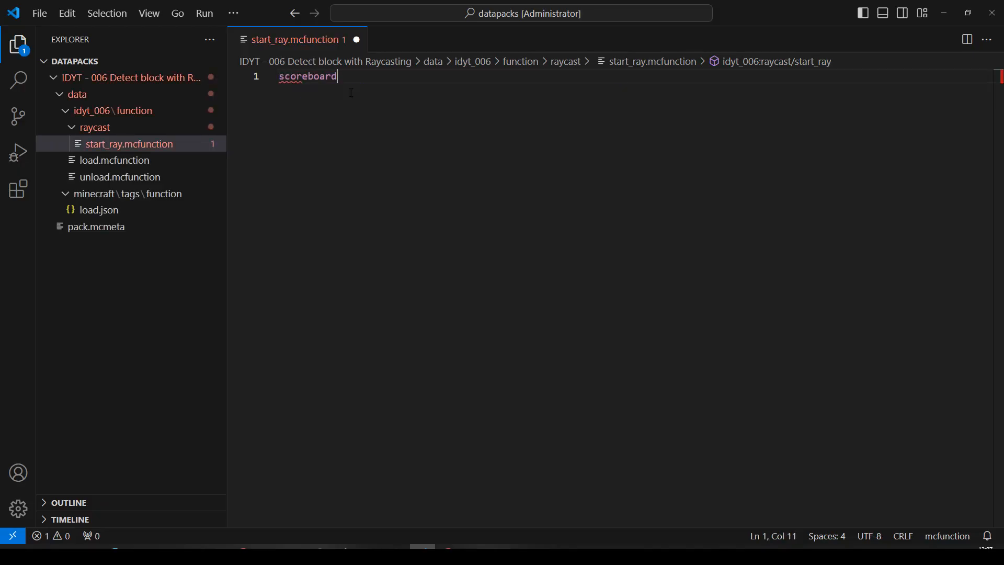
{"action": "type", "text": "p"}
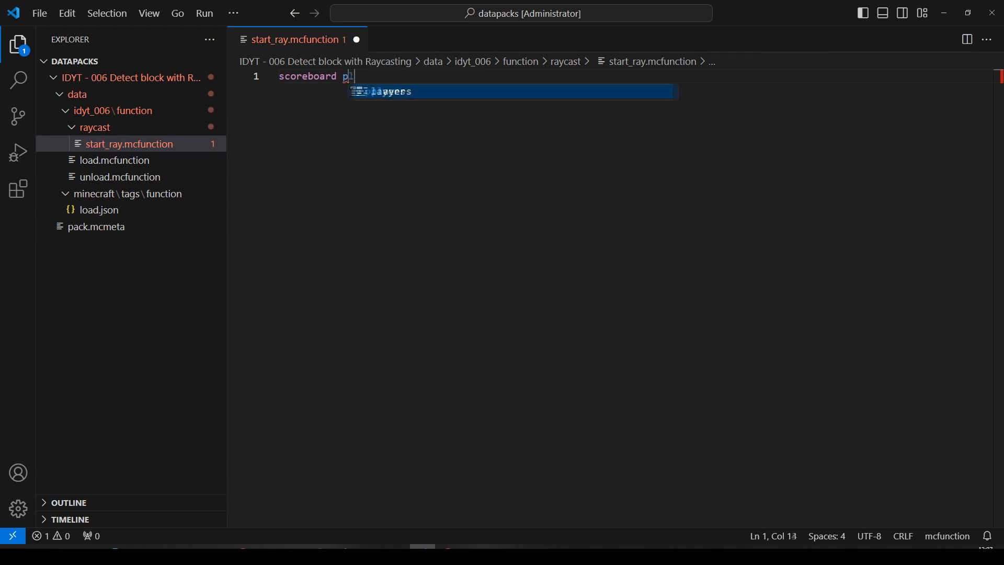
{"action": "type", "text": "layers"}
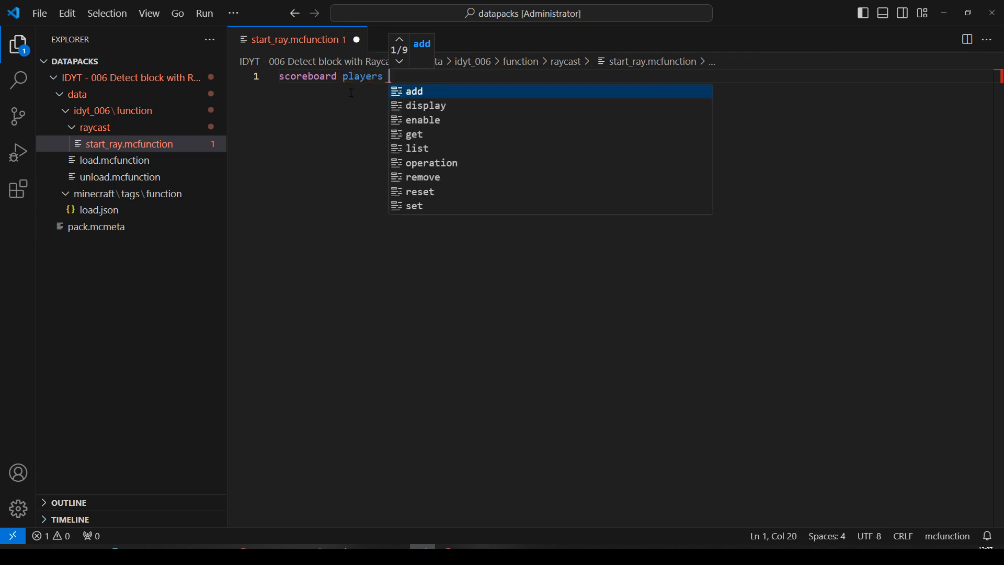
{"action": "type", "text": "set"}
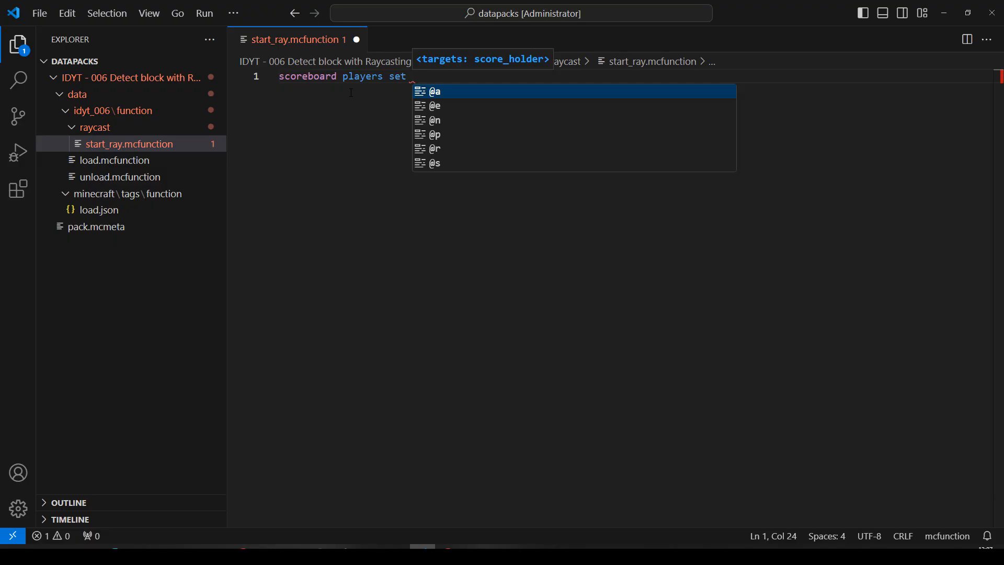
{"action": "type", "text": "@s"}
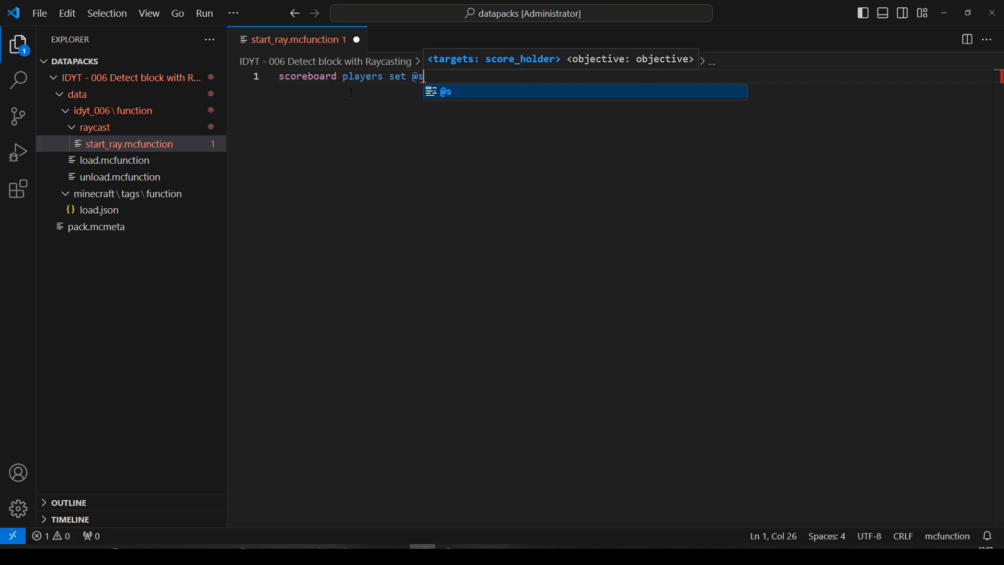
{"action": "type", "text": "\" \""}
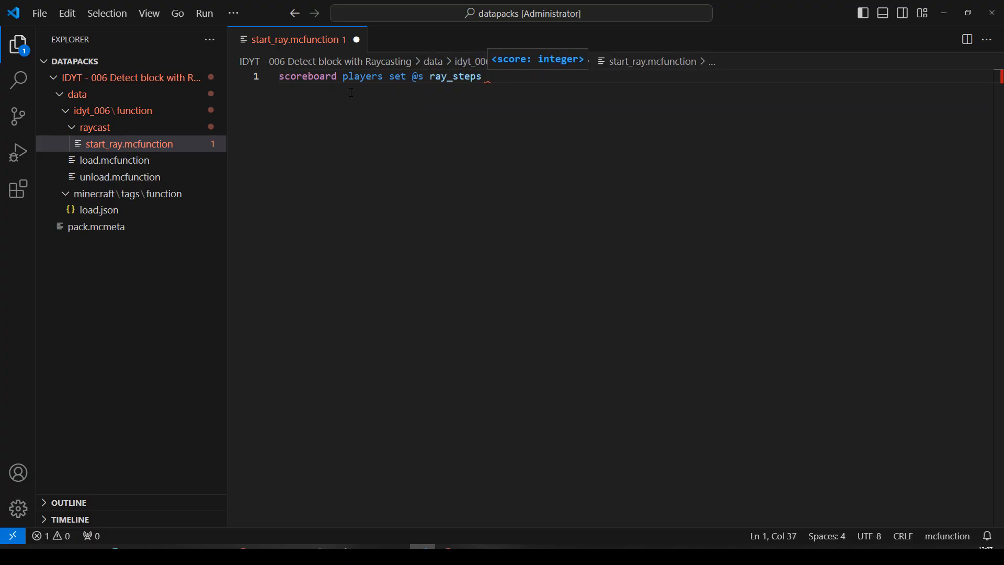
{"action": "type", "text": "score: 50"}
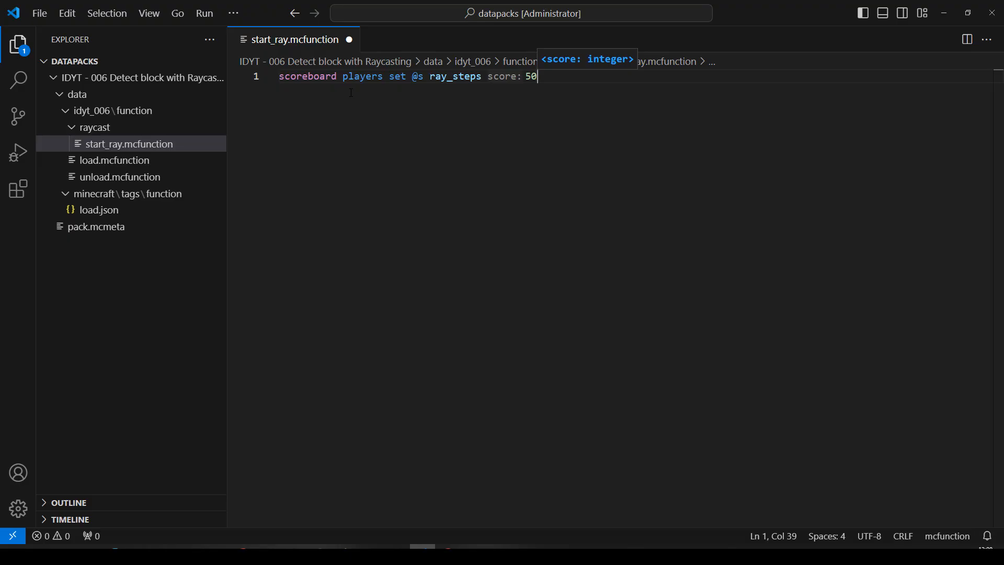
Step: Make the duplicated second line set ray_success to 0
{"action": "type", "text": "100"}
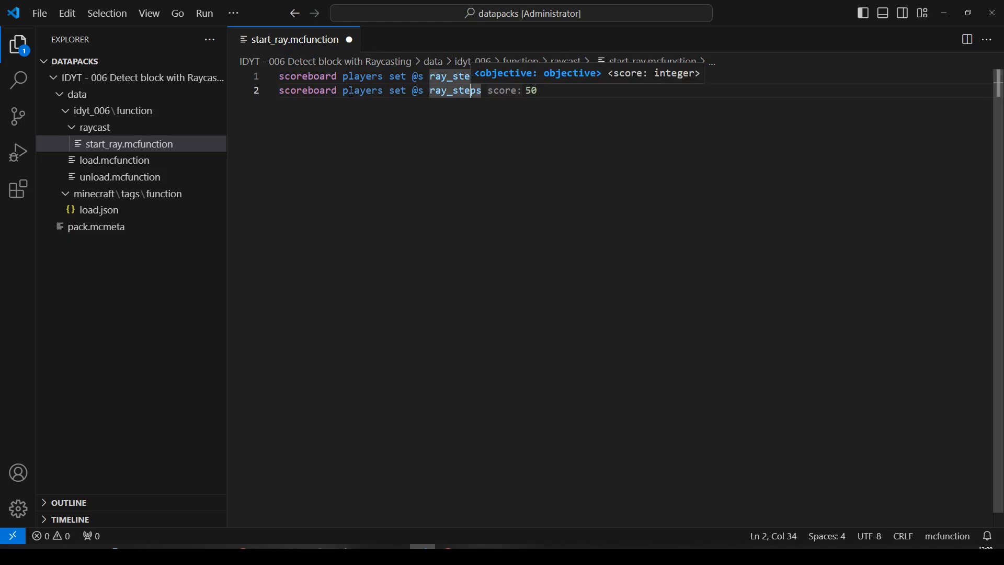
{"action": "key", "text": "Backspace"}
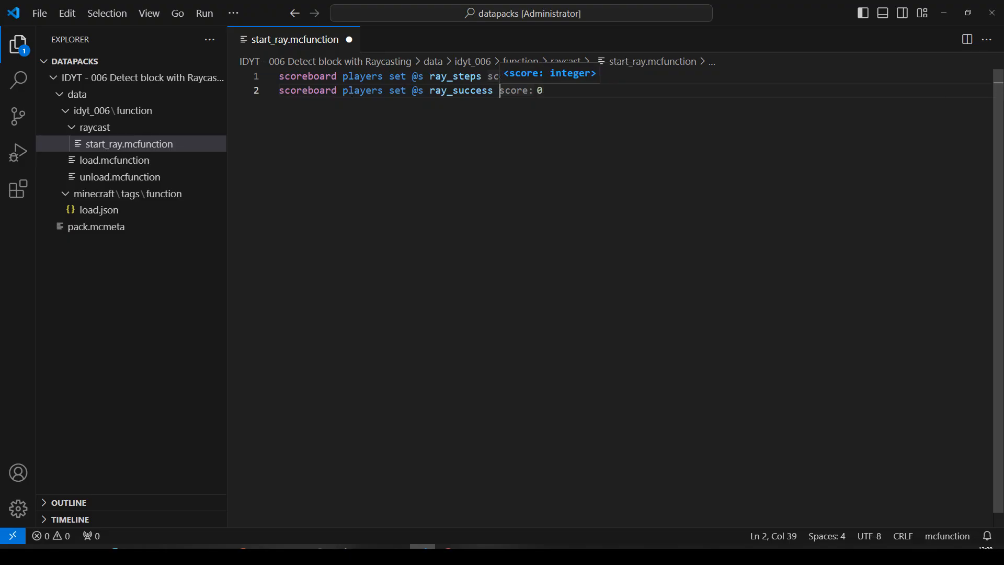
{"action": "type", "text": "0"}
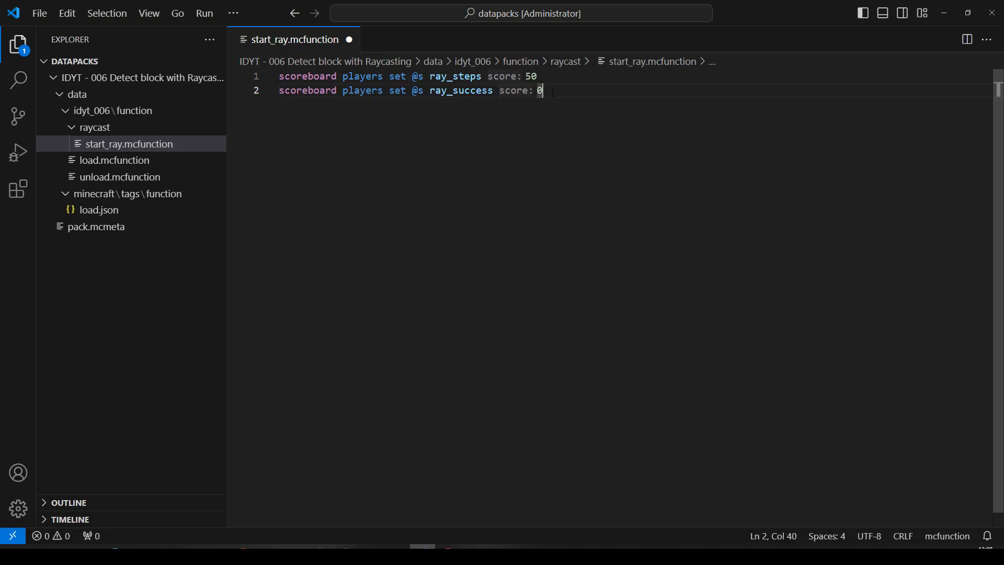
{"action": "type", "text": "fu"}
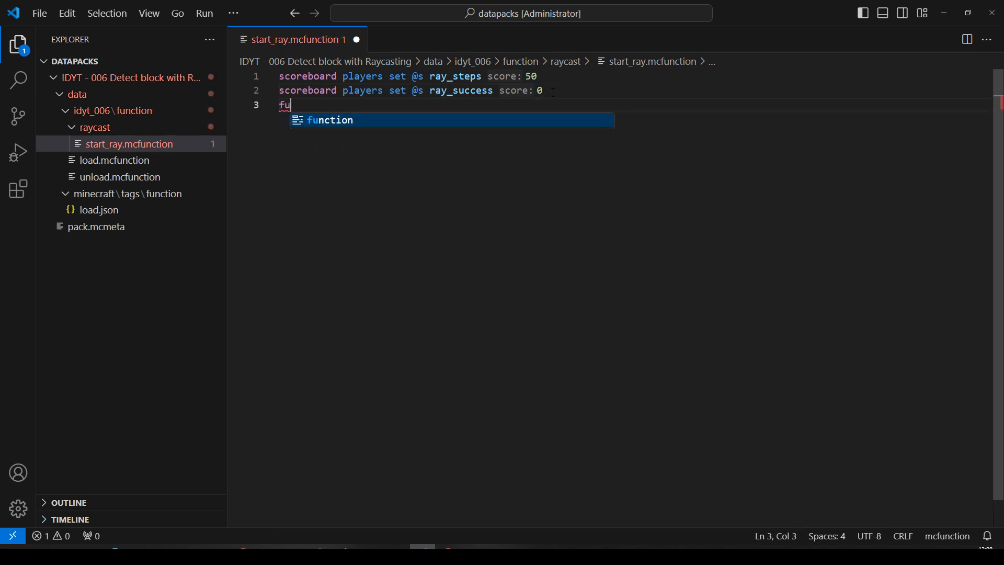
Step: Write 'function idyt_006:raycast/ray' on line 3 of start_ray
{"action": "type", "text": "nction"}
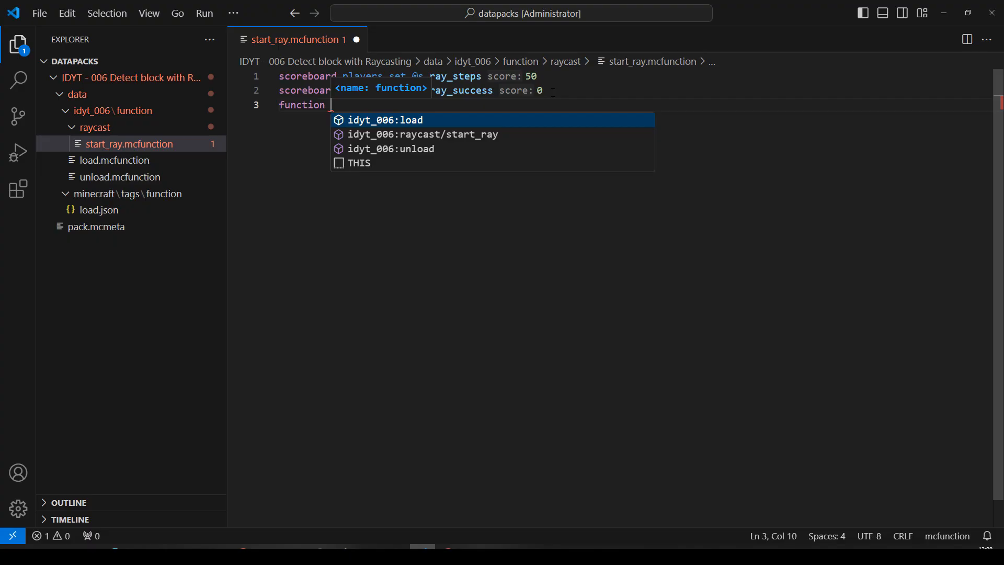
{"action": "type", "text": "id"}
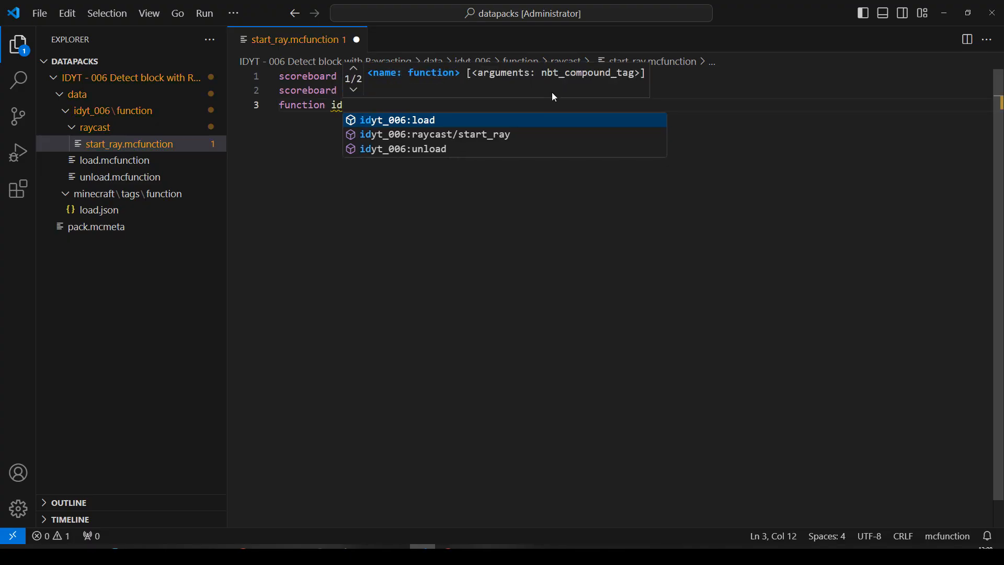
{"action": "type", "text": "yt"}
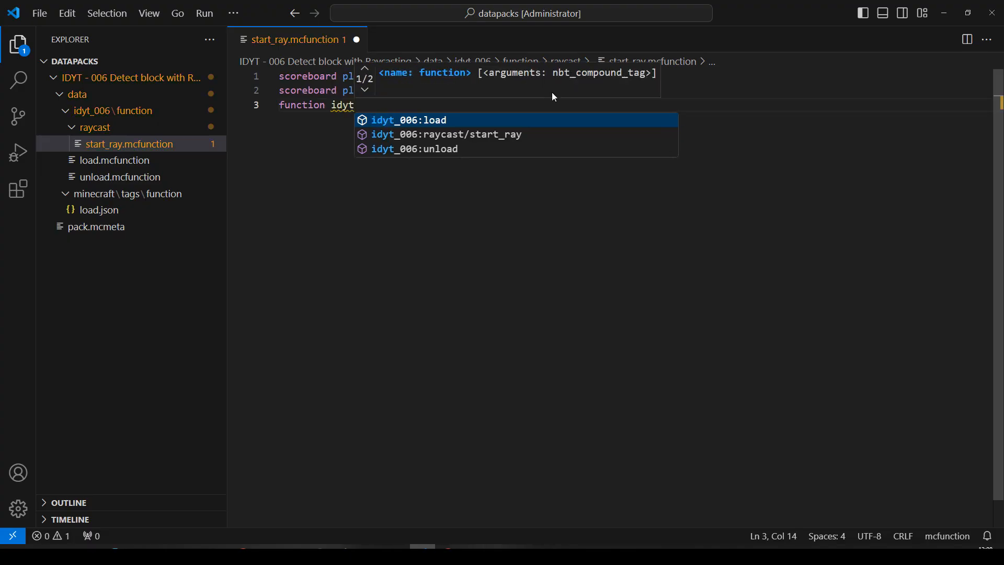
{"action": "type", "text": "_006"}
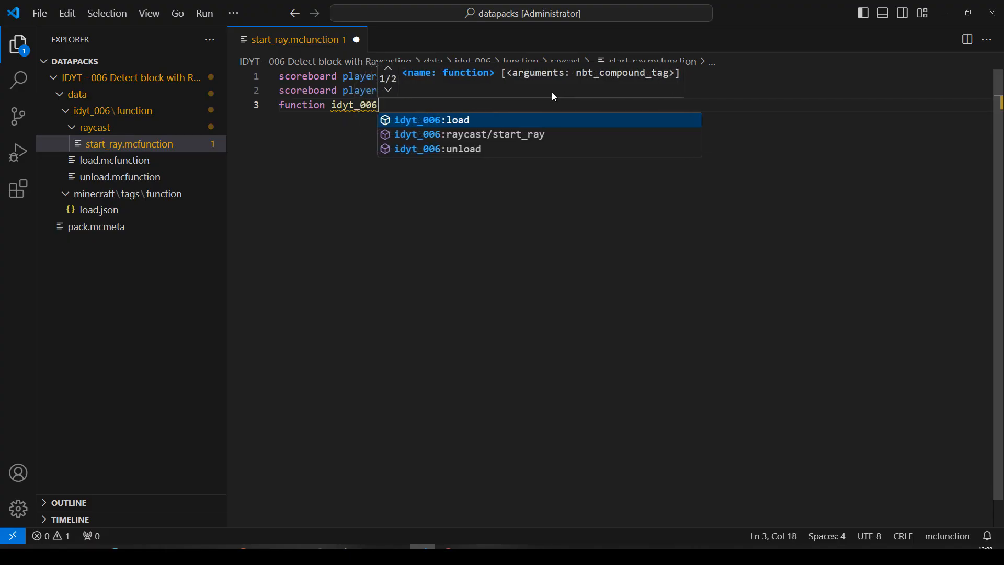
{"action": "mouse_move", "coordinate": [105, 123]}
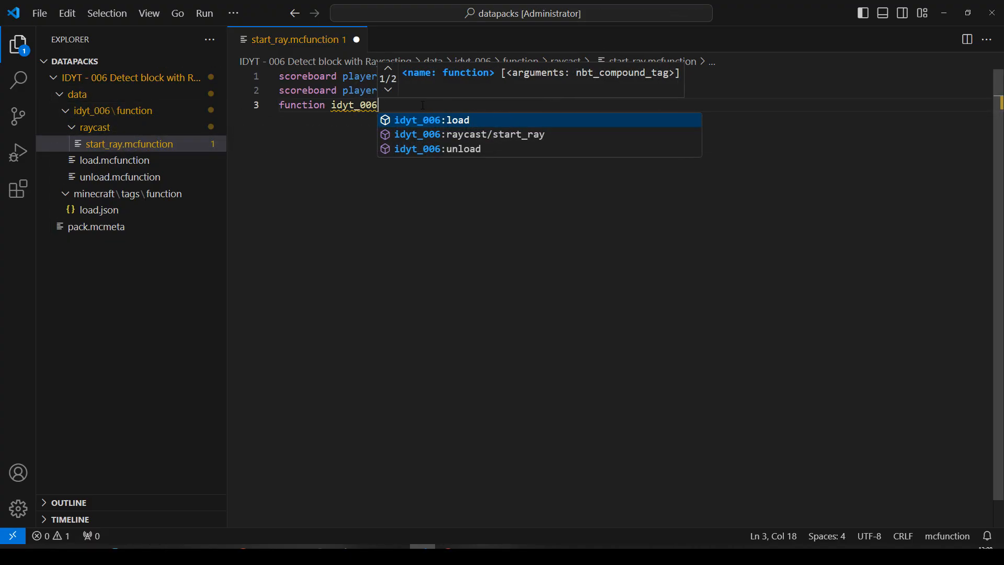
{"action": "type", "text": ":raycast"}
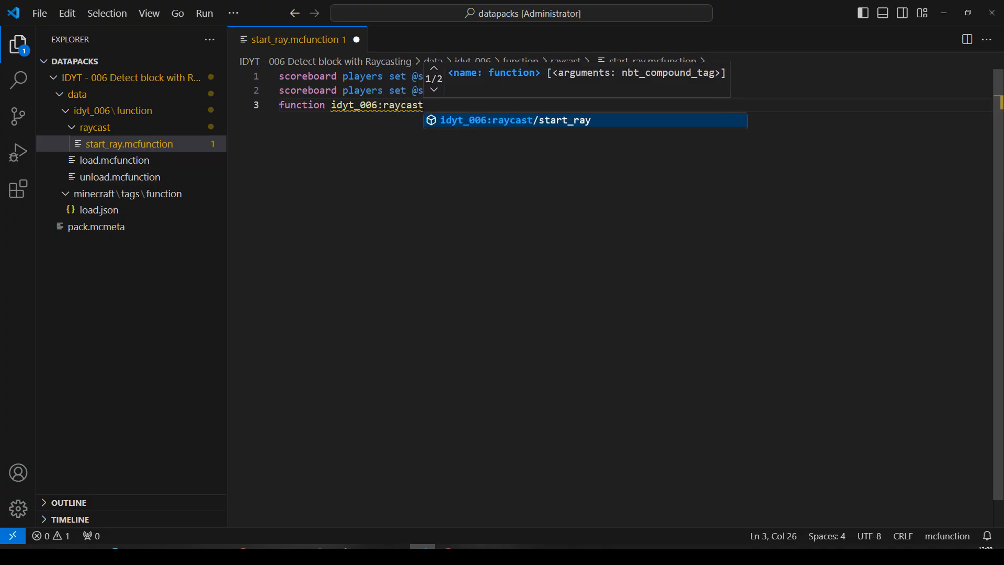
{"action": "type", "text": "/ray"}
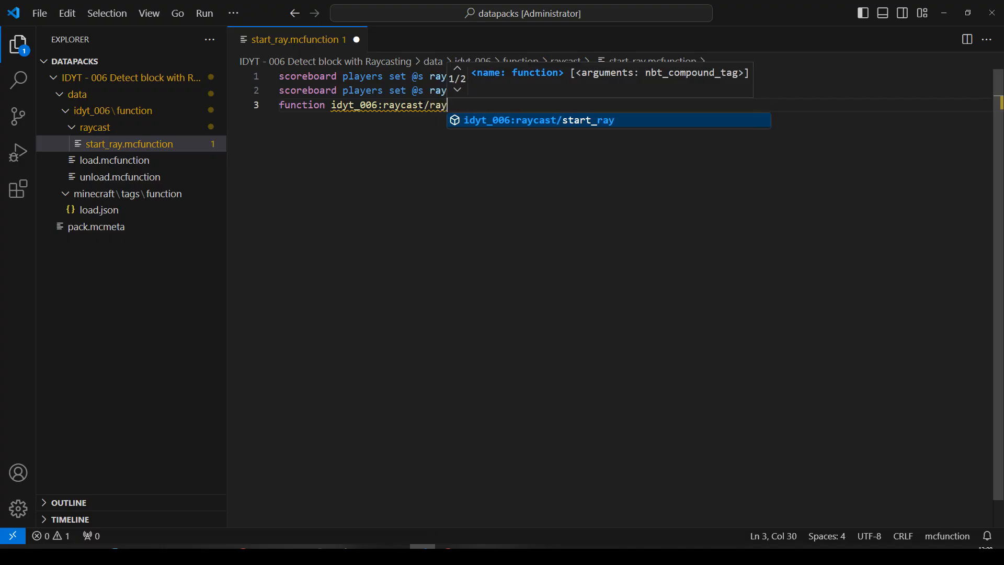
{"action": "mouse_move", "coordinate": [18, 190]}
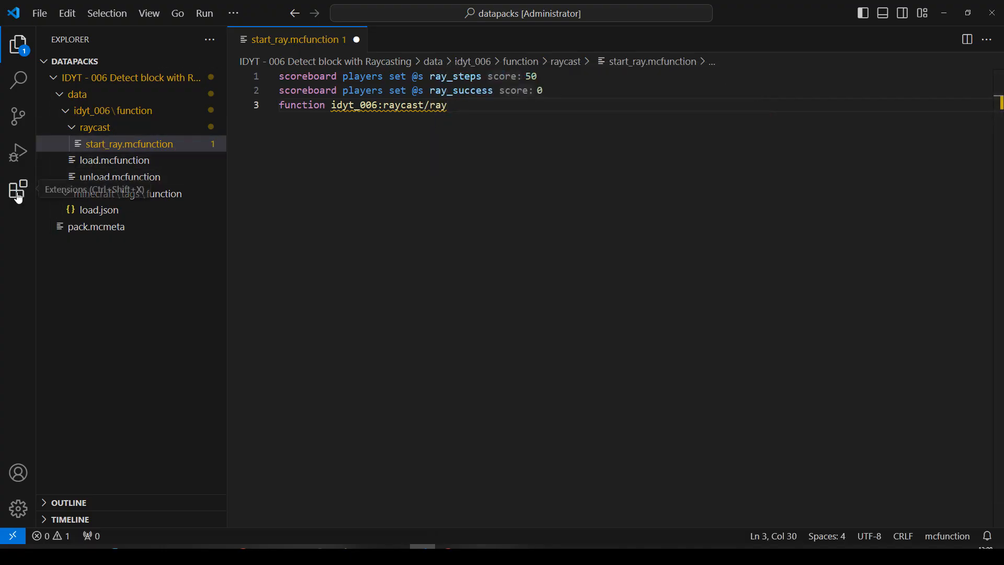
{"action": "left_click", "coordinate": [18, 189]}
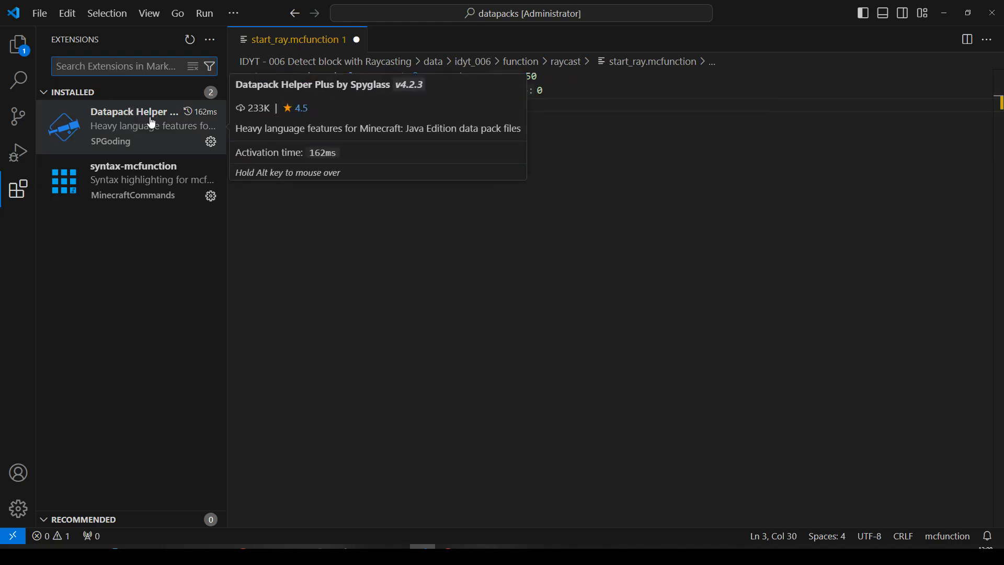
{"action": "mouse_move", "coordinate": [149, 122]}
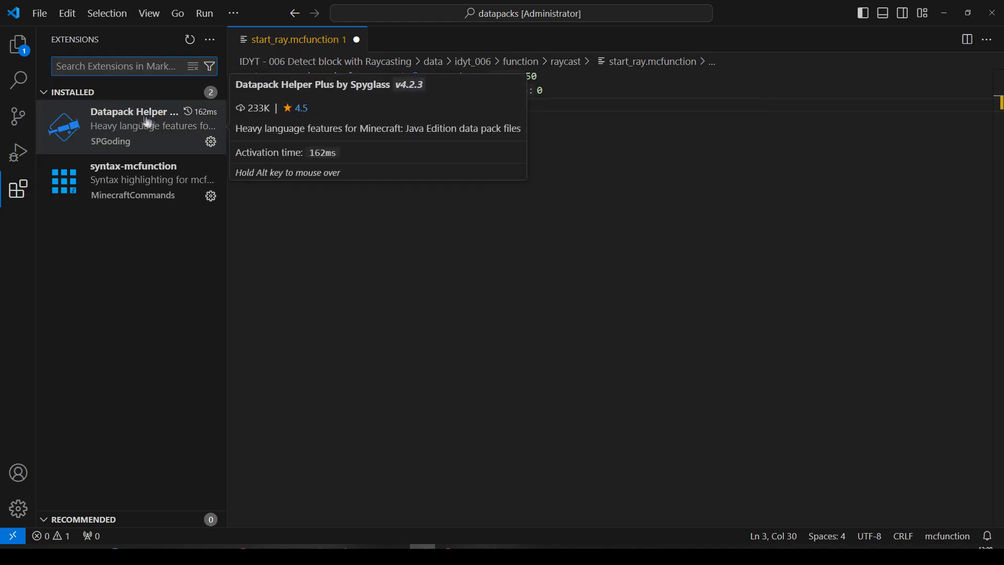
{"action": "left_click", "coordinate": [18, 44]}
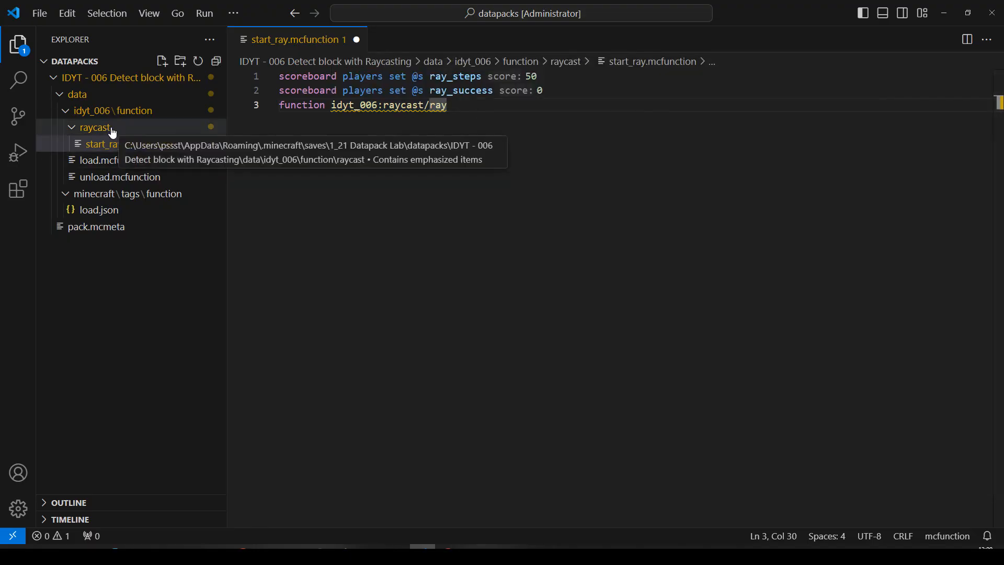
Step: Create an empty ray.mcfunction file in the raycast folder
{"action": "right_click", "coordinate": [94, 127]}
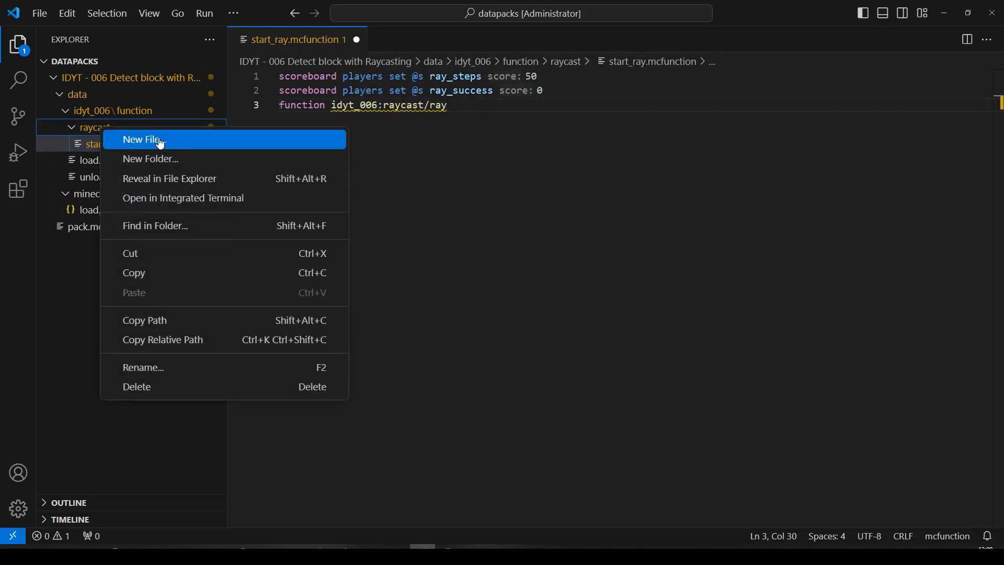
{"action": "left_click", "coordinate": [142, 139]}
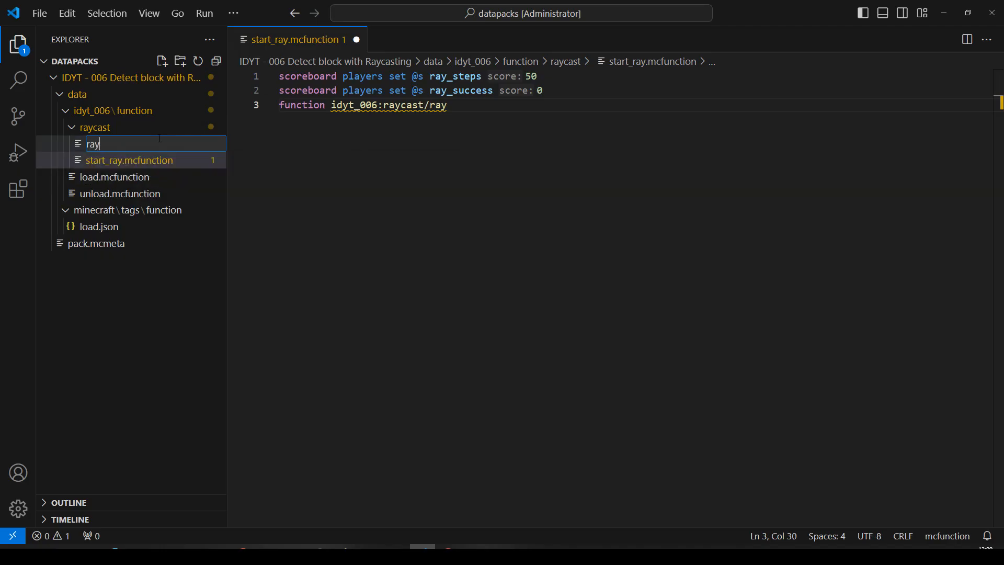
{"action": "type", "text": ".m"}
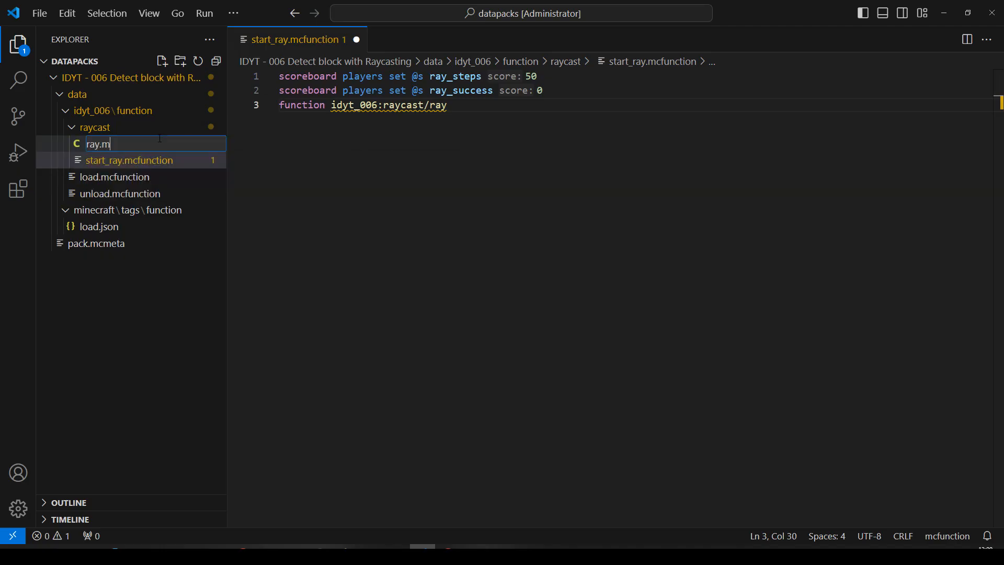
{"action": "type", "text": "cfunction"}
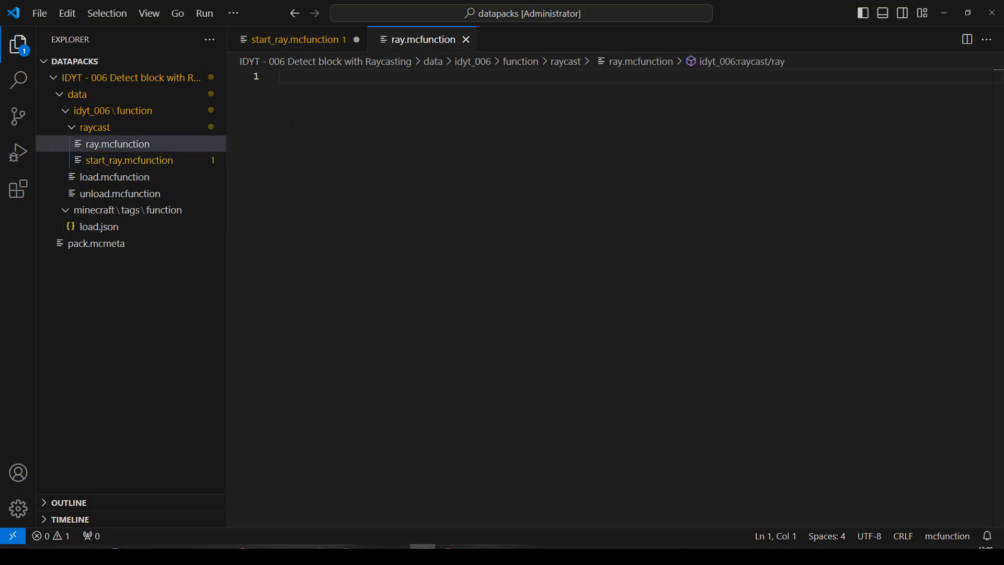
Step: Fix the end of start_ray's line 3 so it calls idyt_006:raycast/ray
{"action": "left_click", "coordinate": [295, 39]}
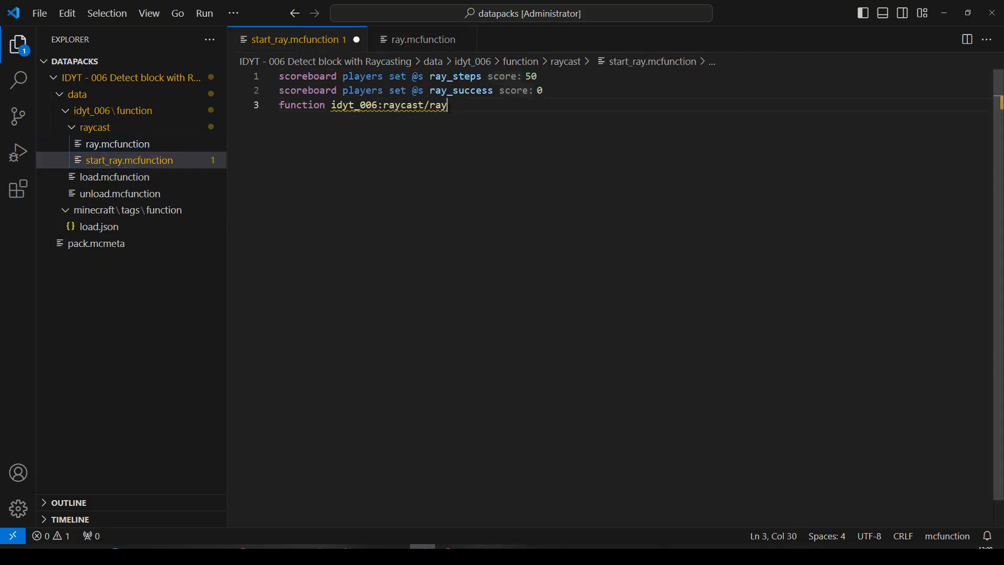
{"action": "key", "text": "Backspace"}
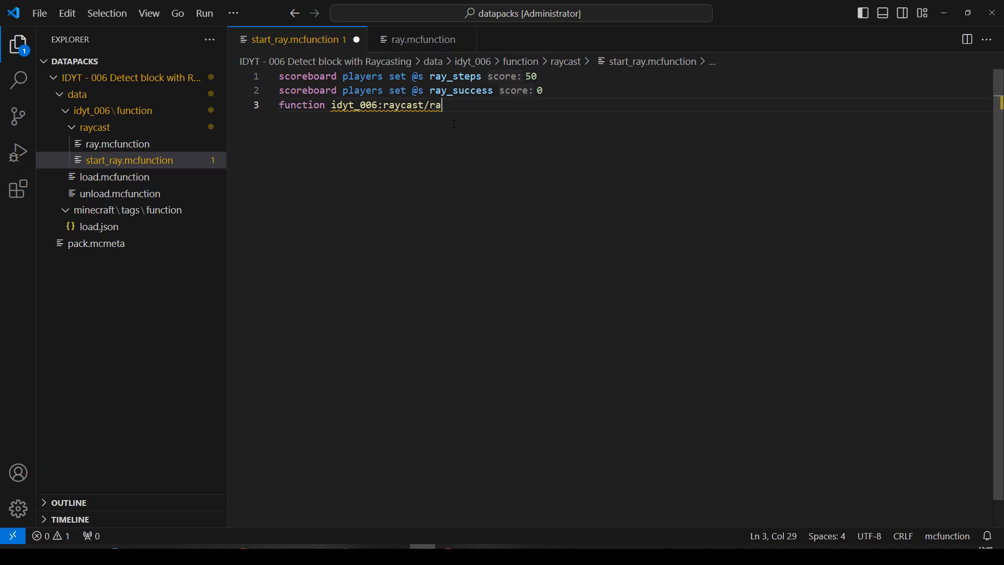
{"action": "type", "text": "y"}
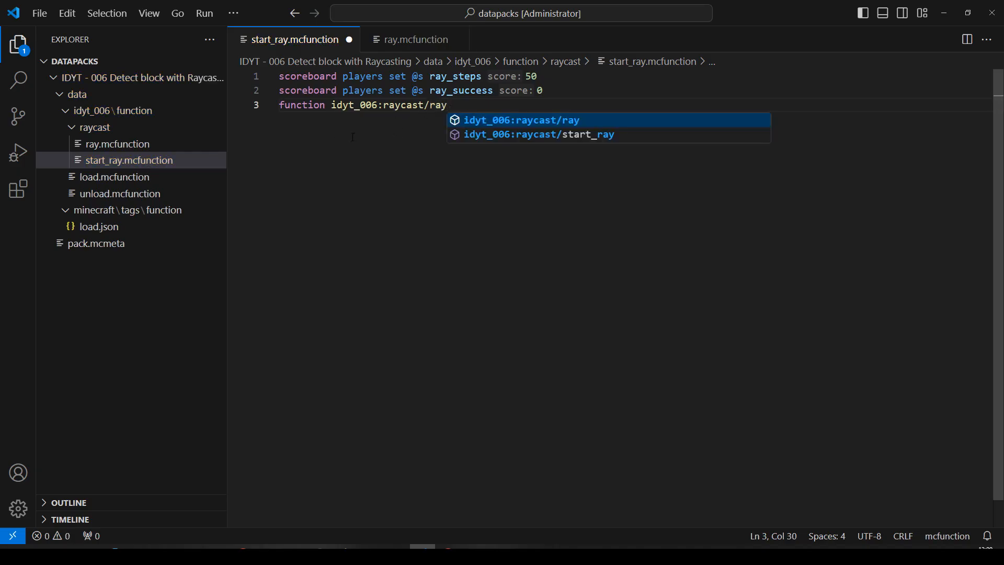
Step: Start ray.mcfunction with 'execute unless block' and a first attempt at the minecraft air tag
{"action": "left_click", "coordinate": [116, 143]}
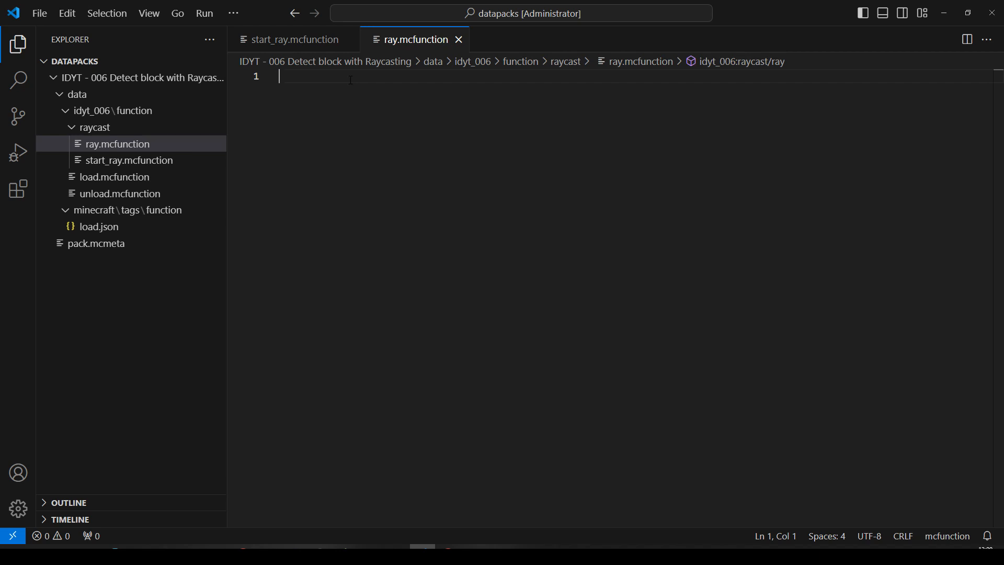
{"action": "type", "text": "execute"}
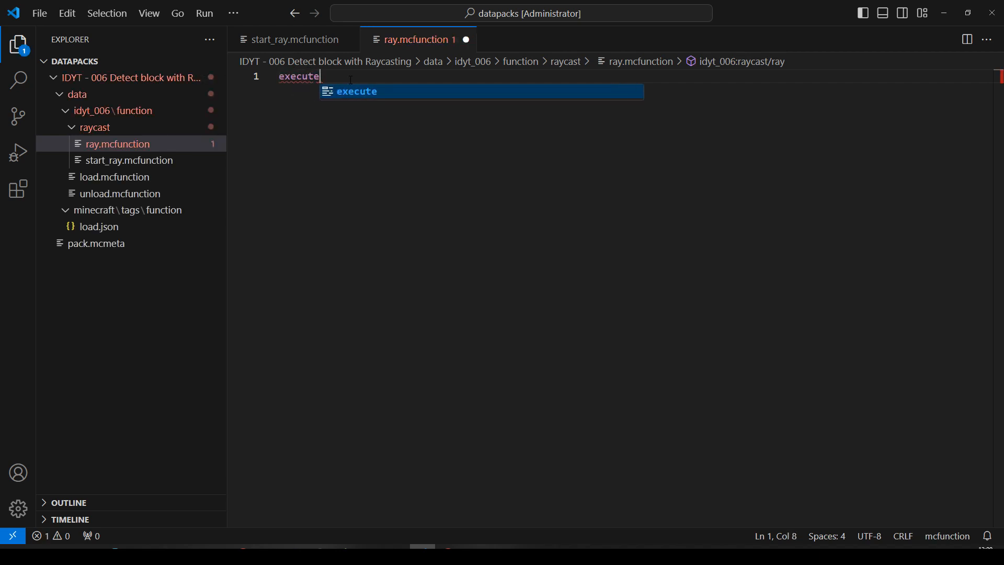
{"action": "type", "text": "uless"}
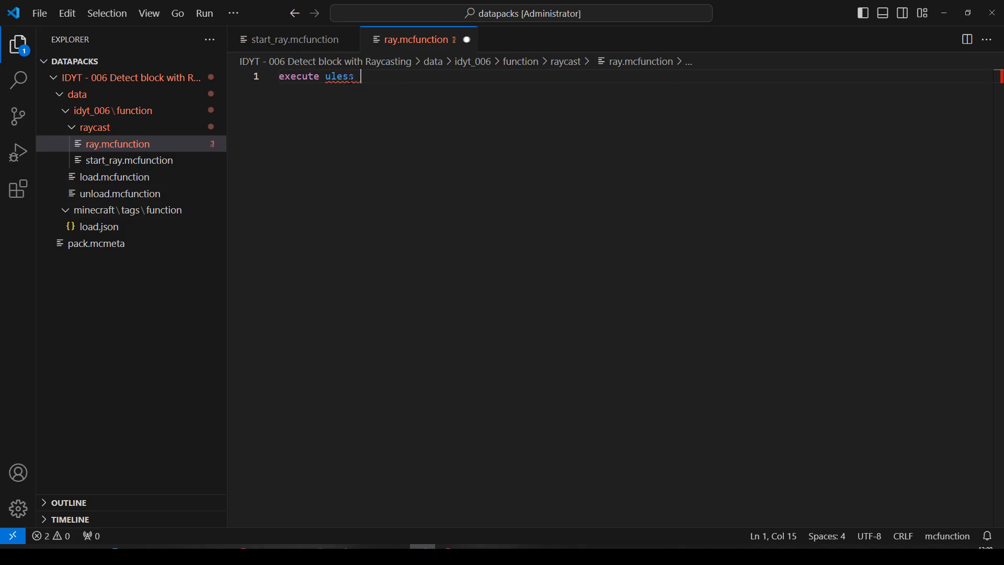
{"action": "key", "text": "BackSpace"}
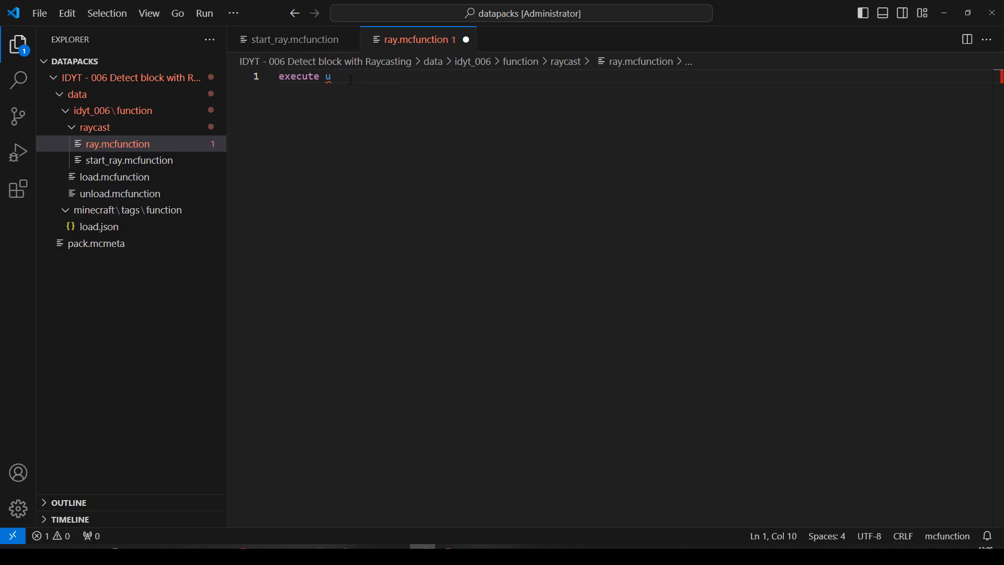
{"action": "type", "text": "nless block ~ ~ ~"}
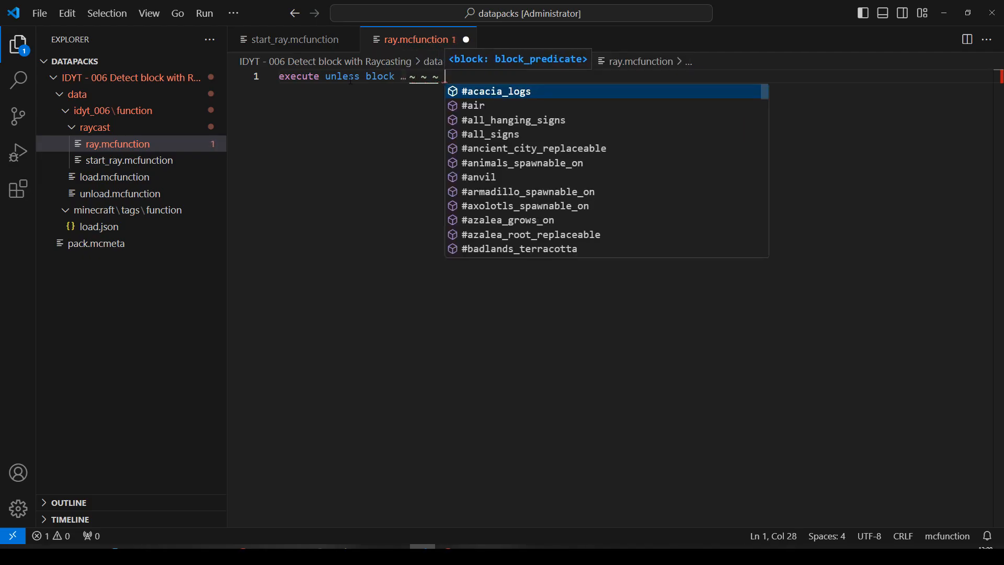
{"action": "type", "text": "minecraft"}
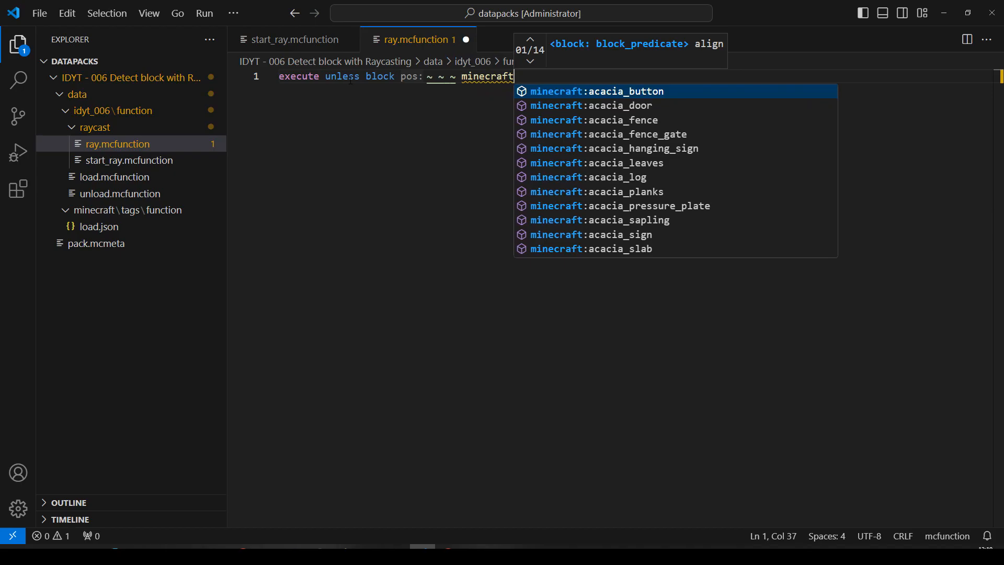
{"action": "type", "text": ":"}
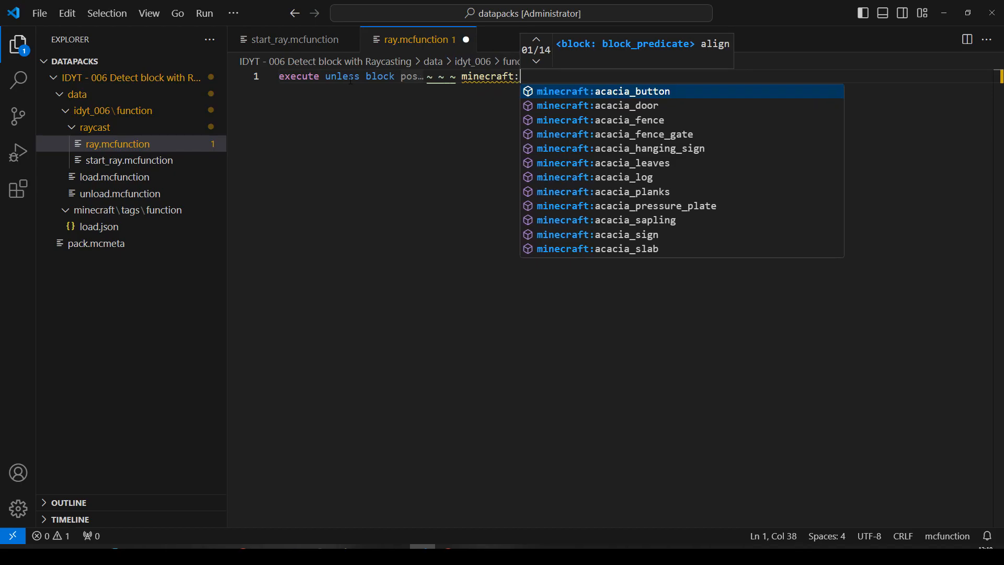
{"action": "type", "text": "ai"}
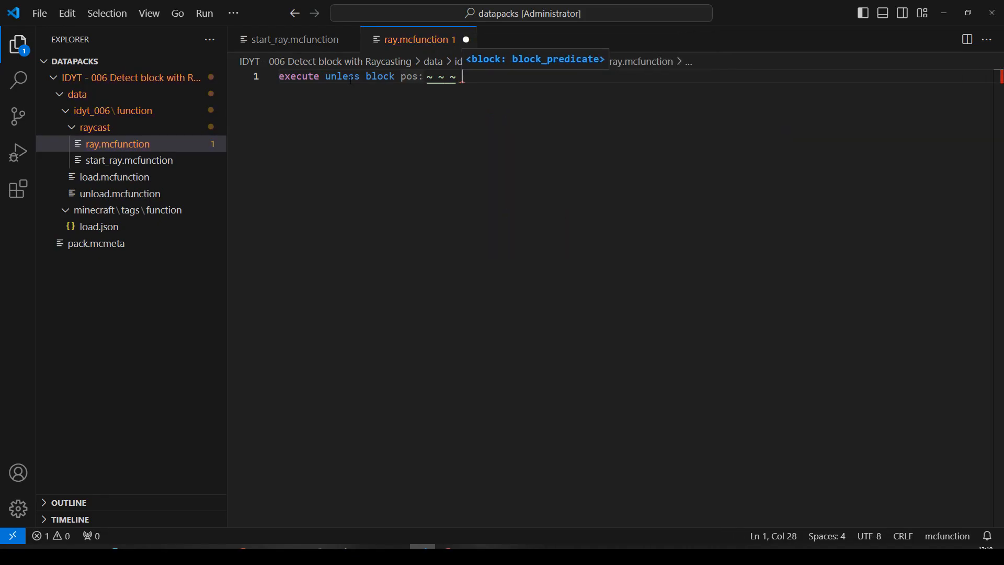
{"action": "type", "text": "#"}
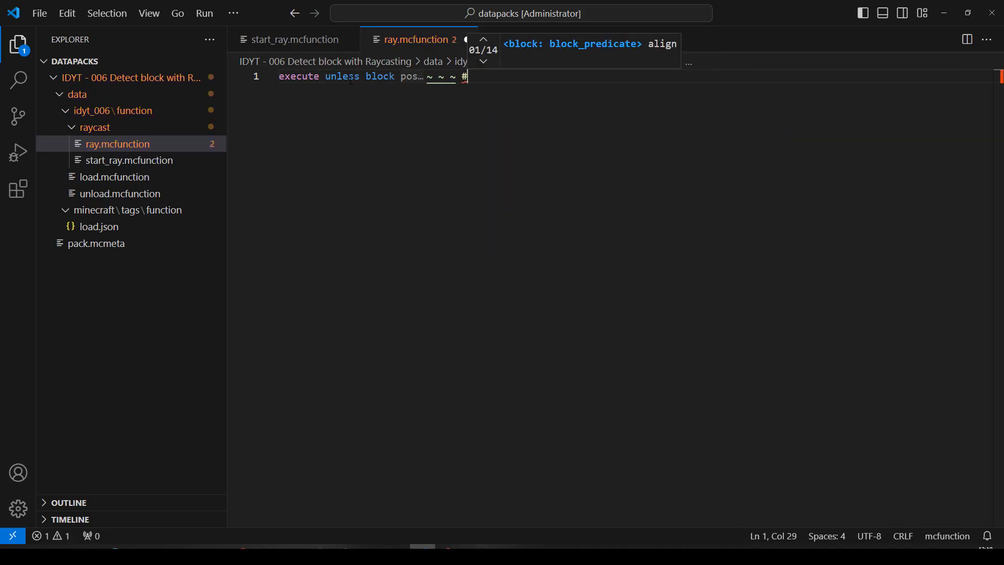
{"action": "type", "text": "min"}
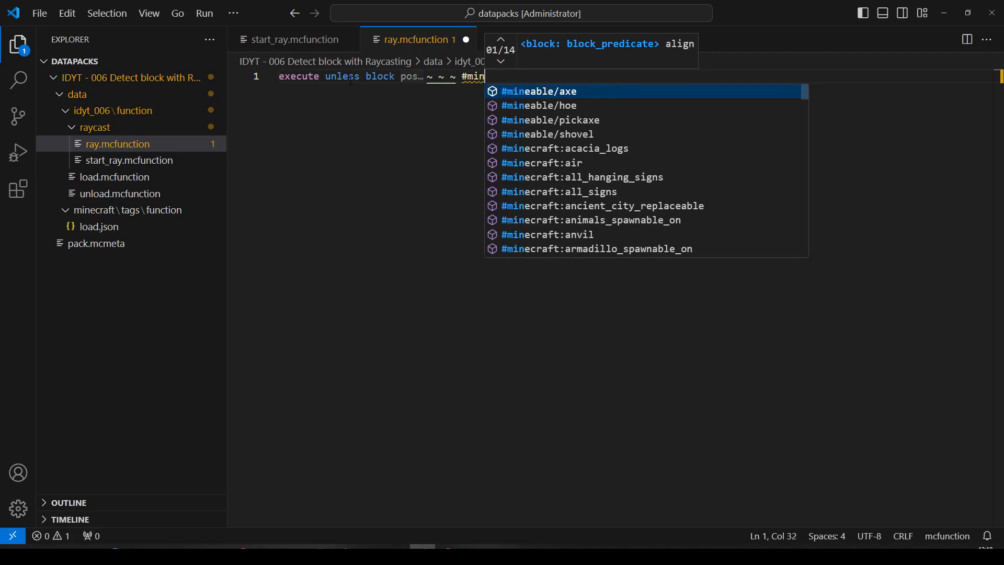
{"action": "type", "text": "ecraft"}
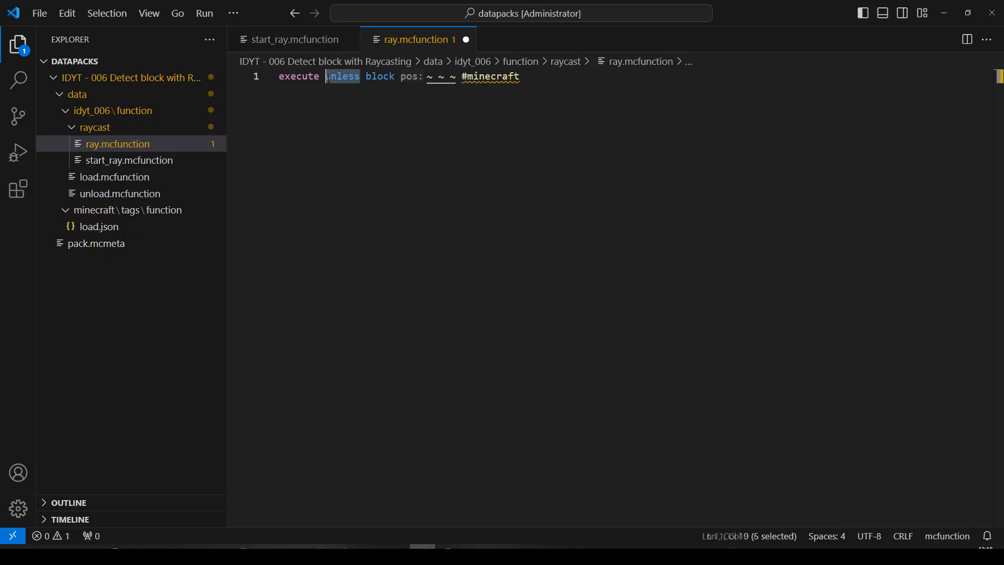
{"action": "type", "text": "if"}
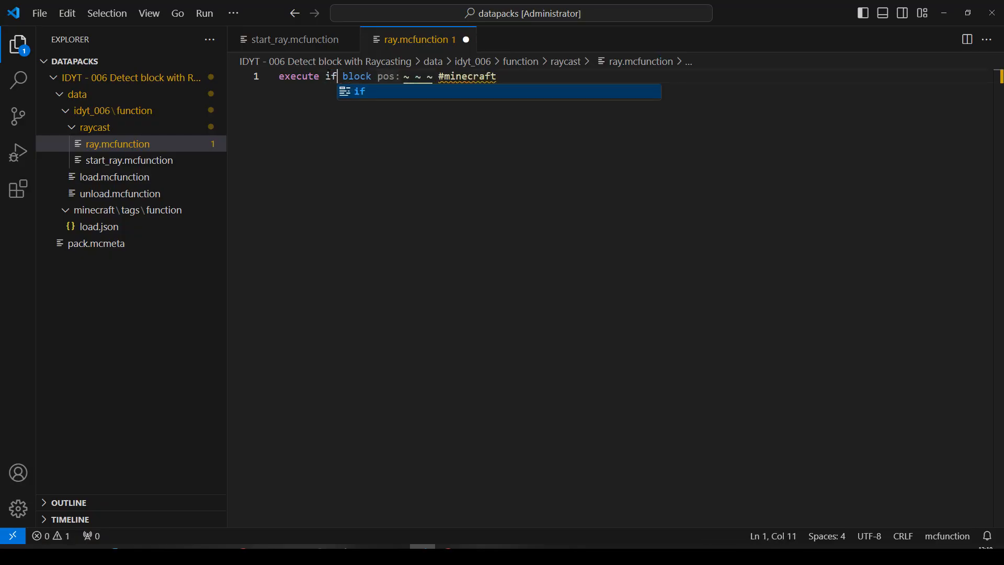
Step: Rework the block condition to read '~ ~ ~ #minecraft:air'
{"action": "double_click", "coordinate": [468, 76]}
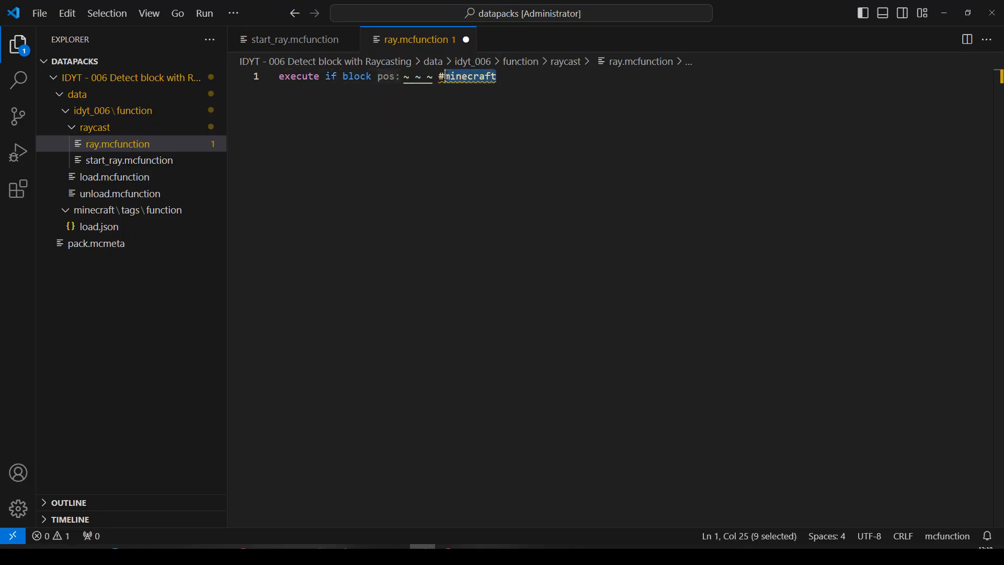
{"action": "mouse_move", "coordinate": [468, 76]}
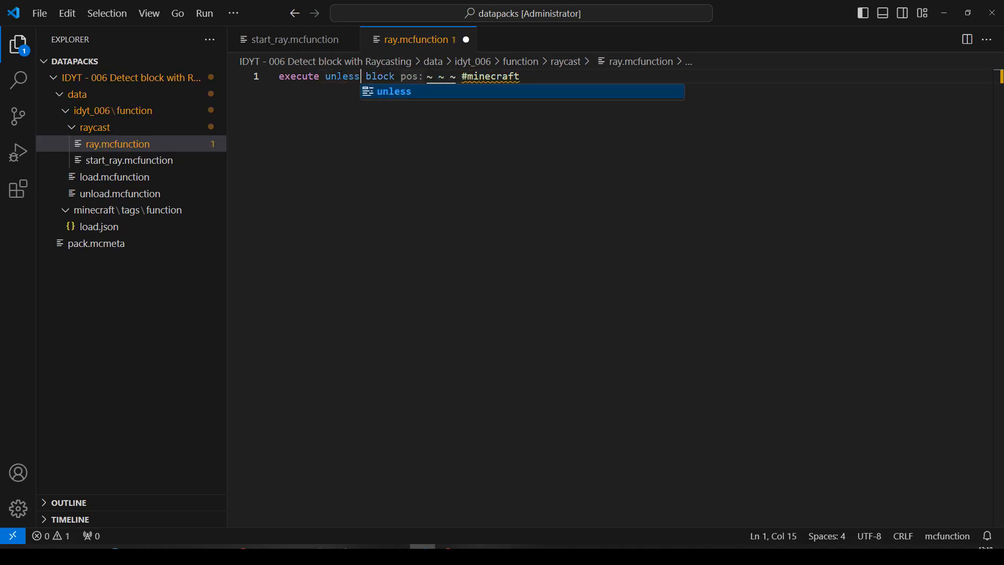
{"action": "double_click", "coordinate": [491, 76]}
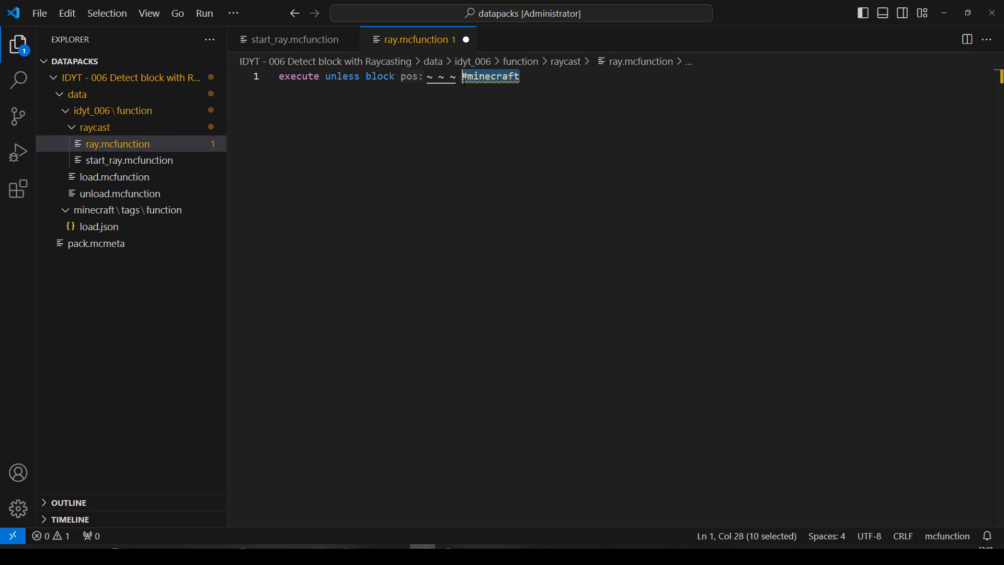
{"action": "mouse_move", "coordinate": [492, 77]}
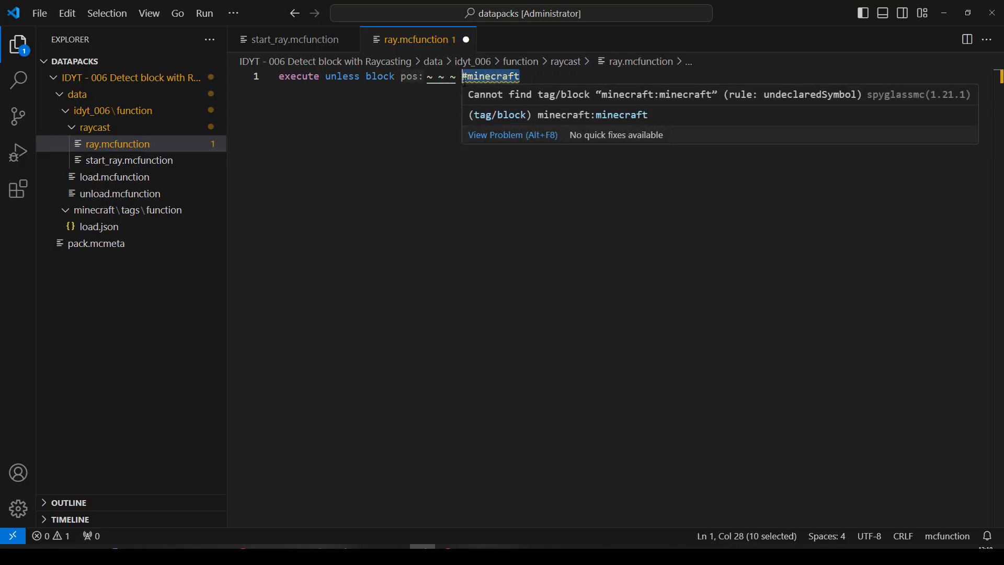
{"action": "type", "text": "air"}
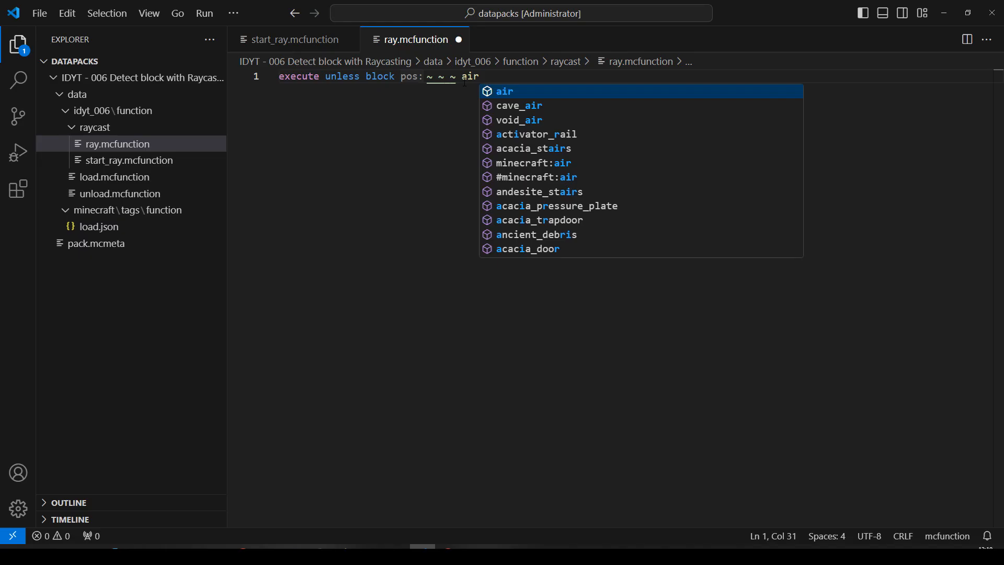
{"action": "key", "text": "Backspace"}
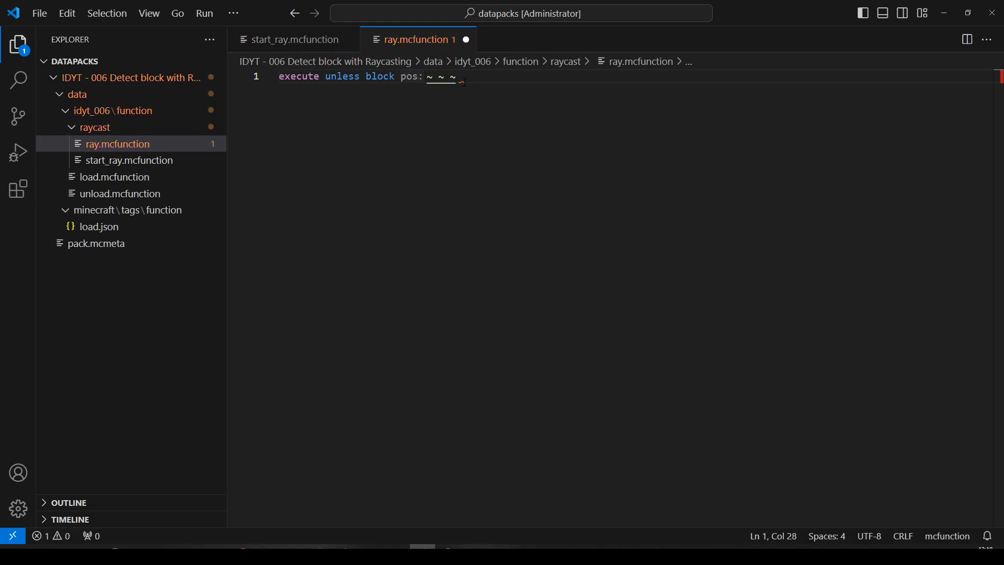
{"action": "type", "text": "#m"}
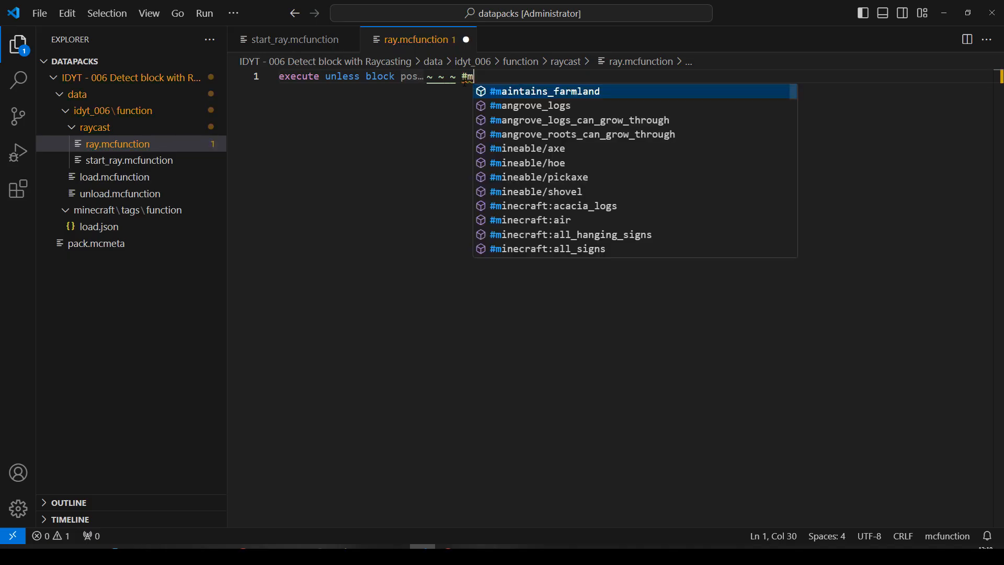
{"action": "type", "text": "inecraft"}
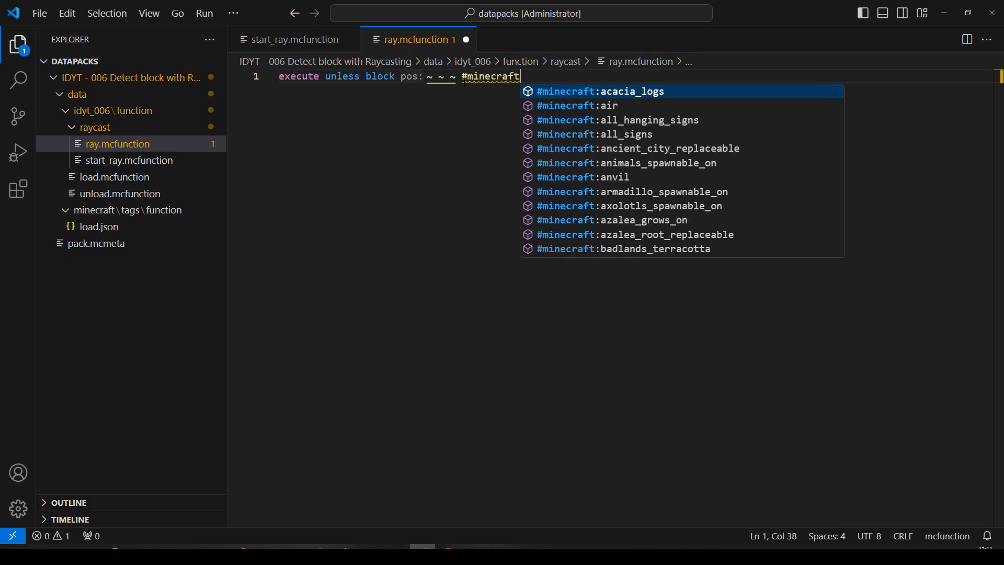
{"action": "type", "text": ":air"}
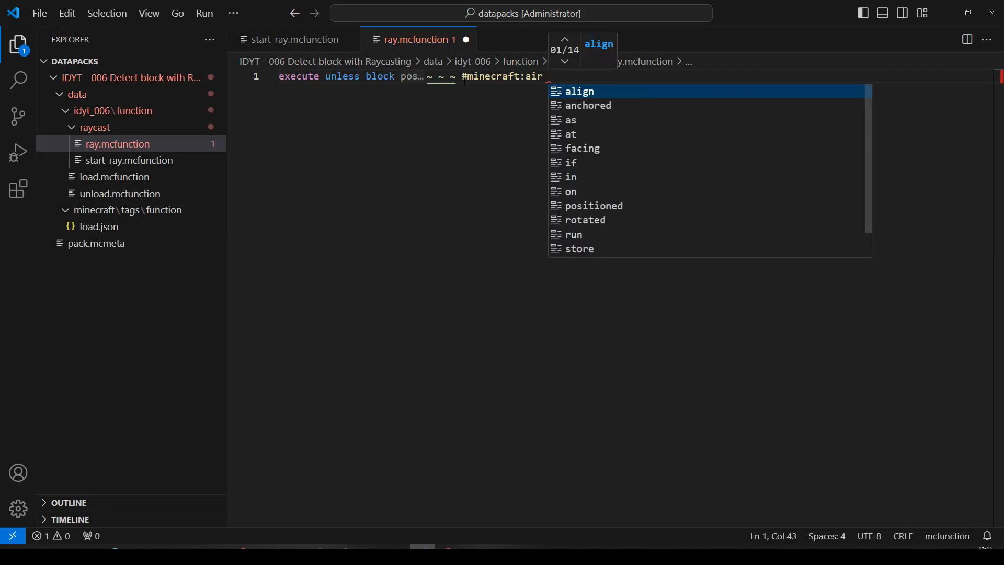
Step: Finish the line with 'run function idyt_006:raycast/hit_block'
{"action": "type", "text": "run f"}
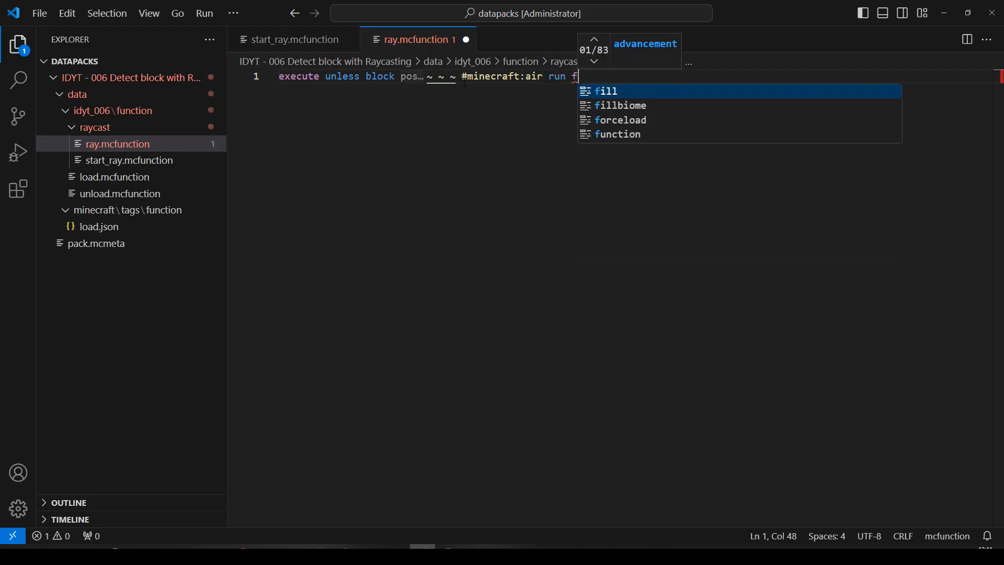
{"action": "type", "text": "unction idyt_006:raycast/ray"}
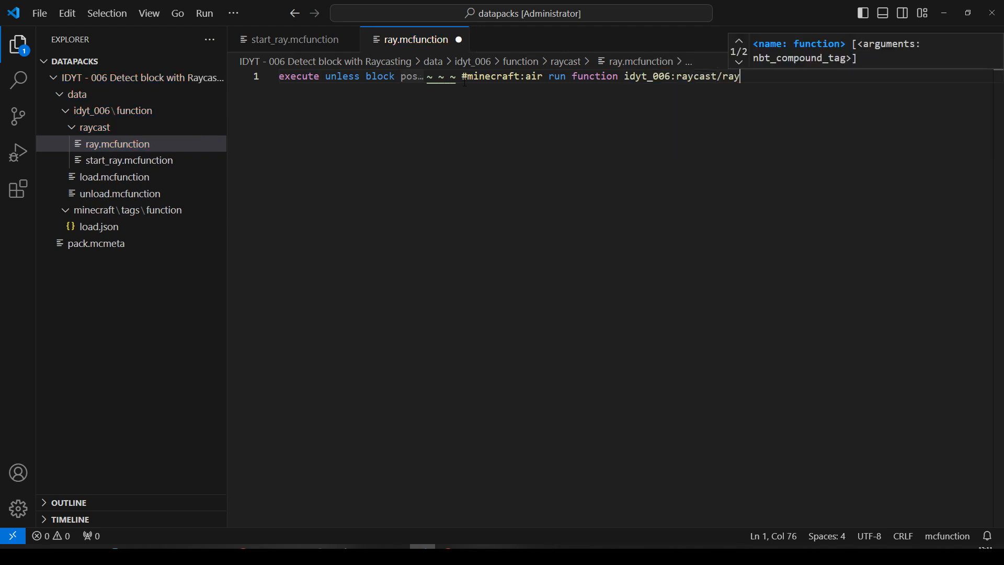
{"action": "key", "text": "Backspace"}
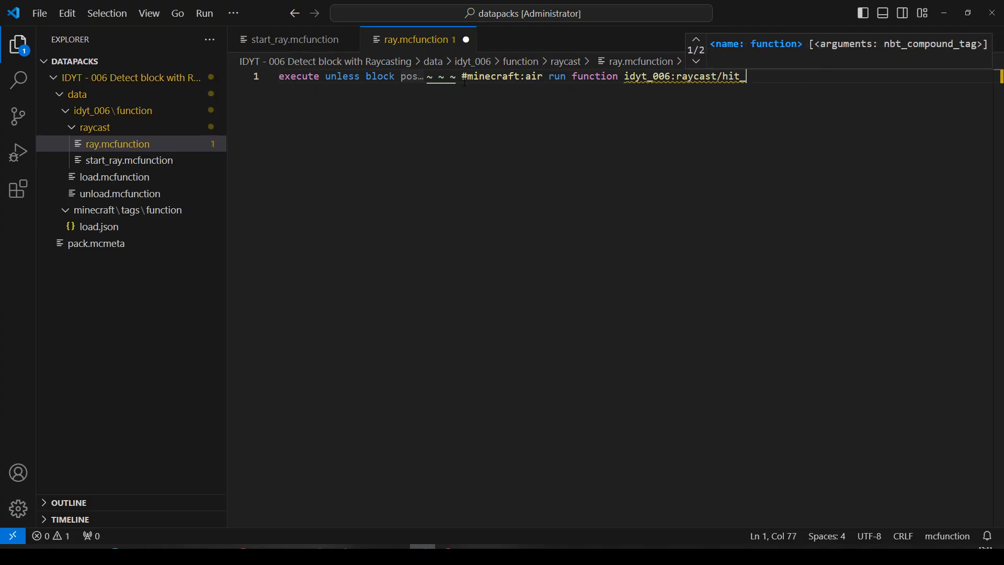
{"action": "type", "text": "block"}
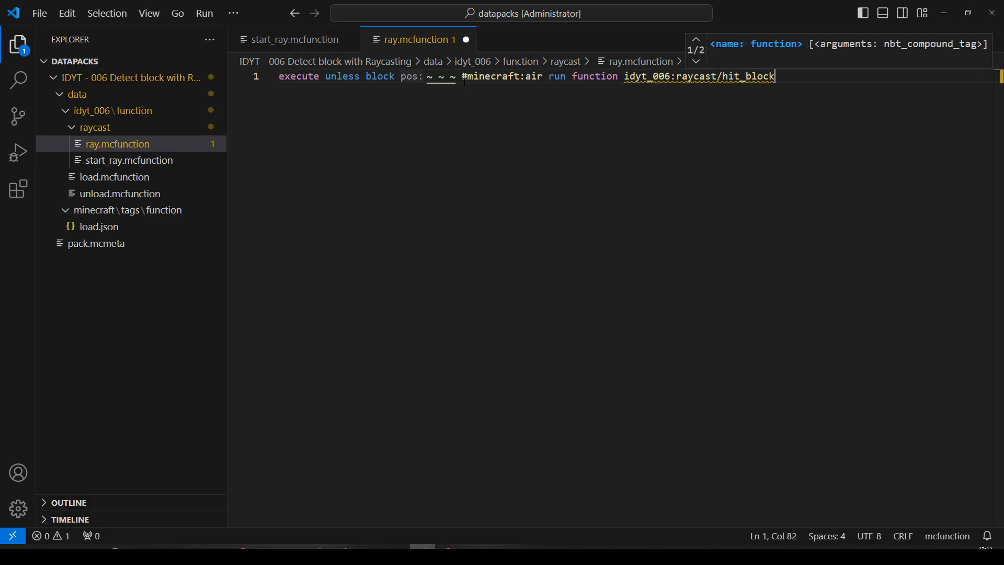
{"action": "mouse_move", "coordinate": [698, 76]}
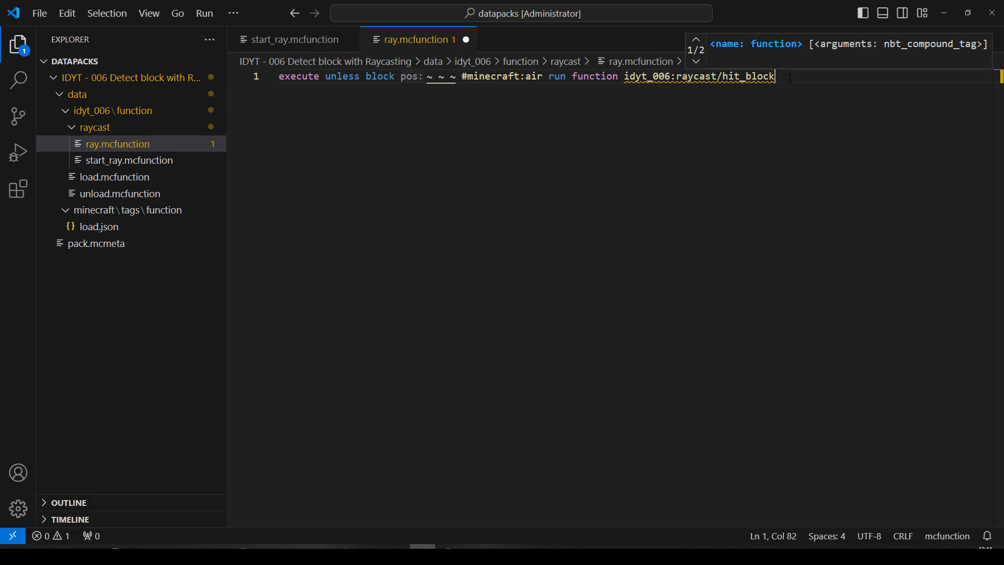
{"action": "key", "text": "enter"}
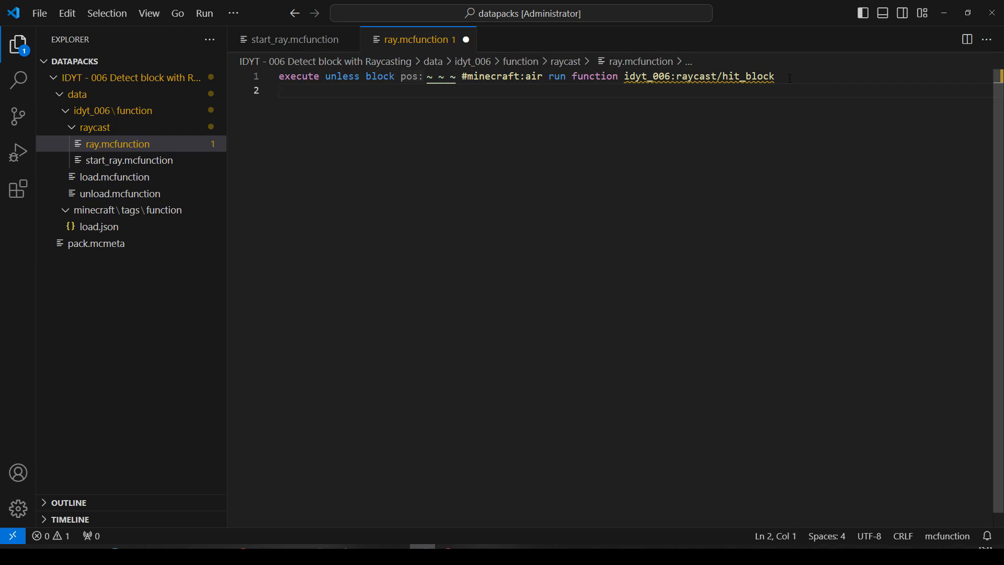
Step: Write 'scoreboard players remove @s ray_steps 1' on line 2 of ray.mcfunction
{"action": "type", "text": "scoreboard p"}
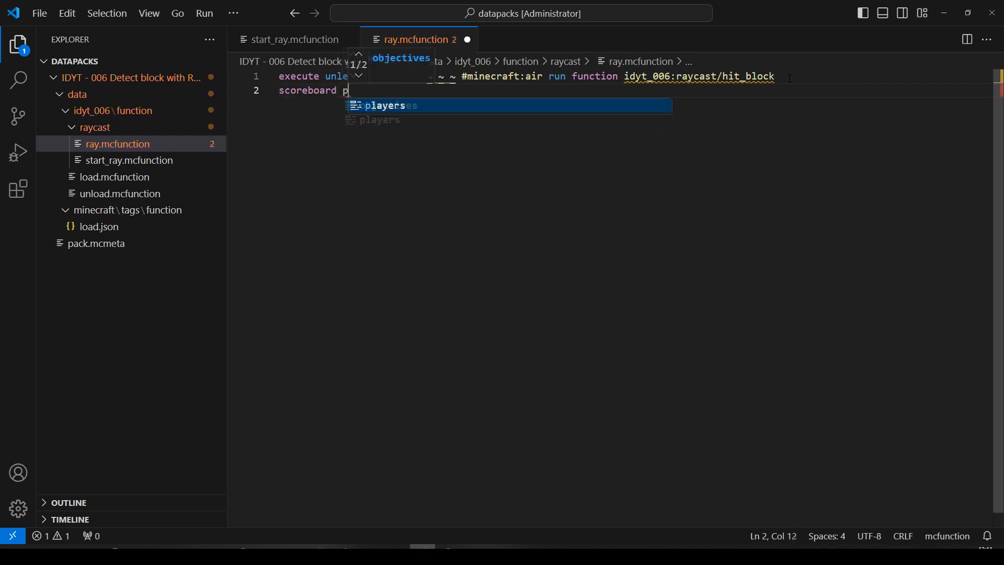
{"action": "type", "text": "layers"}
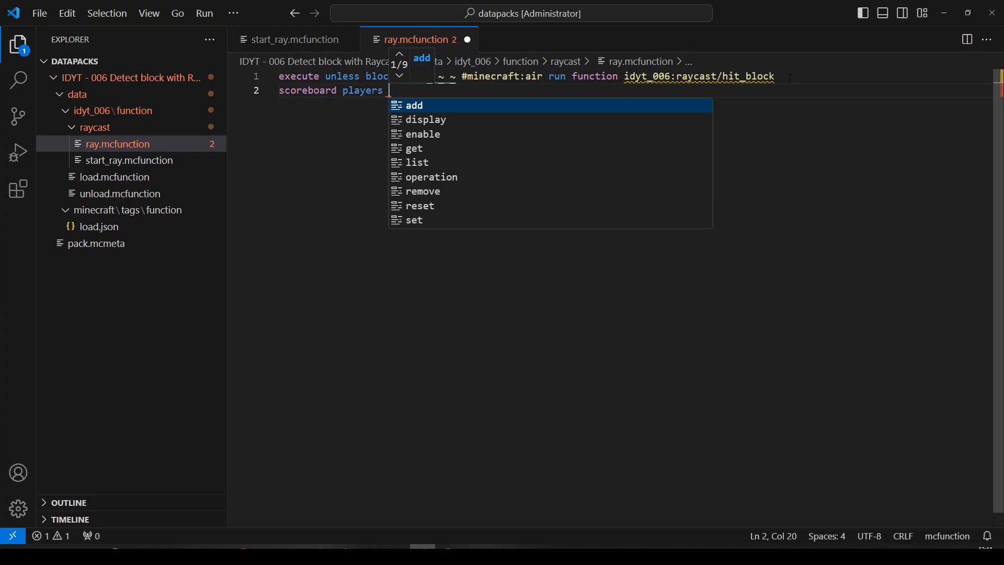
{"action": "type", "text": "remove @s ray_steps 1"}
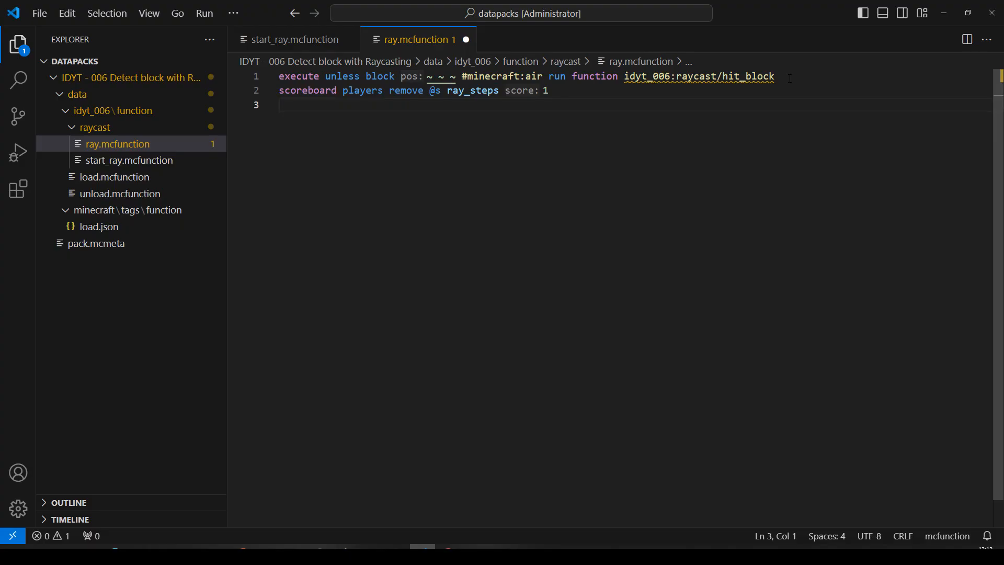
{"action": "type", "text": "execute if score ray"}
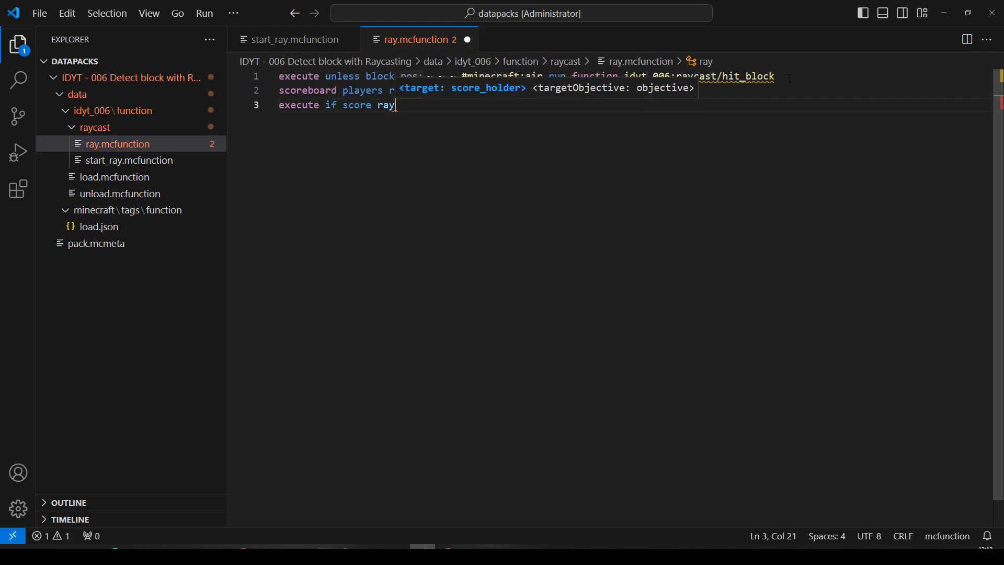
Step: Write the score checks 'if score @s ray_steps matches 1.. if score @s ray_success matches 0'
{"action": "type", "text": "@s"}
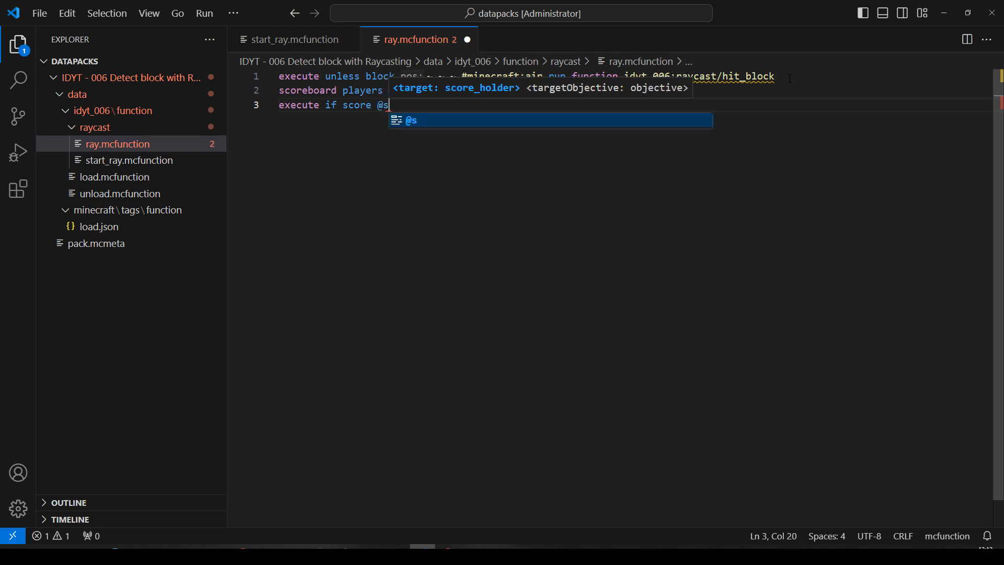
{"action": "type", "text": "ray_steps"}
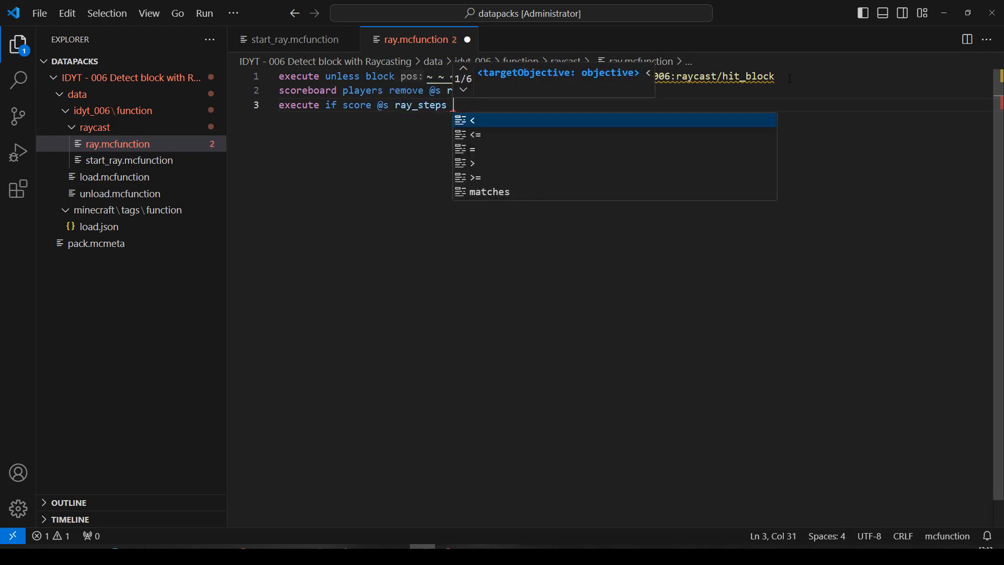
{"action": "type", "text": "matches 1."}
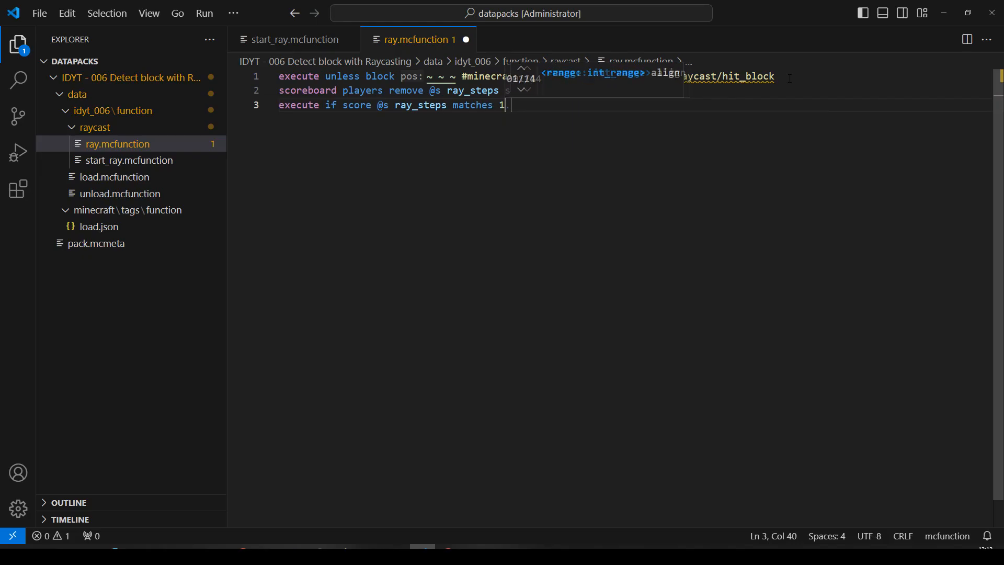
{"action": "type", "text": ".. if score"}
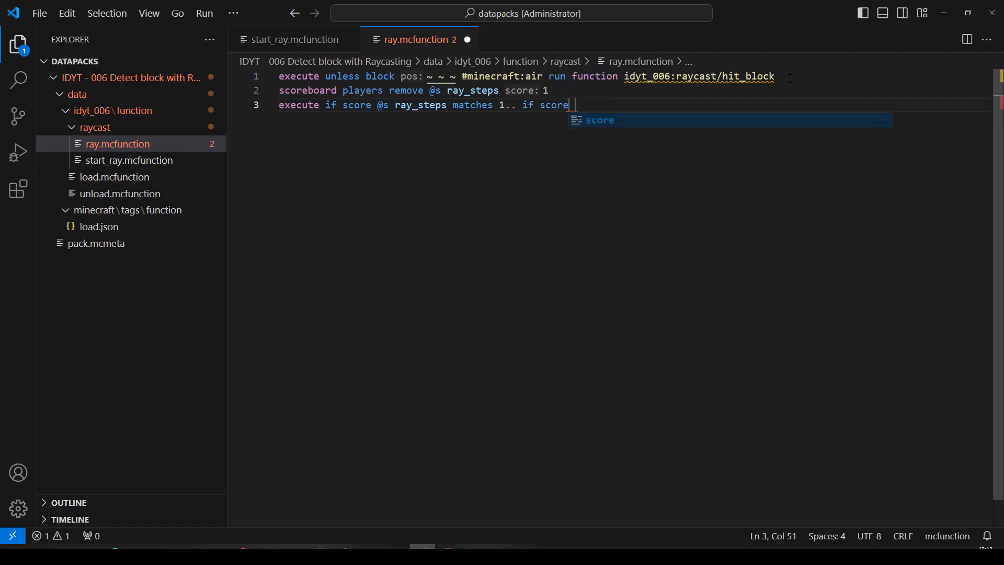
{"action": "type", "text": "@s ray_success matches 0"}
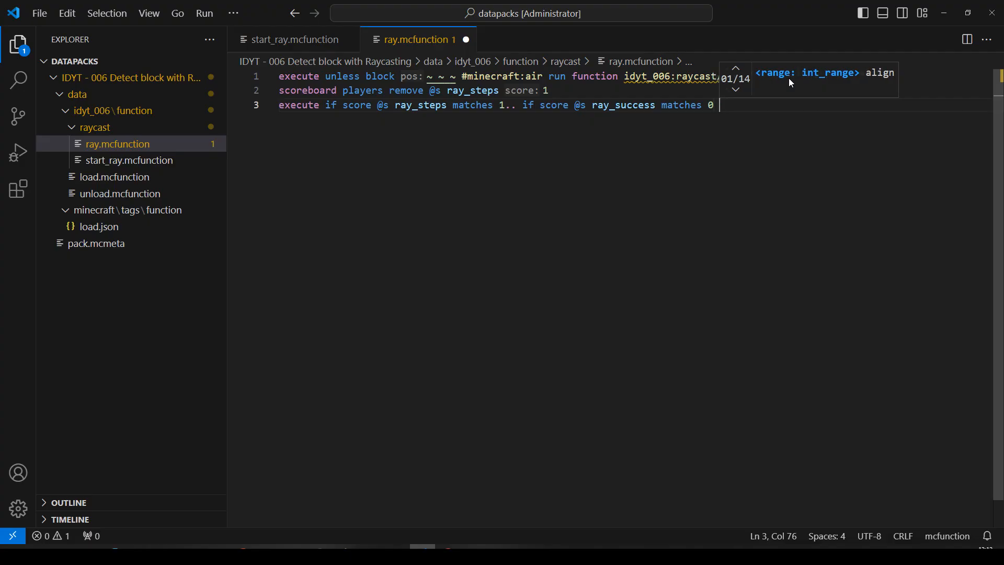
Step: Finish line 3 with 'positioned ^ ^ ^0.1 run function idyt_006:raycast/ray'
{"action": "type", "text": "positioned"}
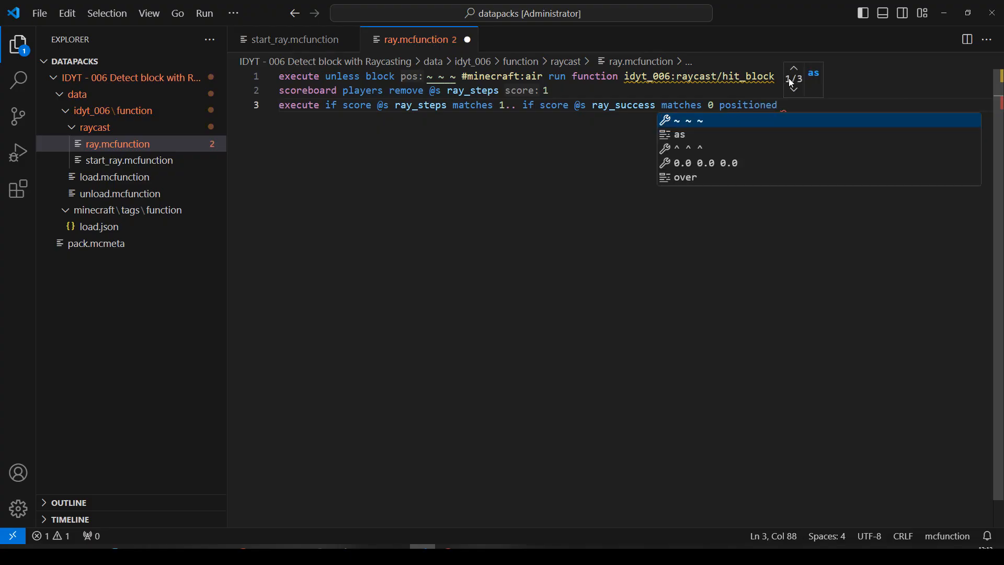
{"action": "type", "text": "^ ^ ^"}
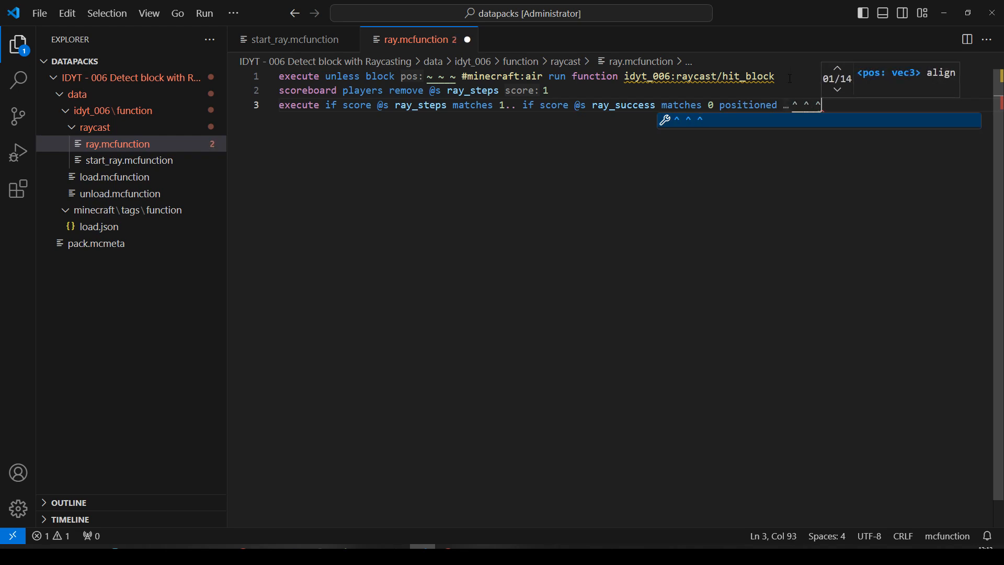
{"action": "type", "text": "0.1 run"}
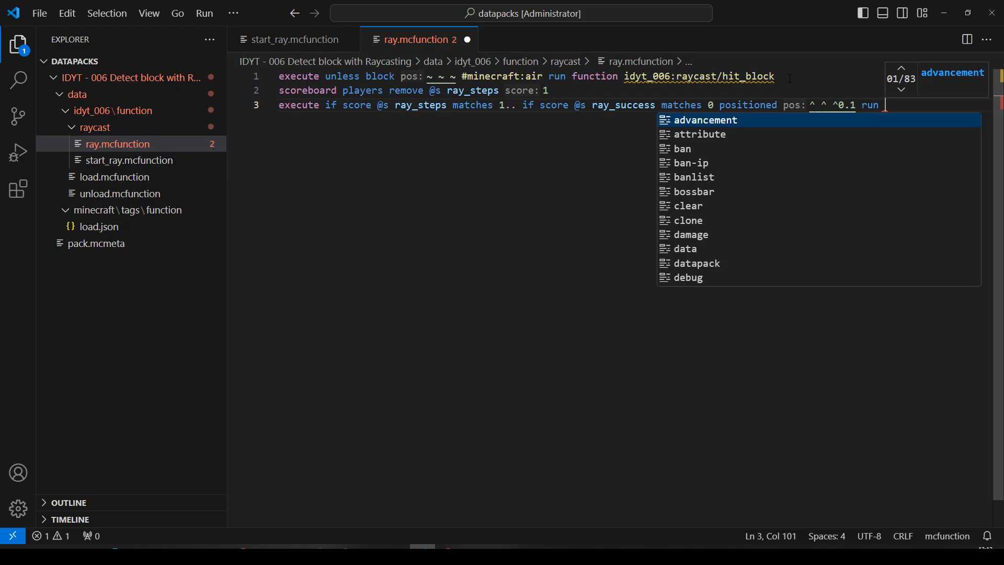
{"action": "type", "text": "function"}
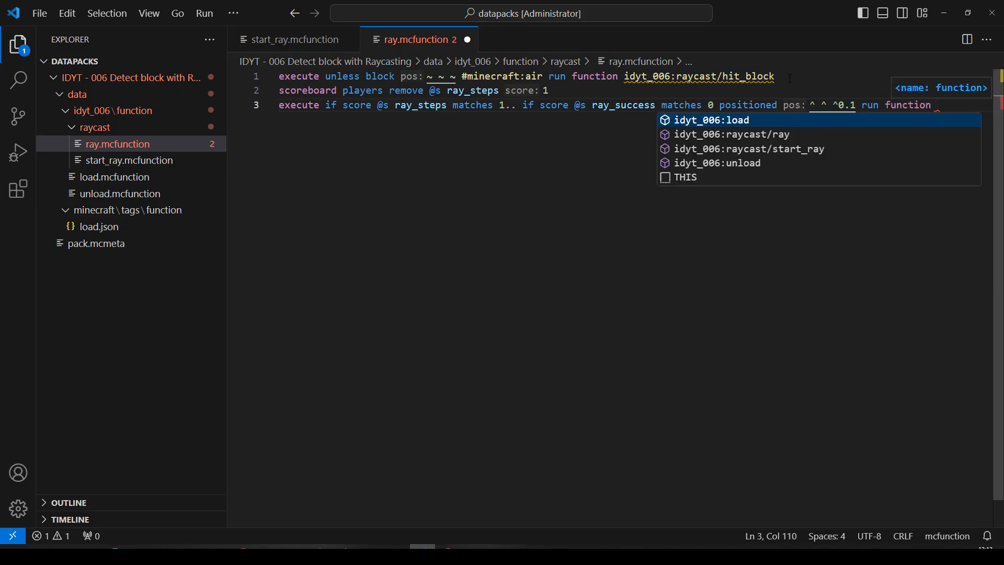
{"action": "type", "text": "idyt_006:"}
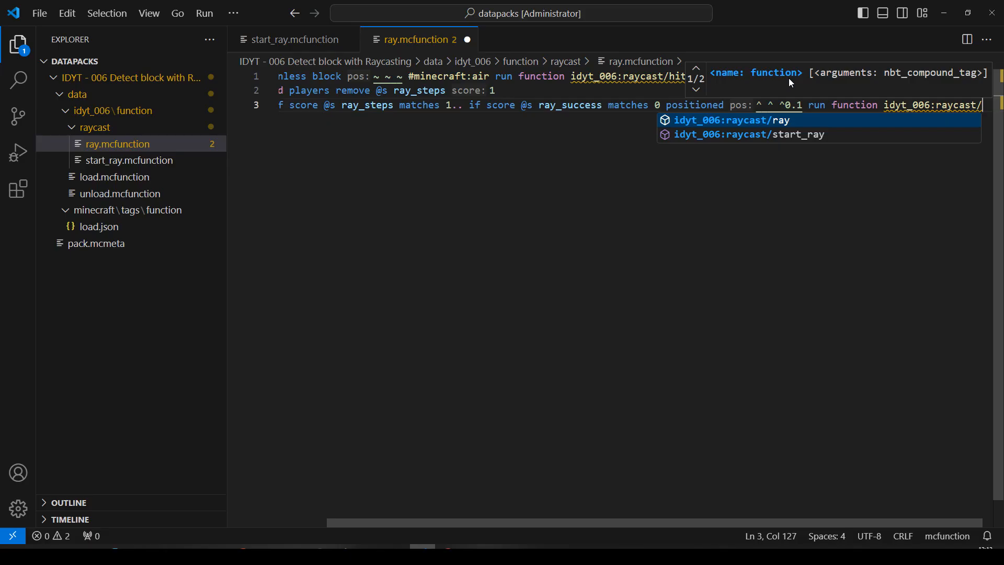
{"action": "type", "text": "ray"}
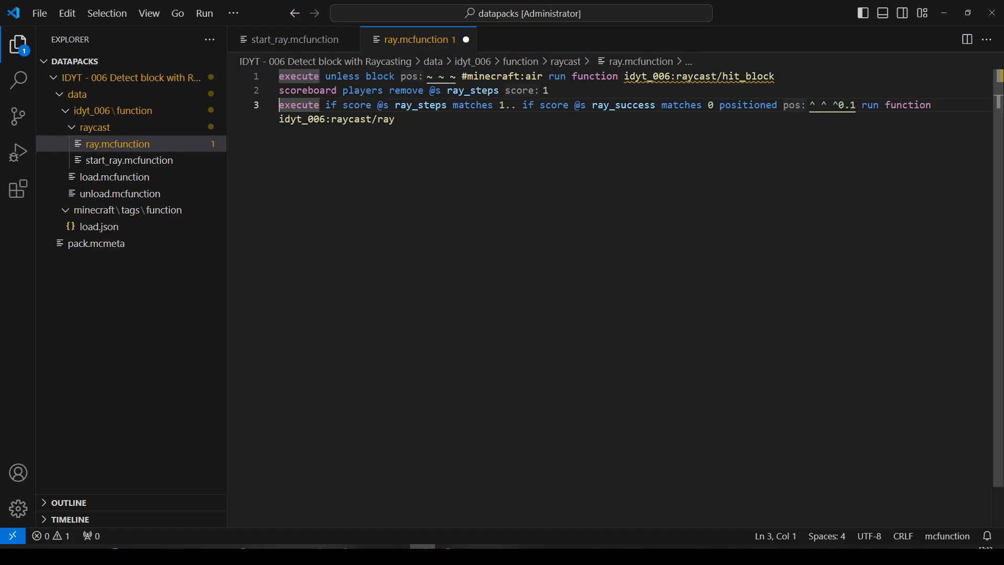
{"action": "mouse_move", "coordinate": [697, 76]}
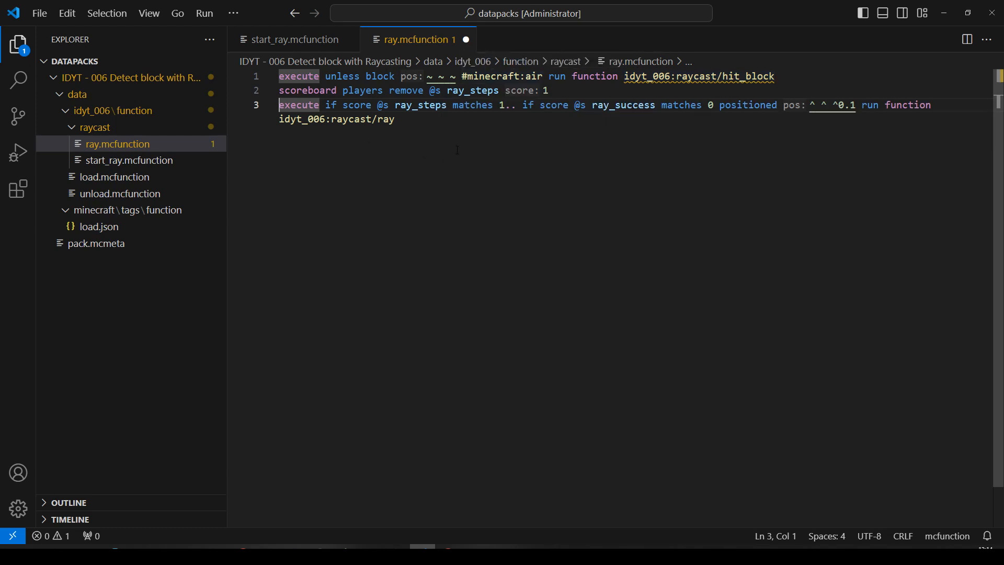
{"action": "mouse_move", "coordinate": [698, 76]}
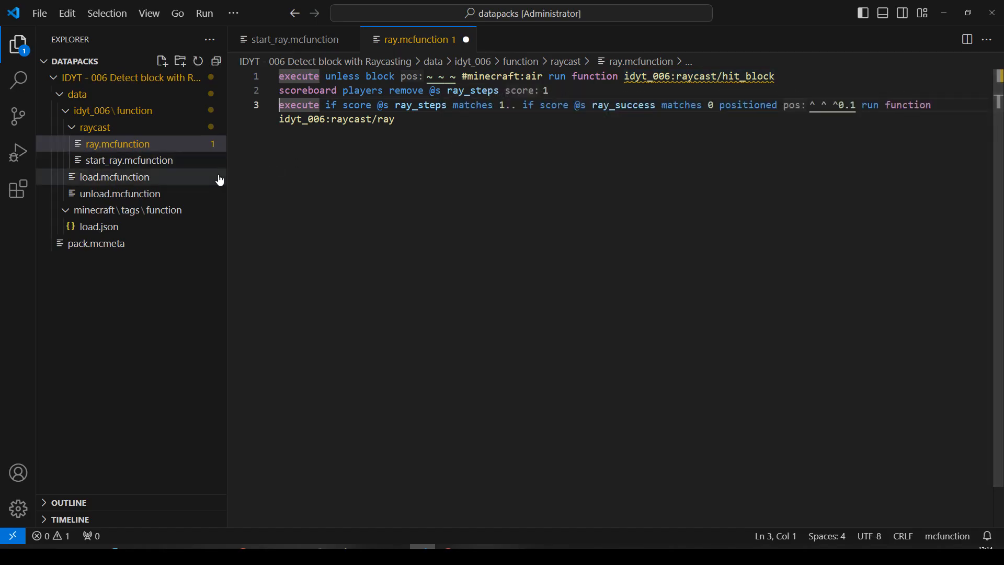
Step: Add a new empty hit_block.mcfunction to the raycast folder and open it in the editor
{"action": "right_click", "coordinate": [94, 126]}
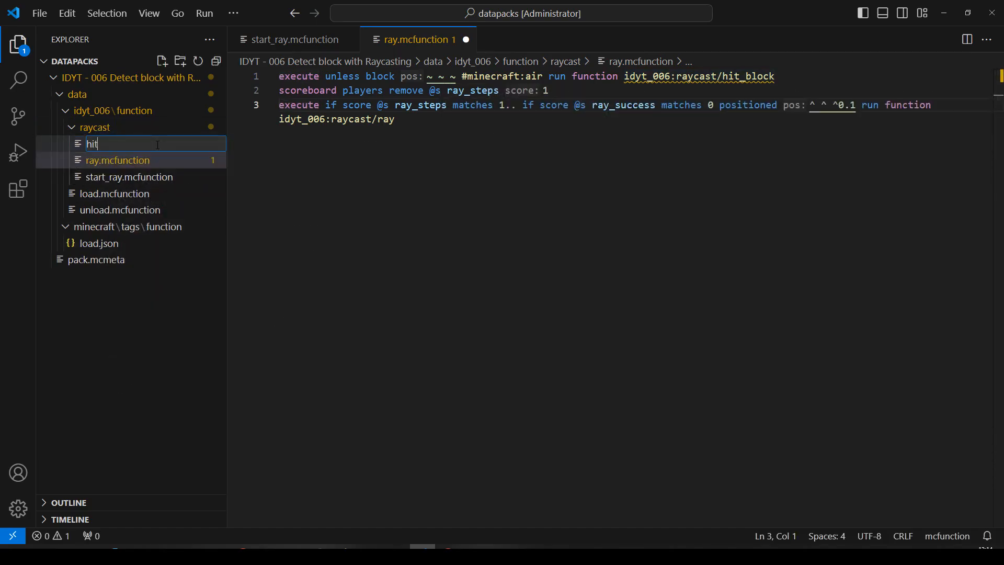
{"action": "type", "text": "_block/"}
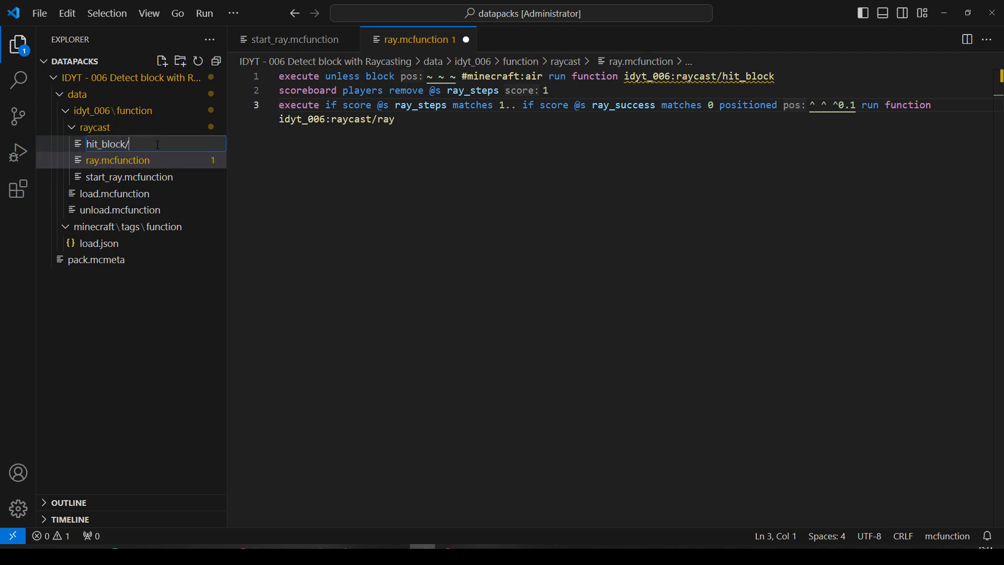
{"action": "type", "text": "mcfunction"}
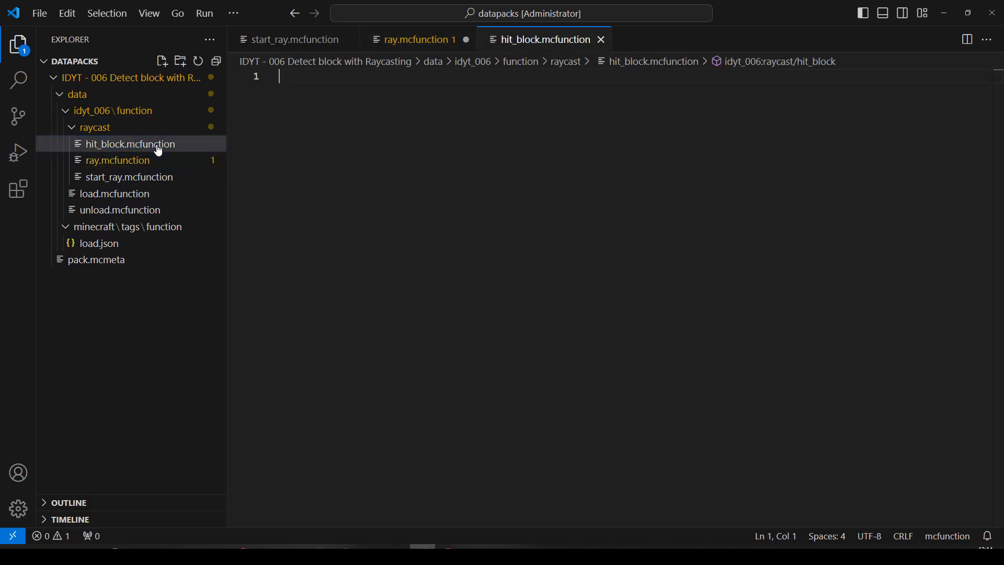
{"action": "left_click", "coordinate": [117, 160]}
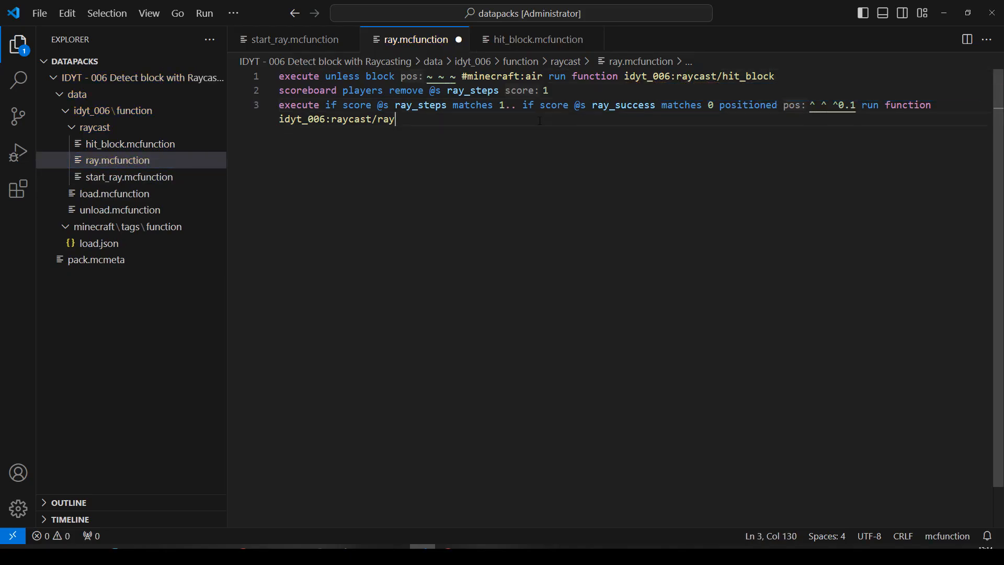
Step: Write 'scoreboard players set @s ray_success 1' on line 1 and begin line 2
{"action": "left_click", "coordinate": [129, 144]}
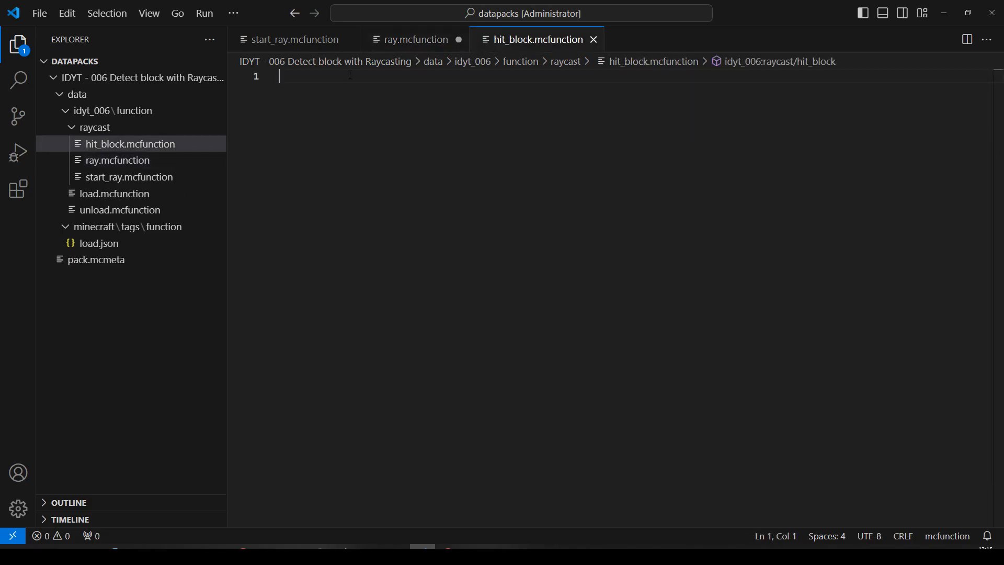
{"action": "type", "text": "scoreboard players set"}
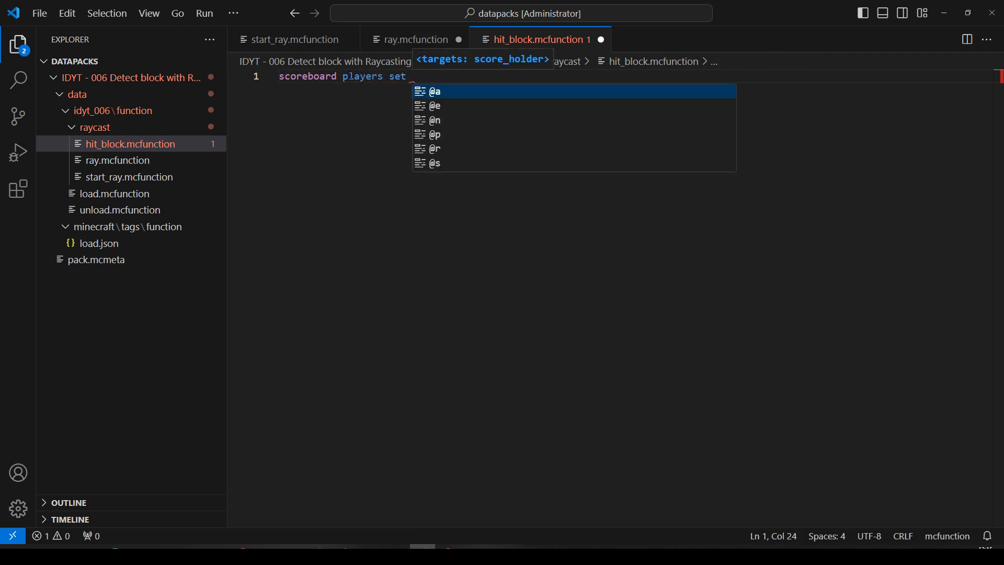
{"action": "type", "text": "@a"}
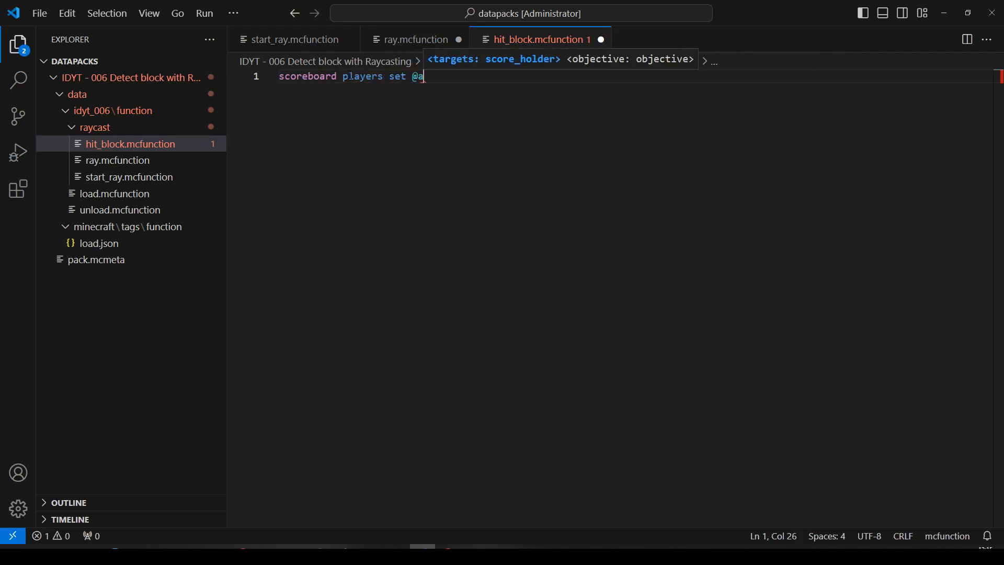
{"action": "key", "text": "Backspace"}
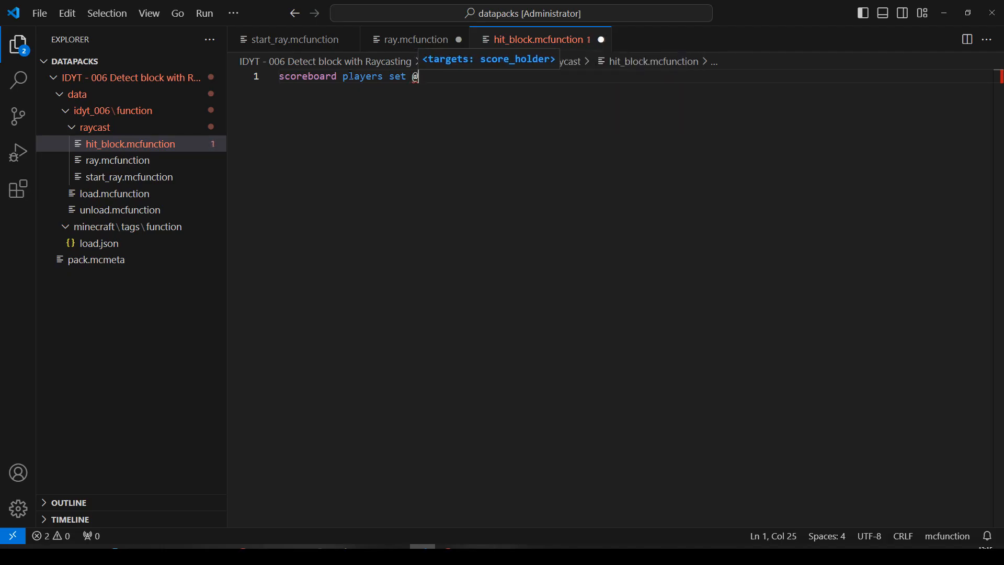
{"action": "type", "text": "s ray_success"}
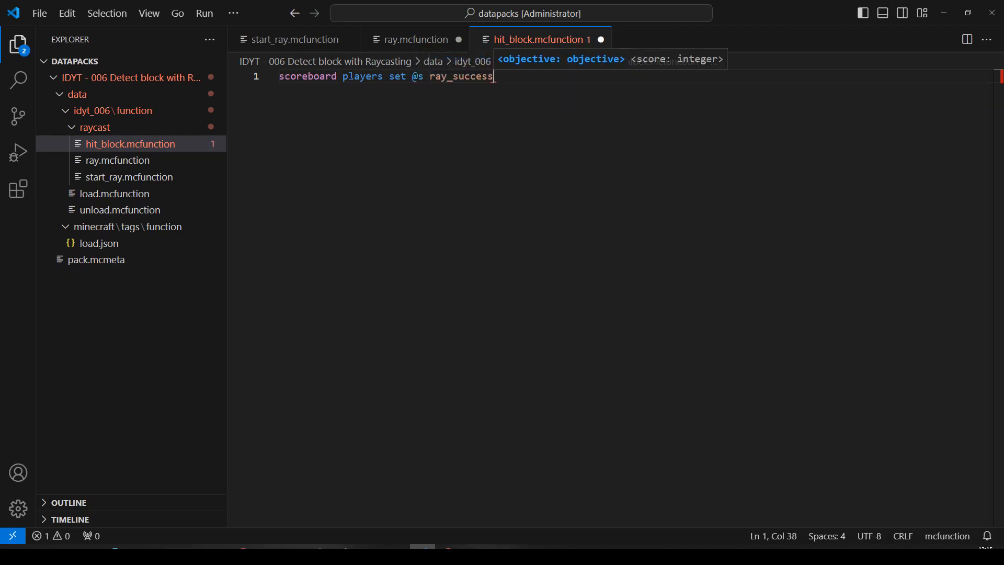
{"action": "type", "text": "score: 1"}
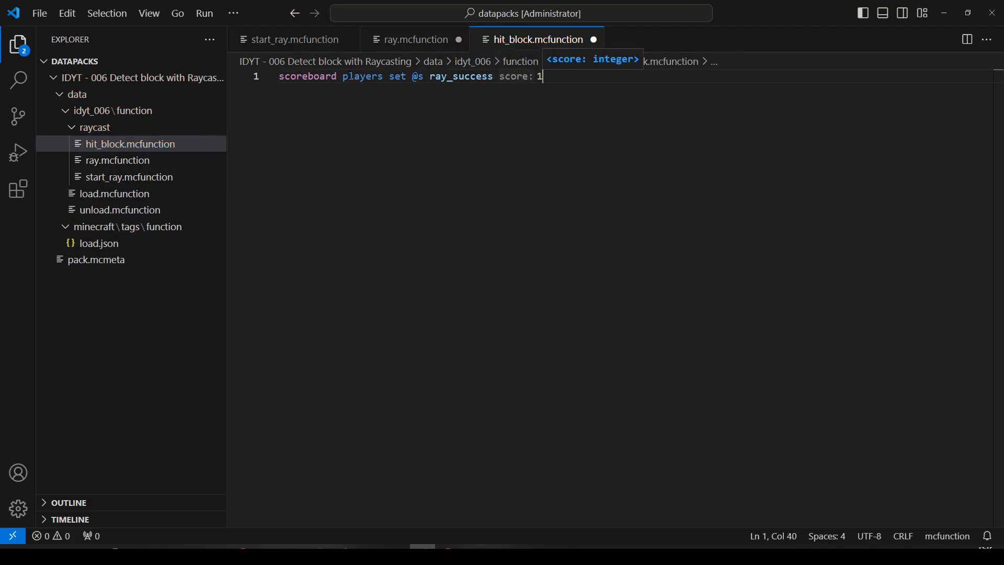
{"action": "key", "text": "Enter"}
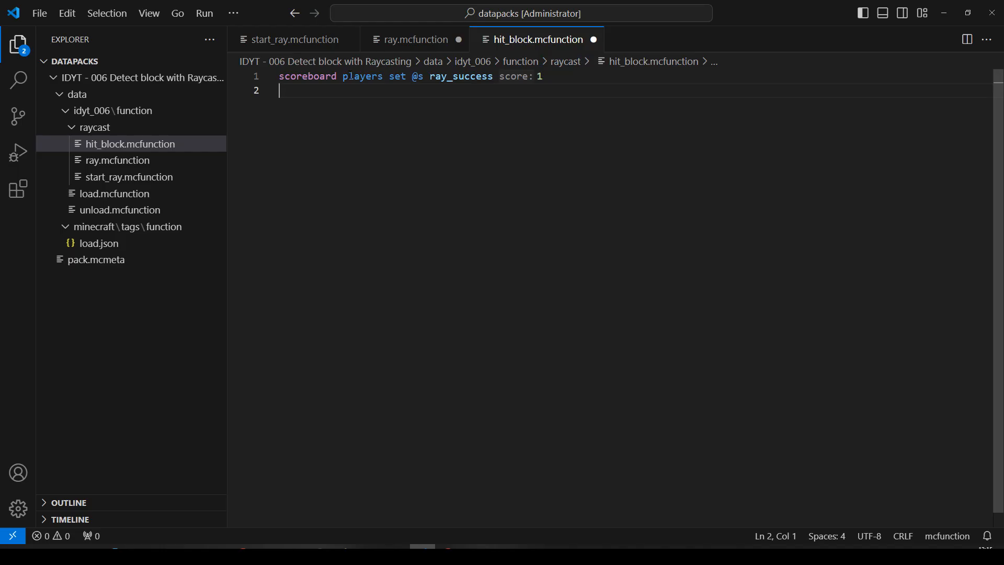
{"action": "type", "text": "s"}
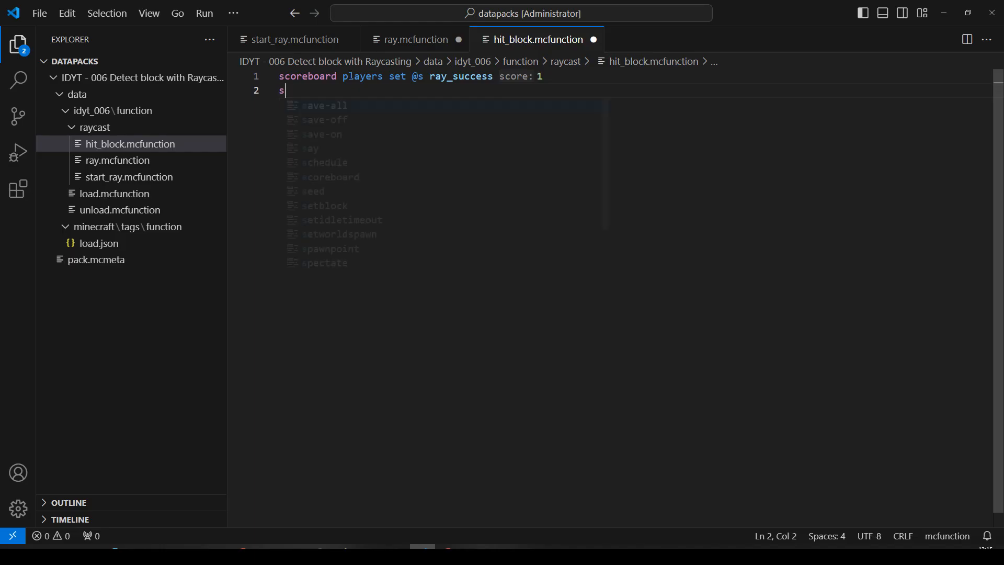
Step: Add 'setblock ~ ~ ~ stone' as line 2 of hit_block, then bring up ray.mcfunction
{"action": "type", "text": "etblock"}
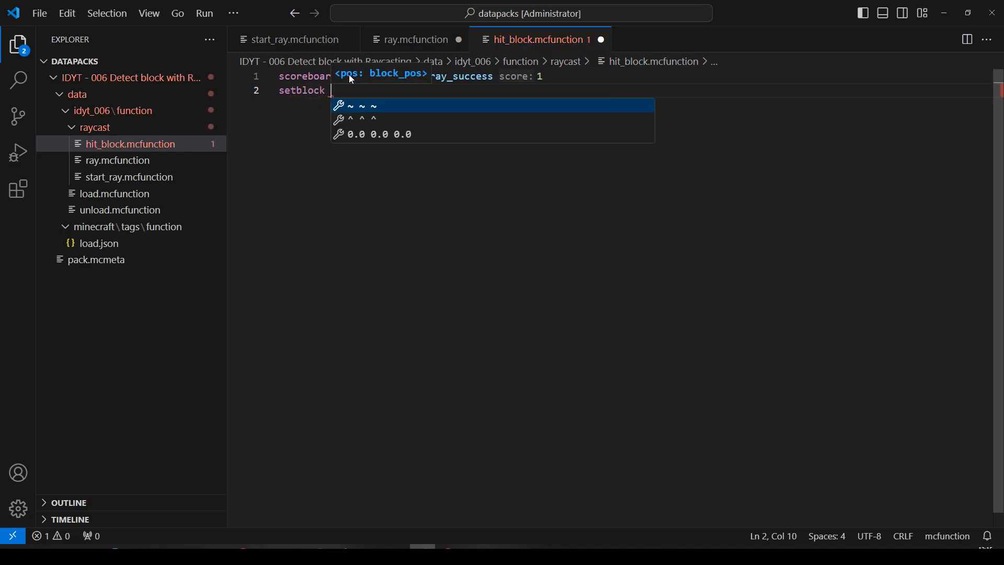
{"action": "type", "text": "~ ~ ~"}
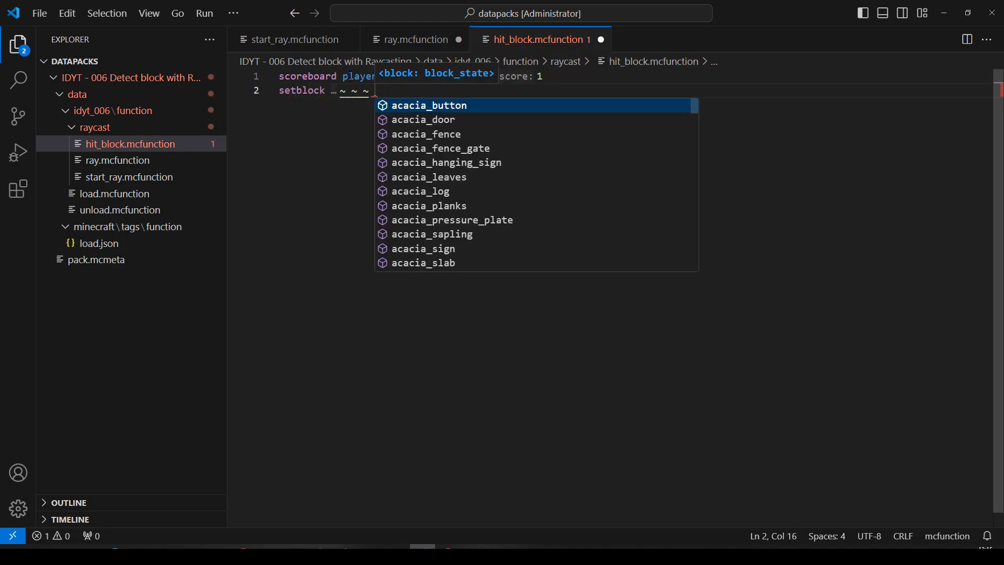
{"action": "type", "text": "stone"}
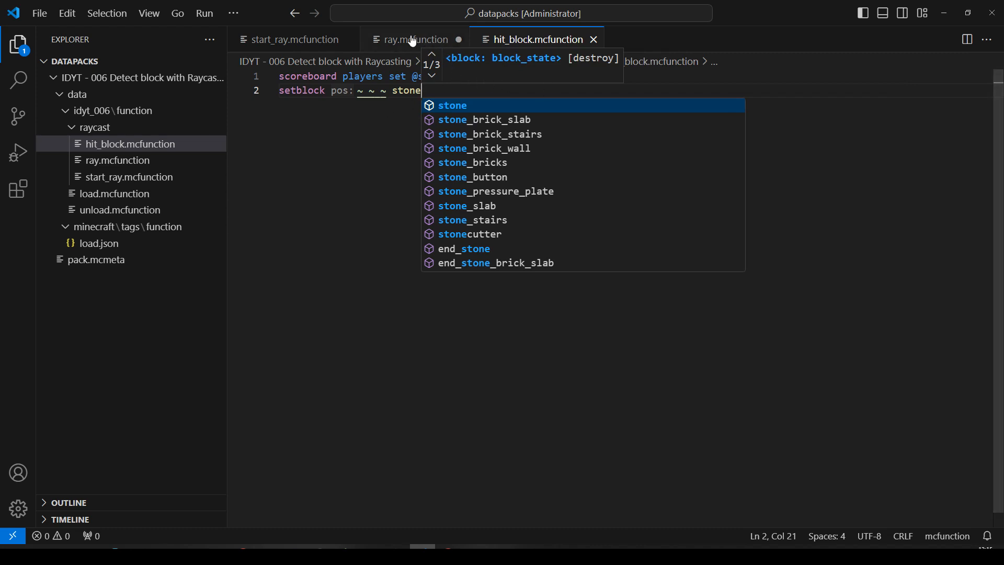
{"action": "left_click", "coordinate": [415, 38]}
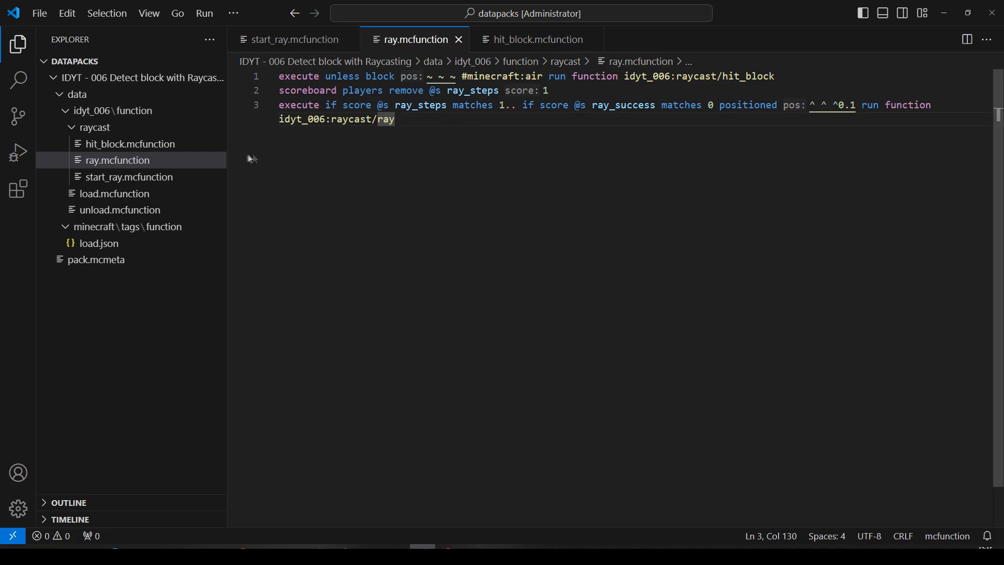
{"action": "left_click", "coordinate": [127, 177]}
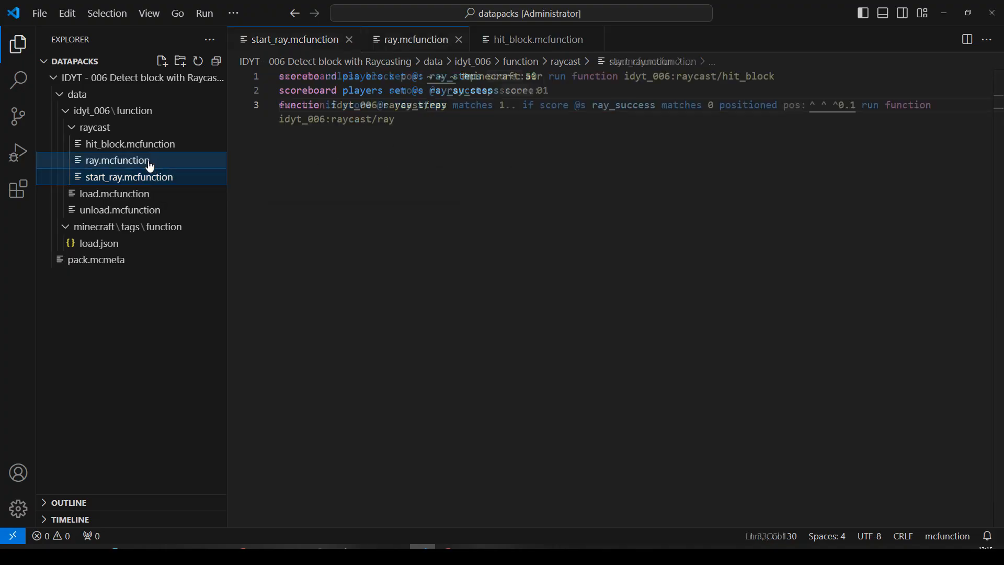
{"action": "left_click", "coordinate": [117, 160]}
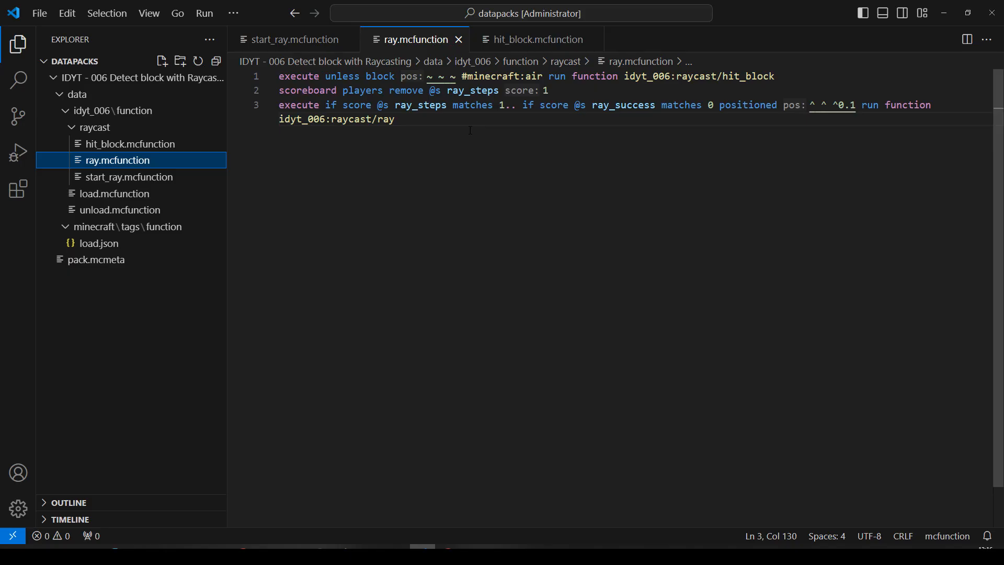
{"action": "left_click", "coordinate": [130, 143]}
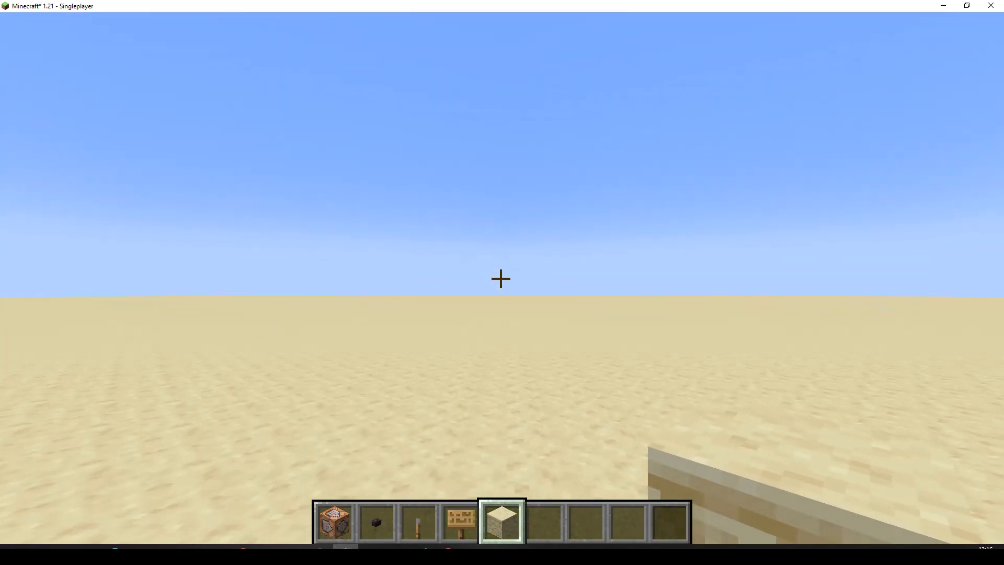
Step: Run /reload so the pack announces 'Ep 006: I have loaded!', then begin an /execute command
{"action": "type", "text": "/reload"}
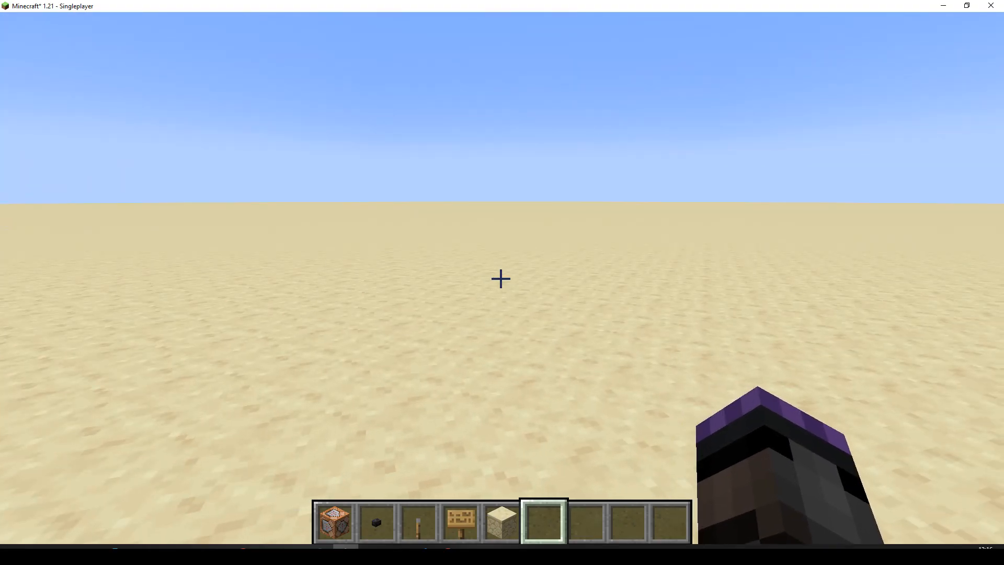
{"action": "type", "text": "/execute align"}
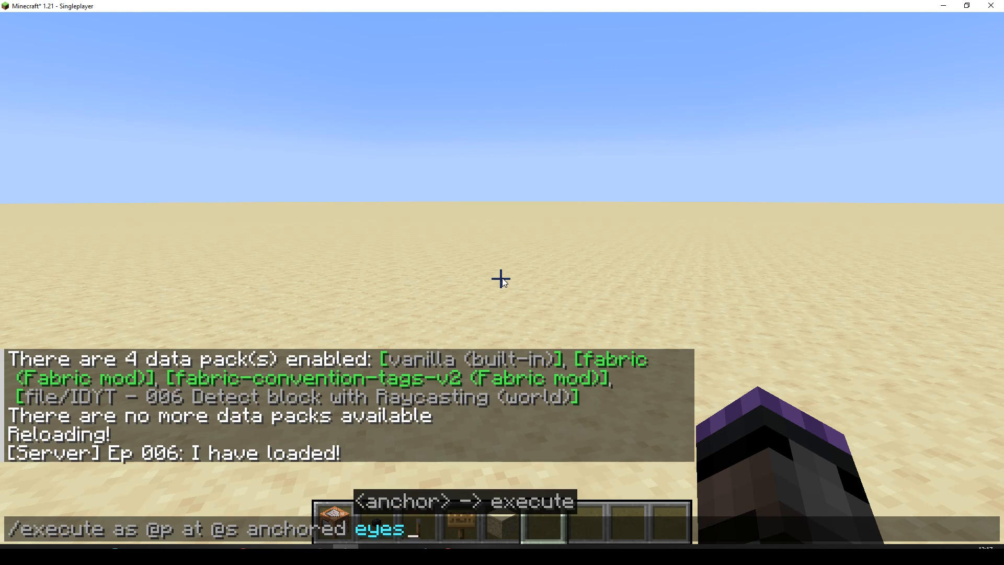
Step: Run idyt_006:raycast/start_ray as @p anchored at eyes via the /execute command
{"action": "type", "text": "positioned ^ ^ ^ anchored feet run"}
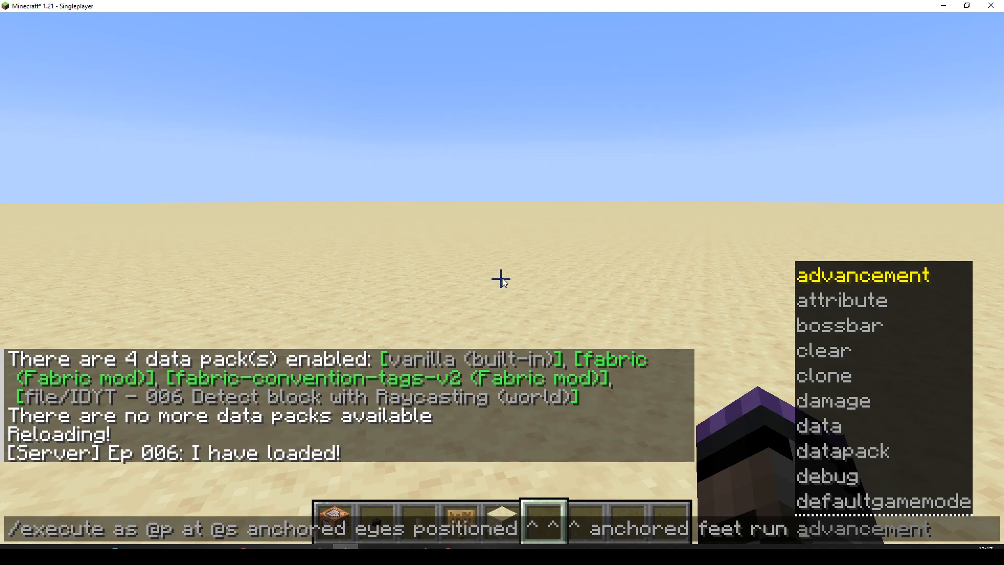
{"action": "type", "text": "function idyt_006:raycast/start_ray"}
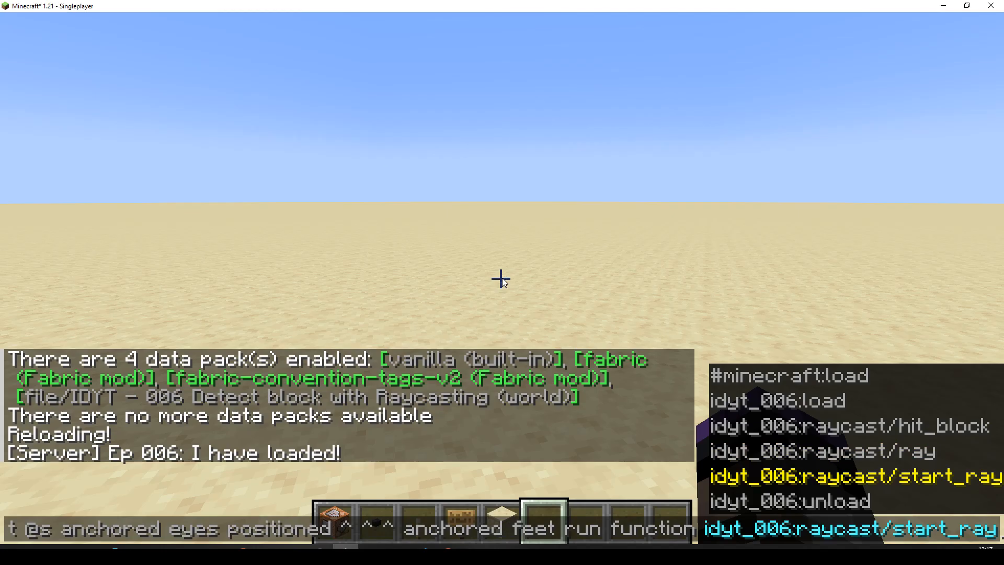
{"action": "key", "text": "enter"}
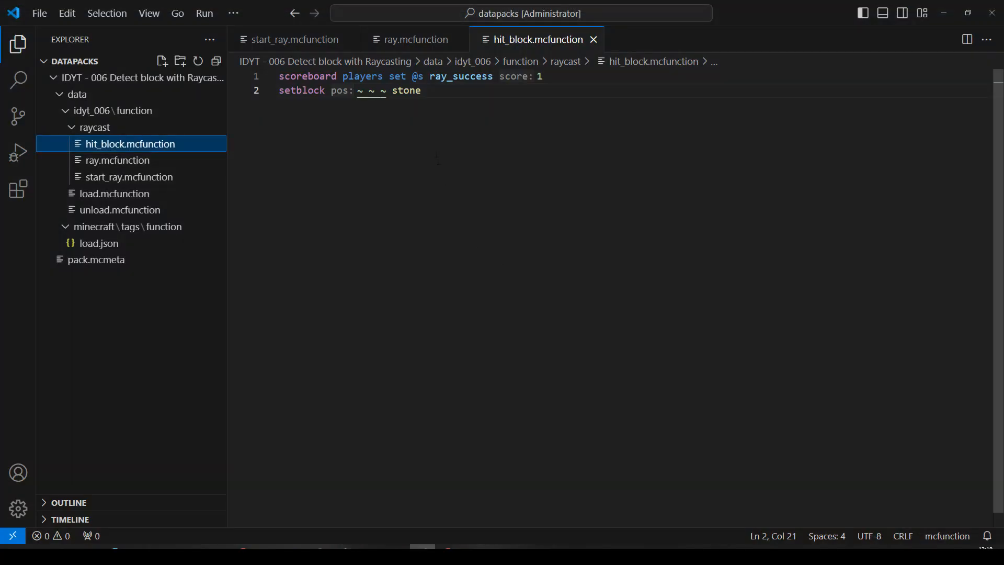
Step: Replace 'stone' with 'gold_block' in hit_block's setblock line
{"action": "double_click", "coordinate": [407, 90]}
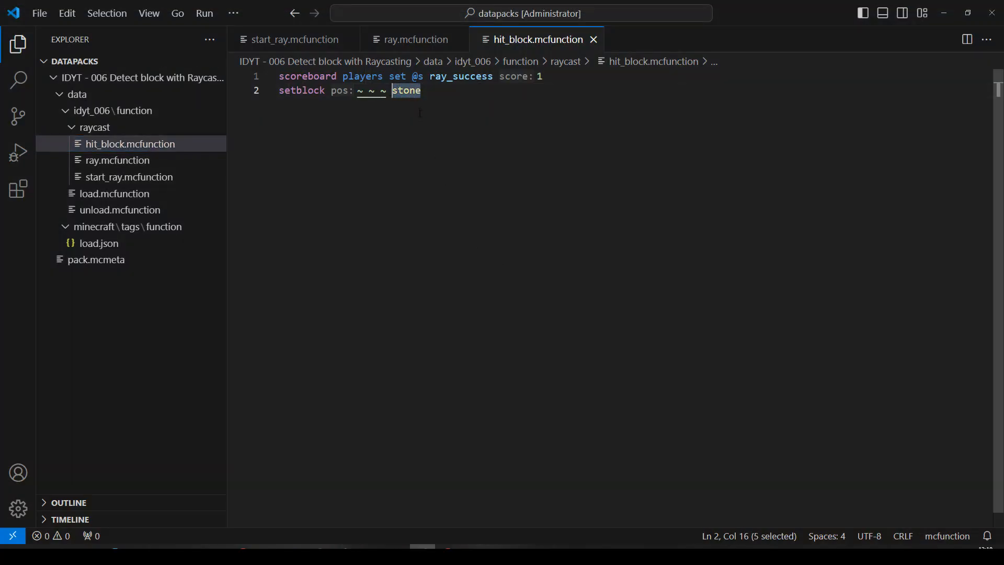
{"action": "type", "text": "gold_"}
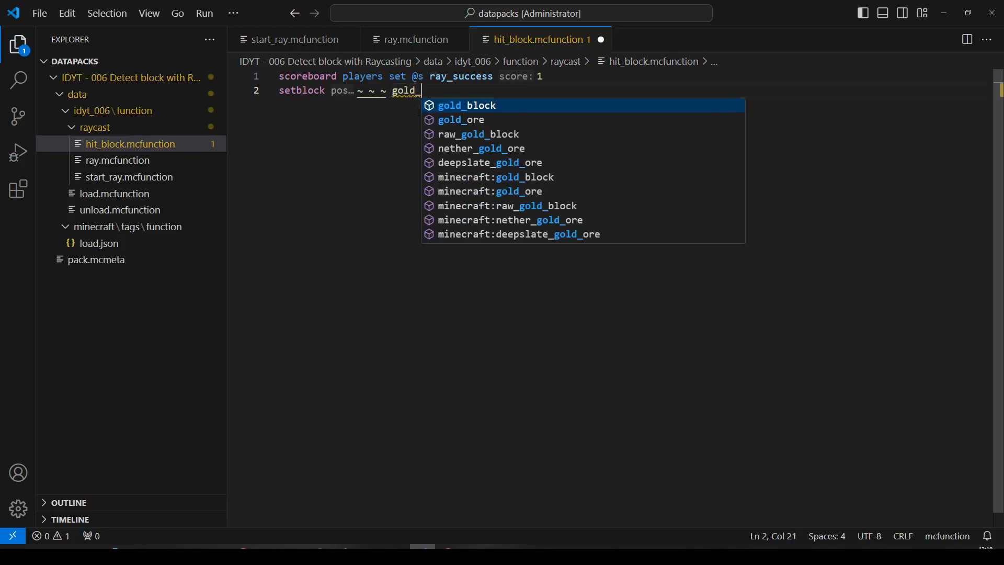
{"action": "type", "text": "block"}
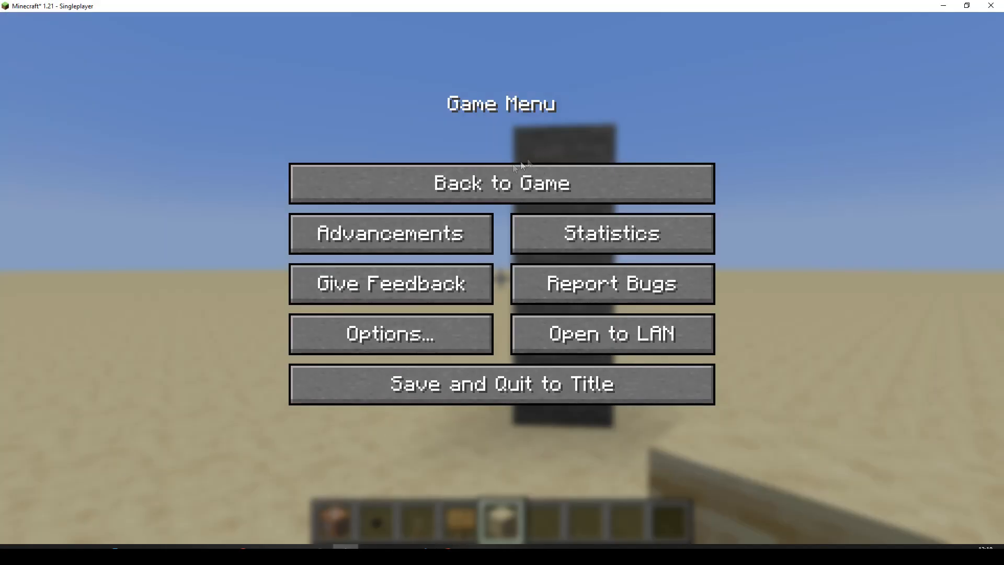
Step: Resume the game to fire the ray at the pillar, turning its upper blocks gold, then return to the editor
{"action": "left_click", "coordinate": [501, 184]}
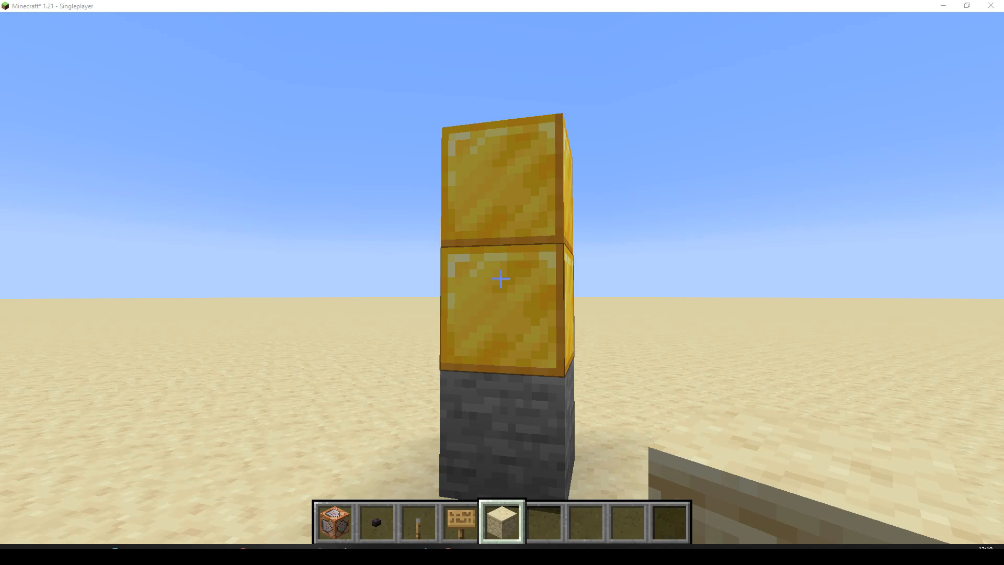
{"action": "key", "text": "alt+tab"}
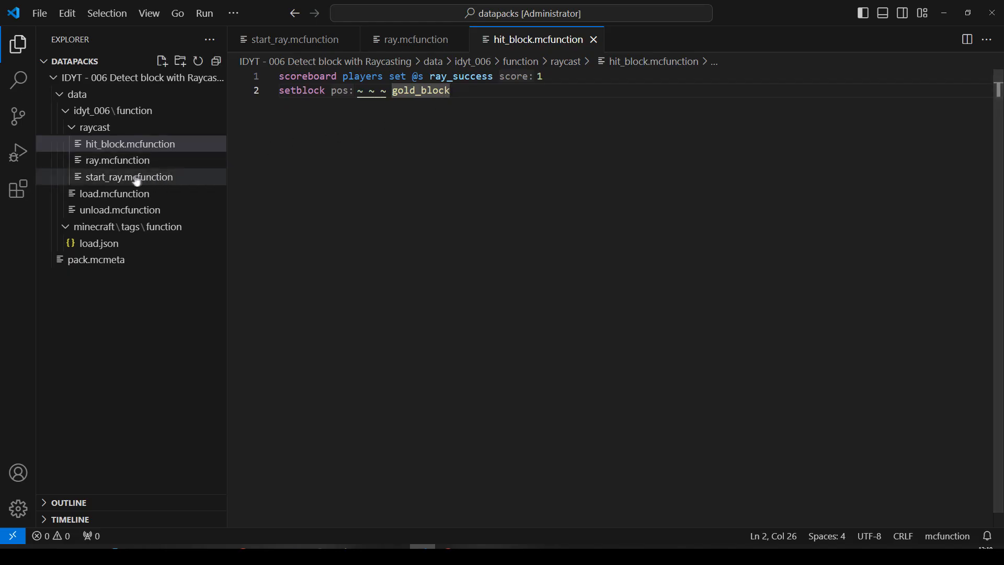
Step: In start_ray.mcfunction change the starting ray_steps value from 50 to 200
{"action": "left_click", "coordinate": [128, 176]}
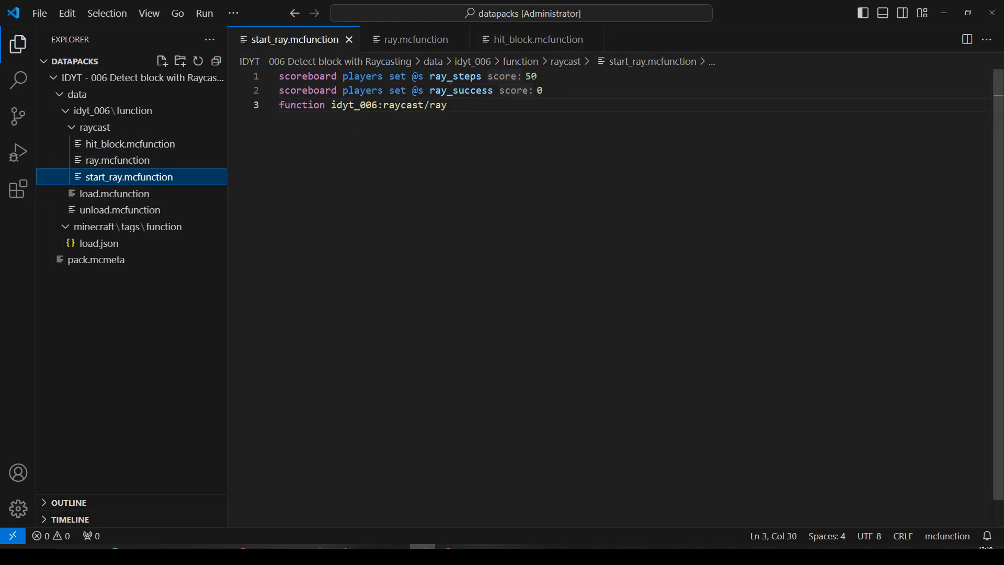
{"action": "double_click", "coordinate": [527, 76]}
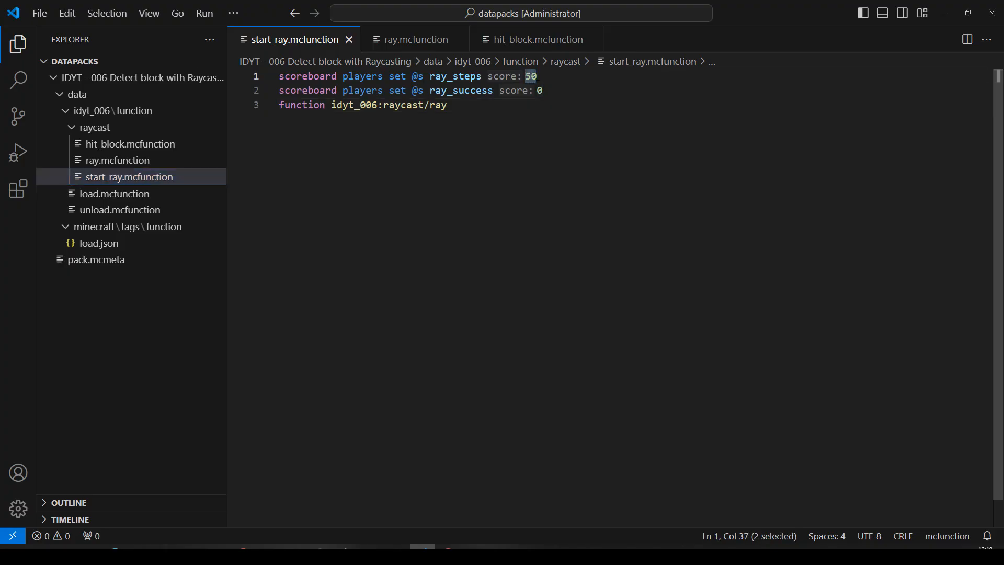
{"action": "type", "text": "2"}
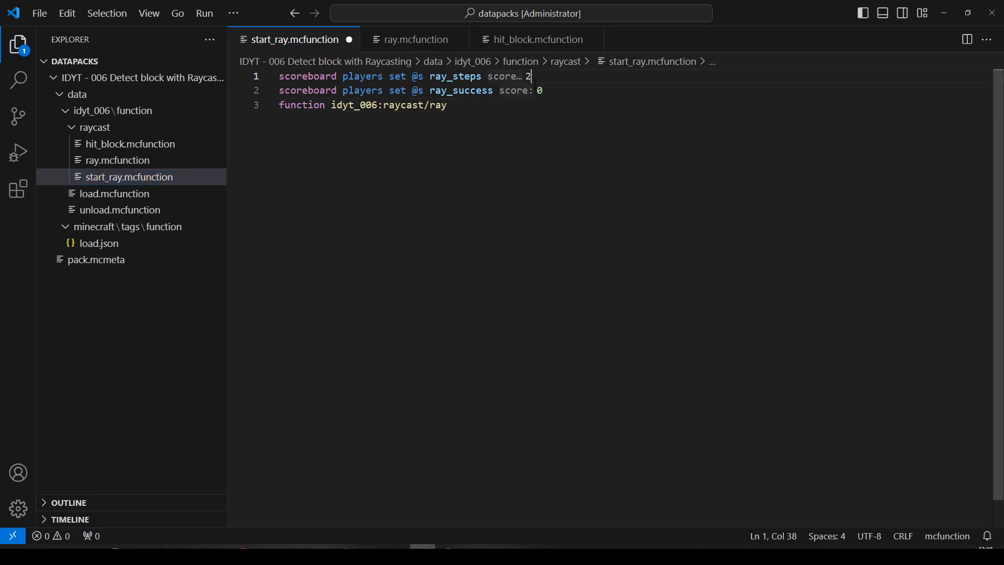
{"action": "type", "text": "00"}
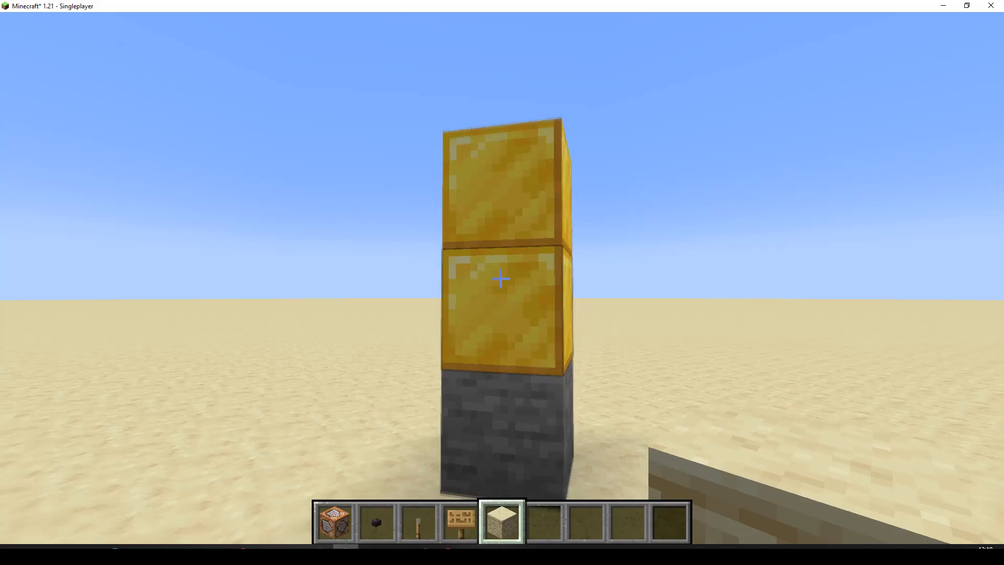
Step: Run /reload twice so the longer ray range takes effect
{"action": "type", "text": "/reload"}
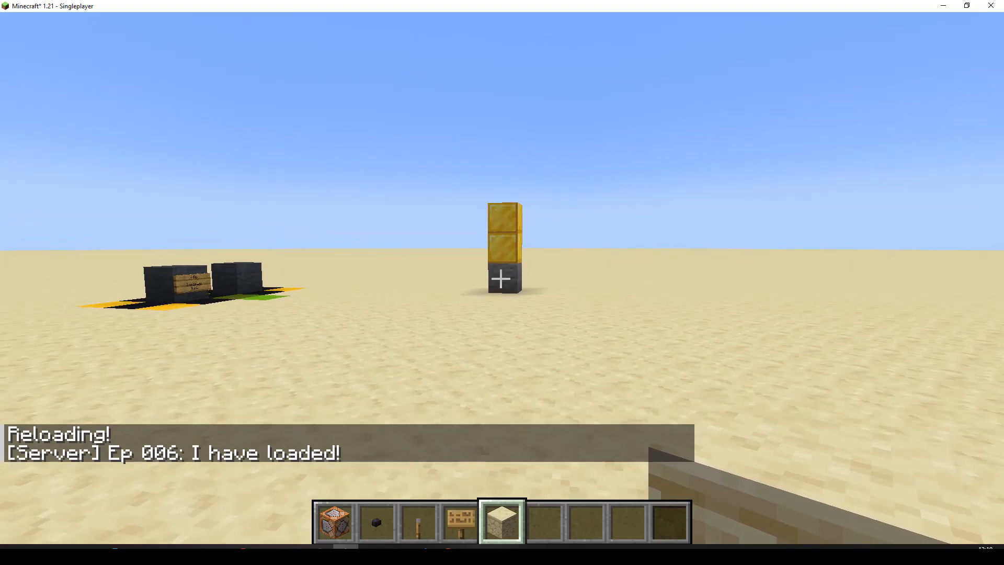
{"action": "type", "text": "/reload"}
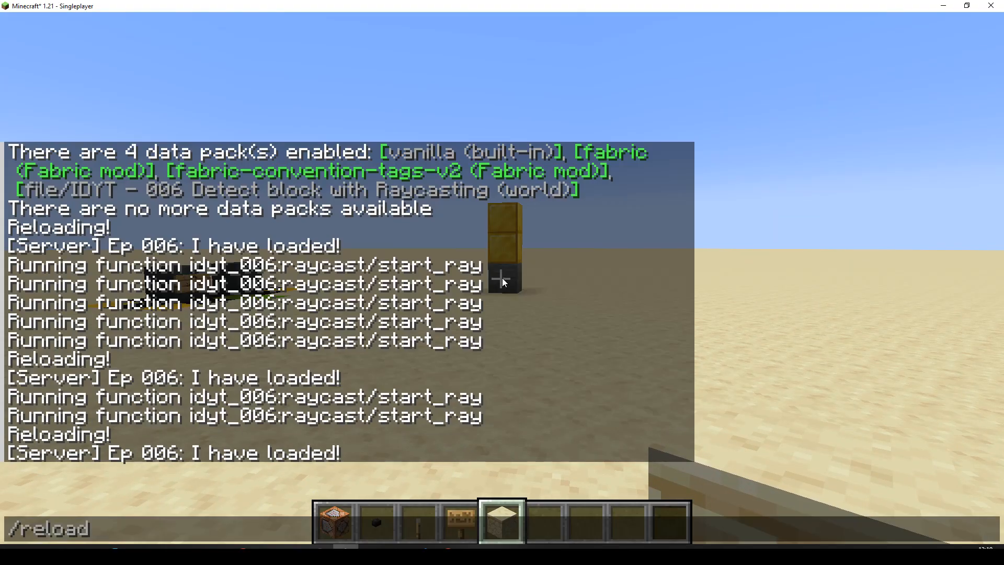